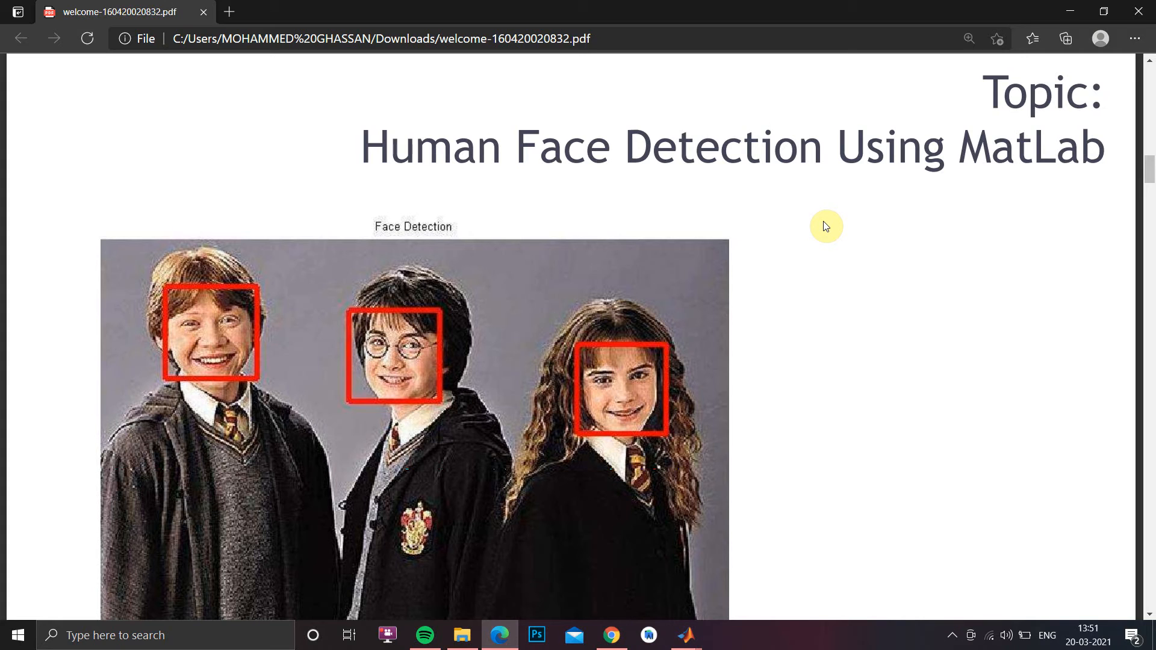
pyautogui.moveTo(819, 222)
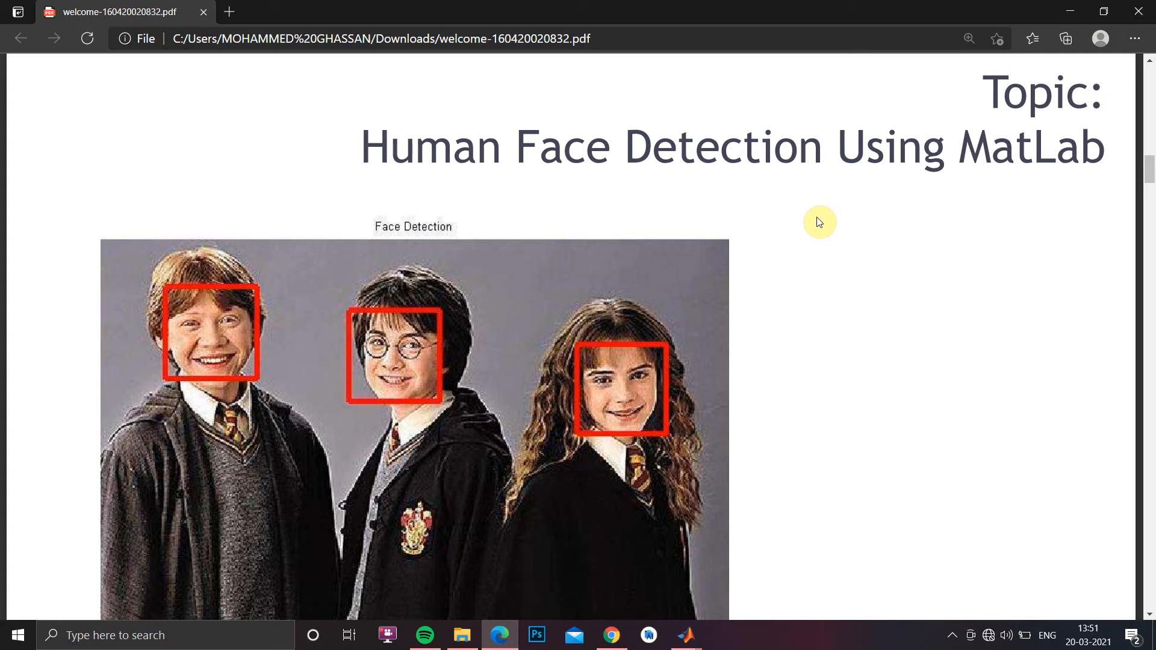
pyautogui.moveTo(760, 235)
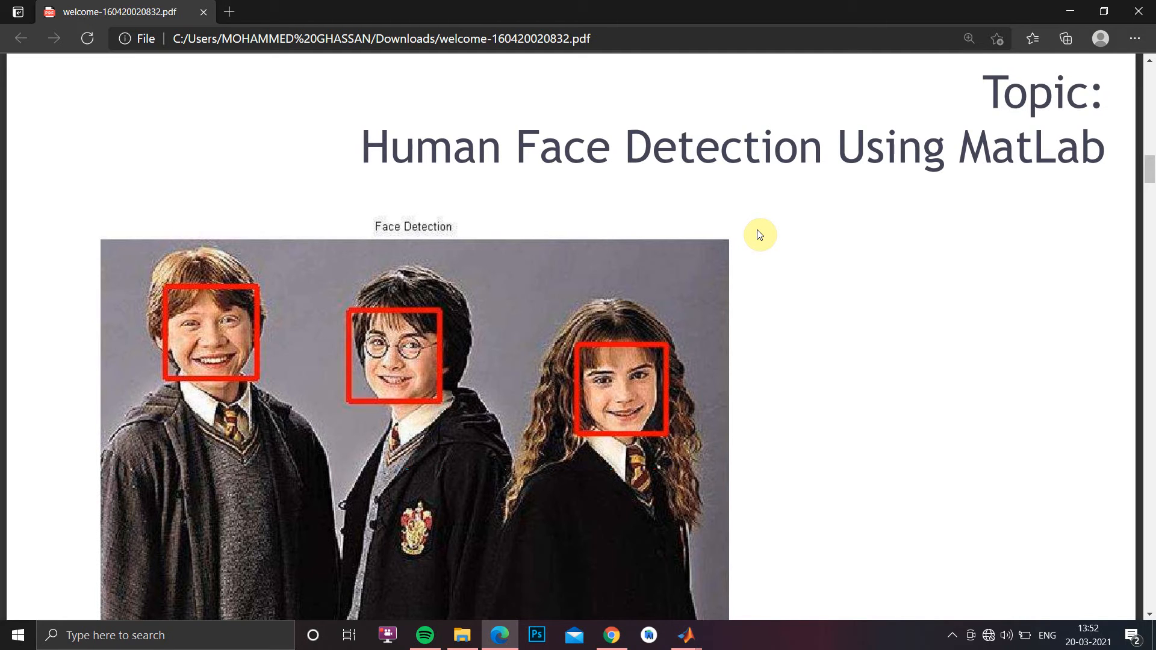
pyautogui.moveTo(698, 273)
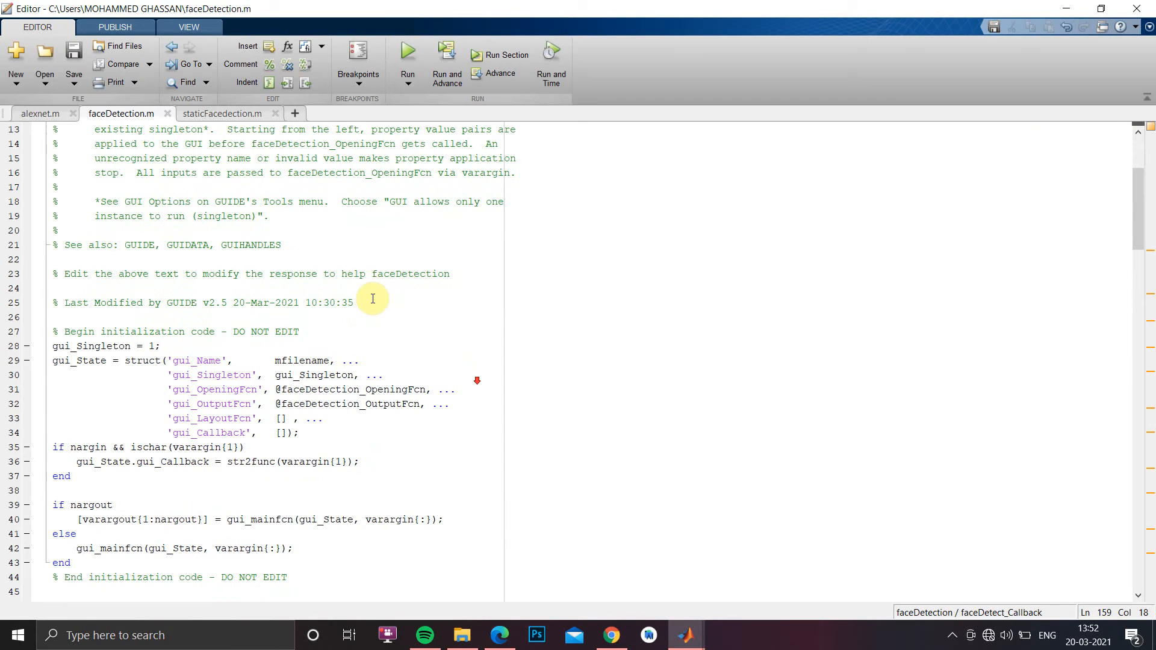
# - Run faceDetection.m to bring up the GUI with its empty plot and webcam buttons
pyautogui.scroll(-3)
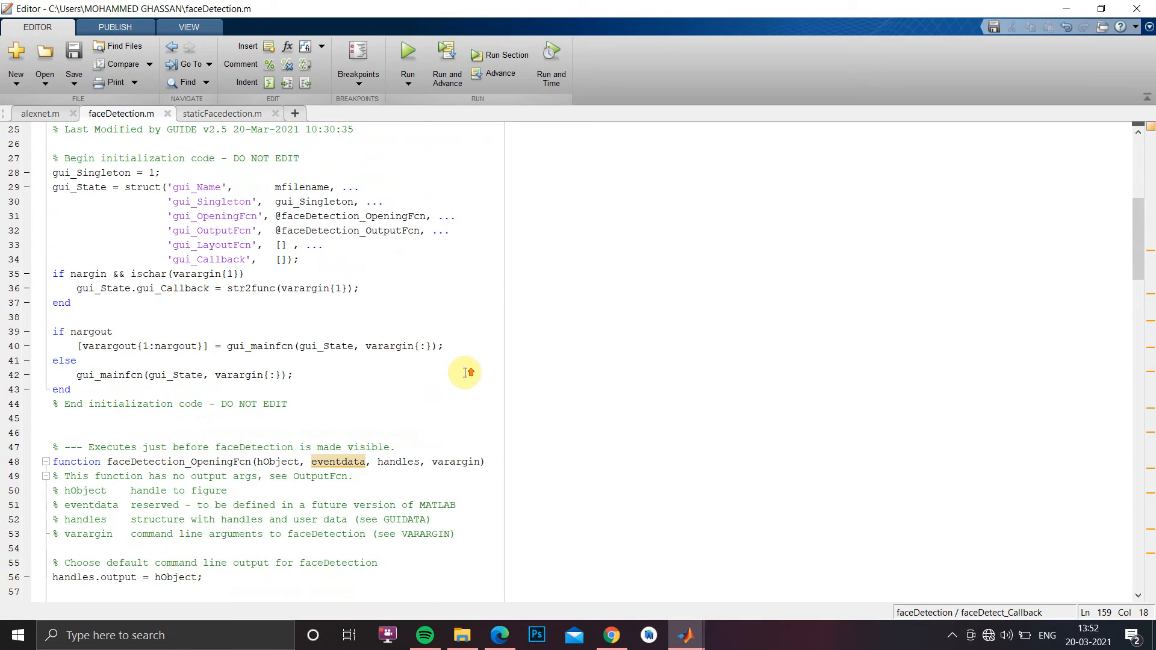
pyautogui.click(407, 59)
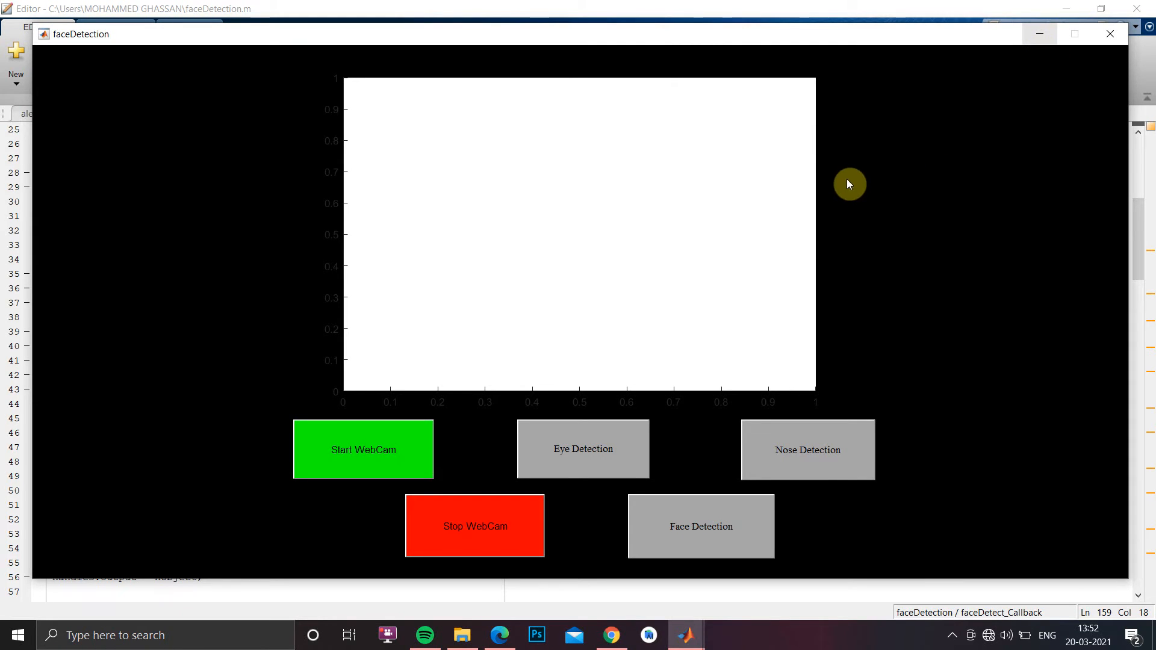
pyautogui.moveTo(786, 196)
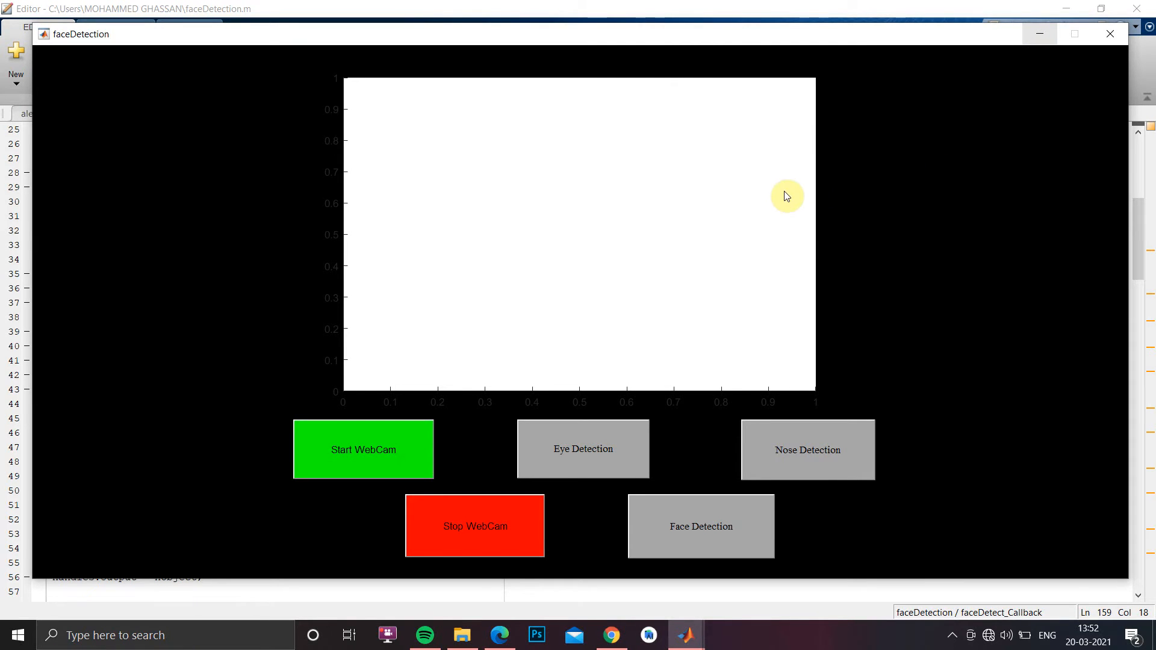
pyautogui.moveTo(785, 196)
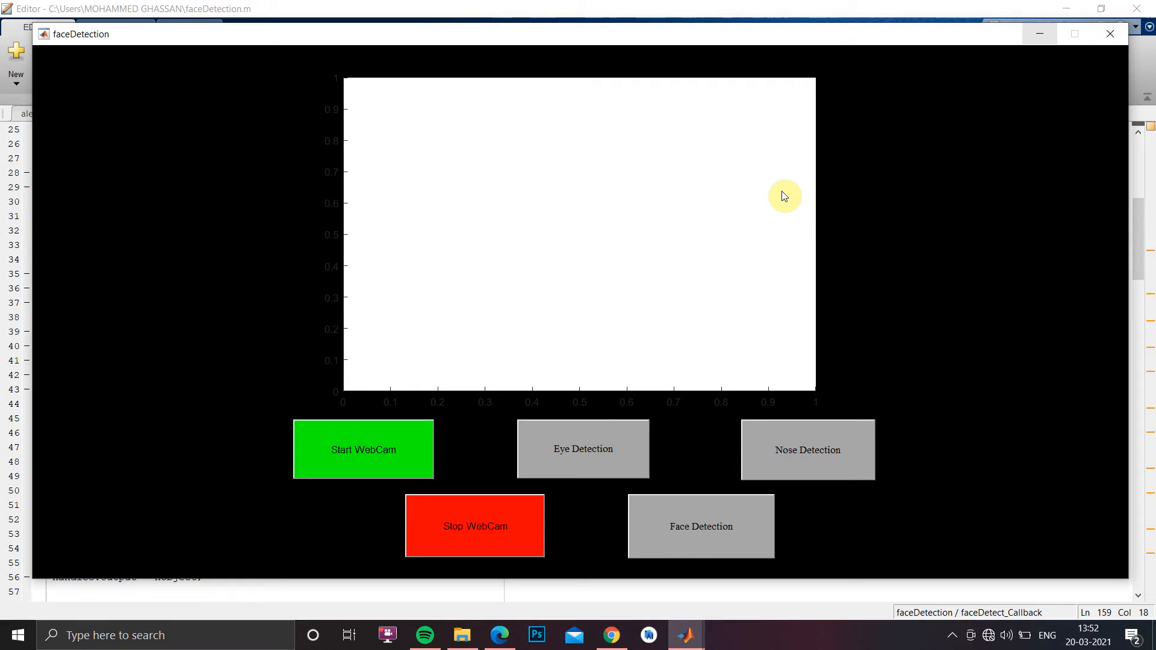
pyautogui.moveTo(880, 166)
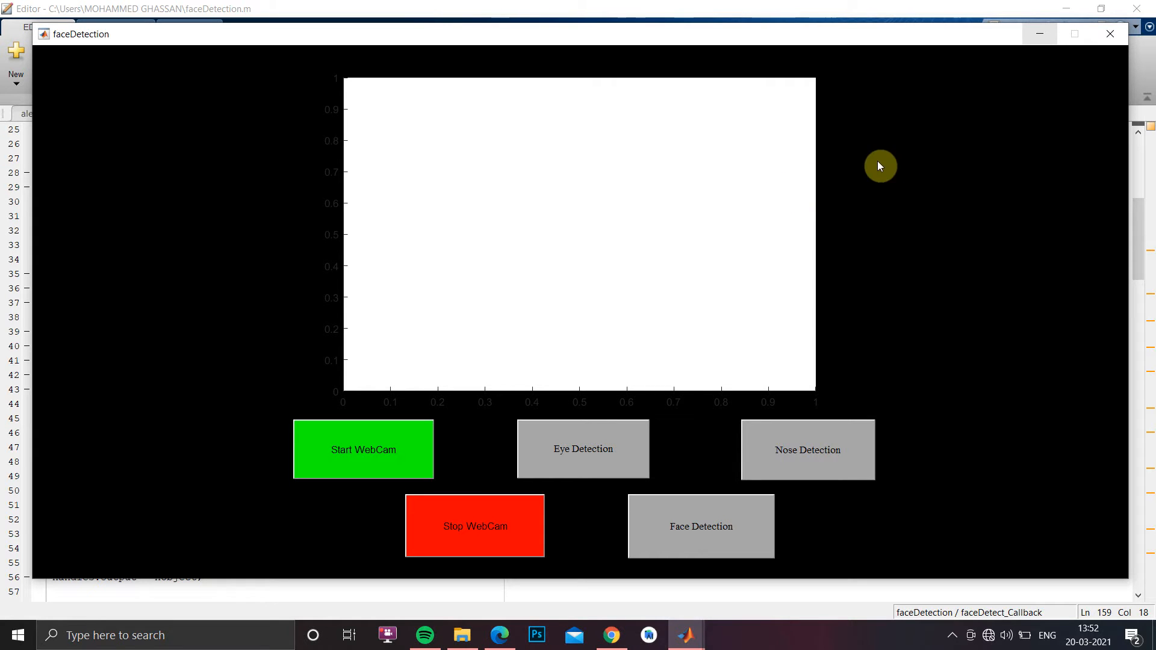
pyautogui.moveTo(583, 172)
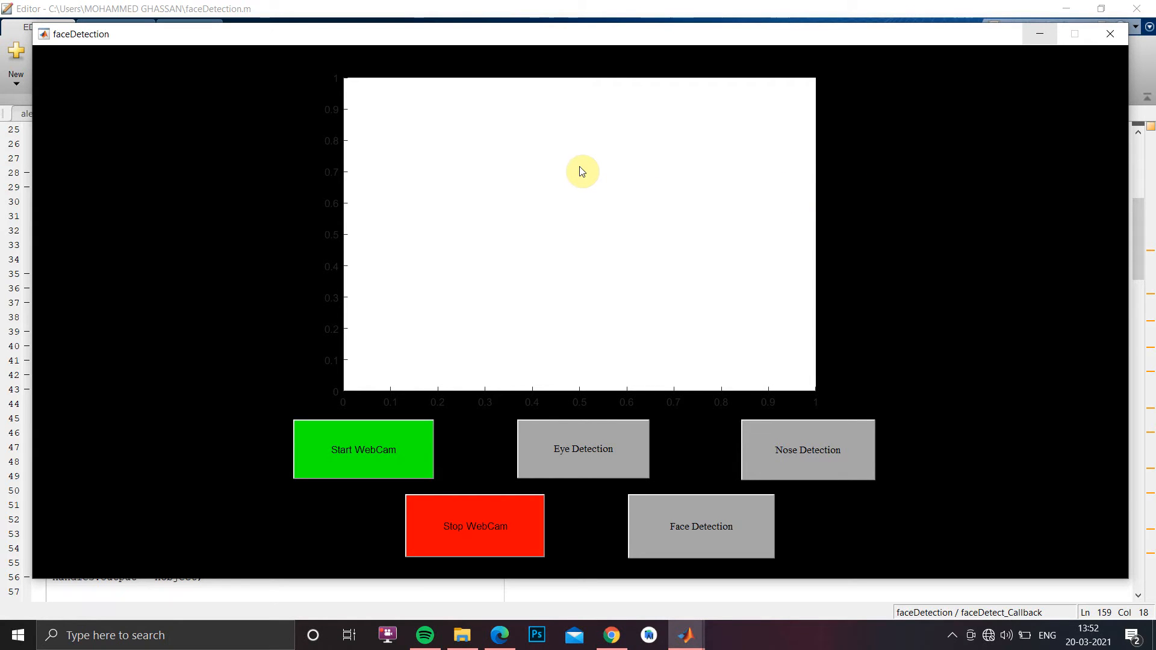
pyautogui.moveTo(682, 181)
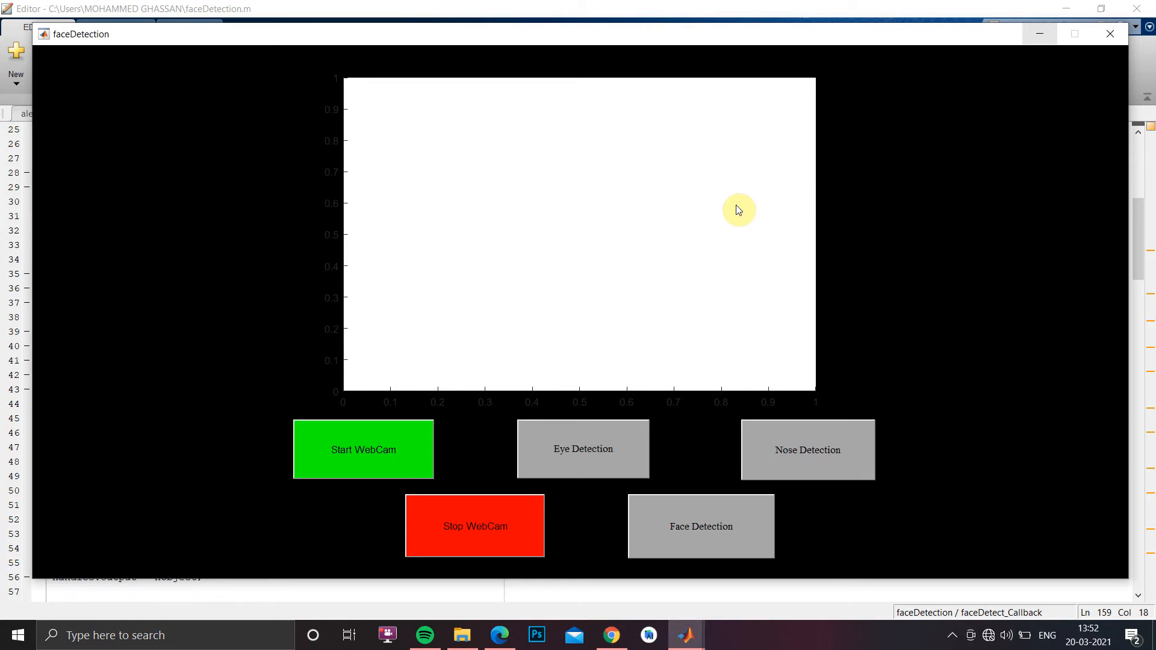
pyautogui.moveTo(733, 210)
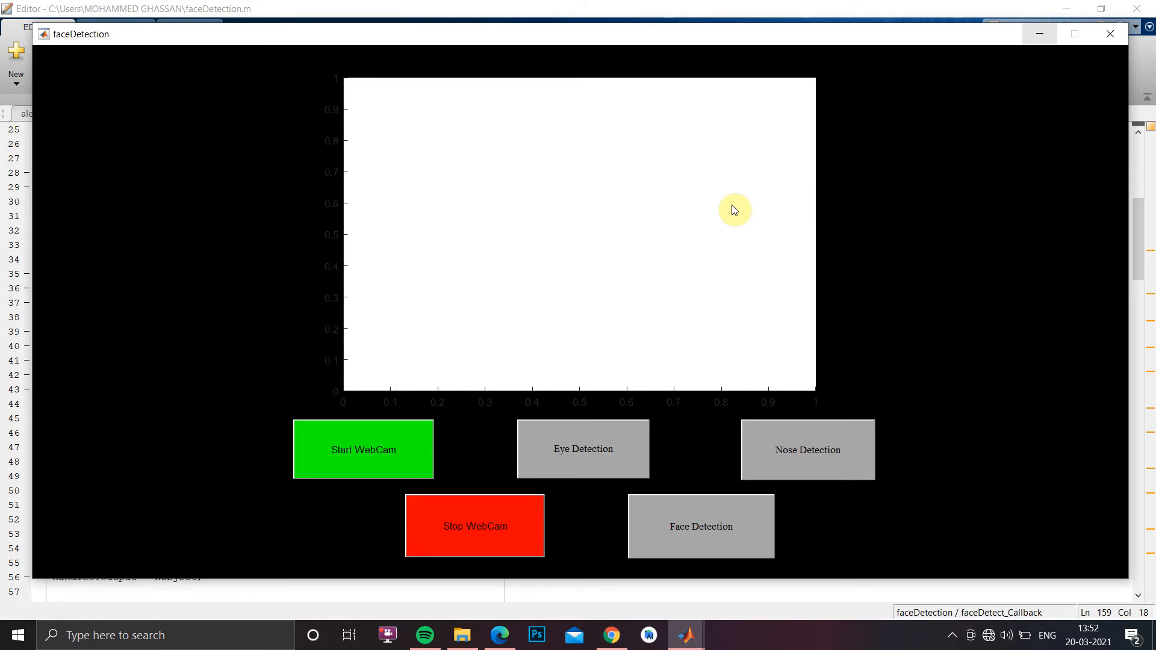
pyautogui.moveTo(402, 445)
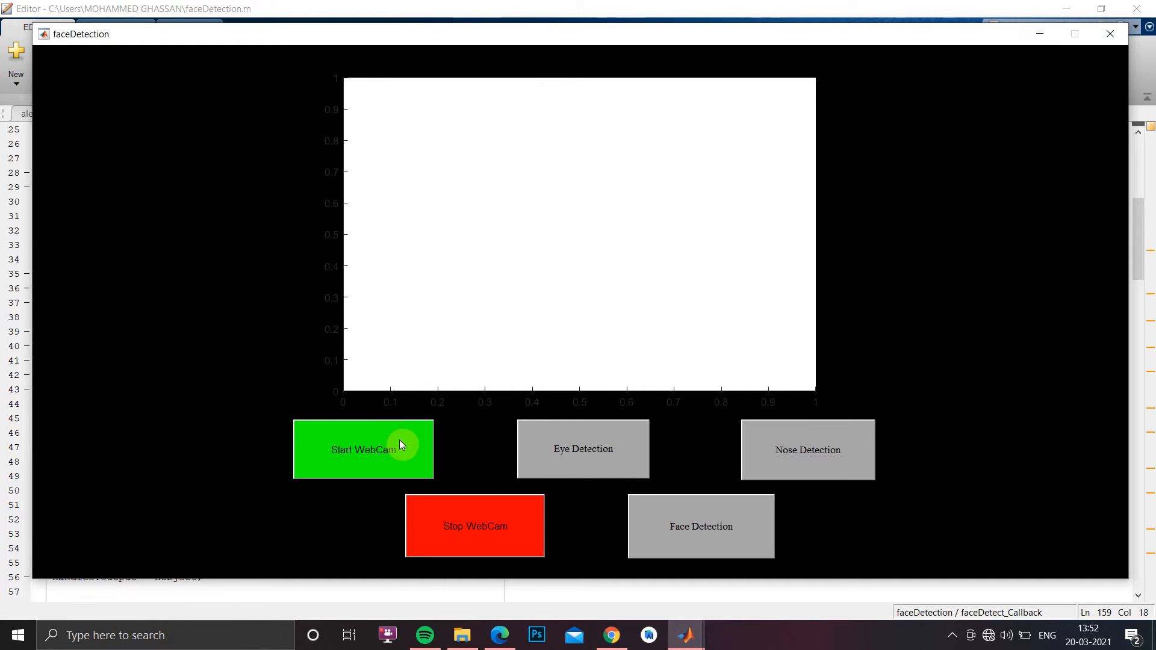
pyautogui.moveTo(452, 564)
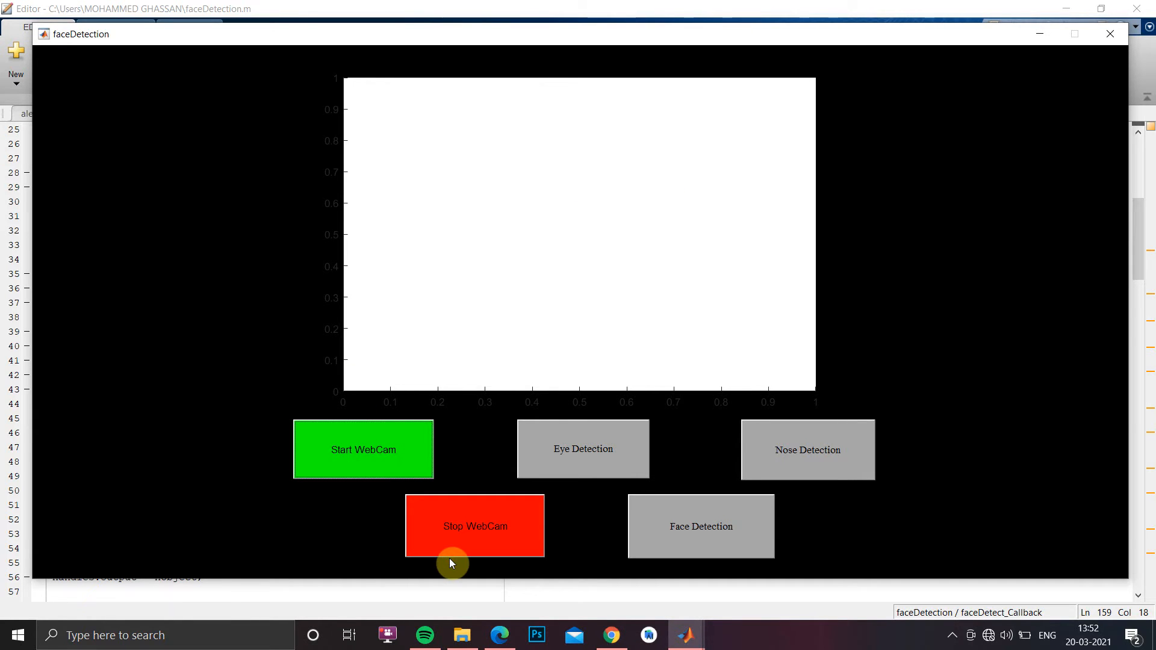
# - Start the live webcam feed with the green Start WebCam button
pyautogui.click(363, 449)
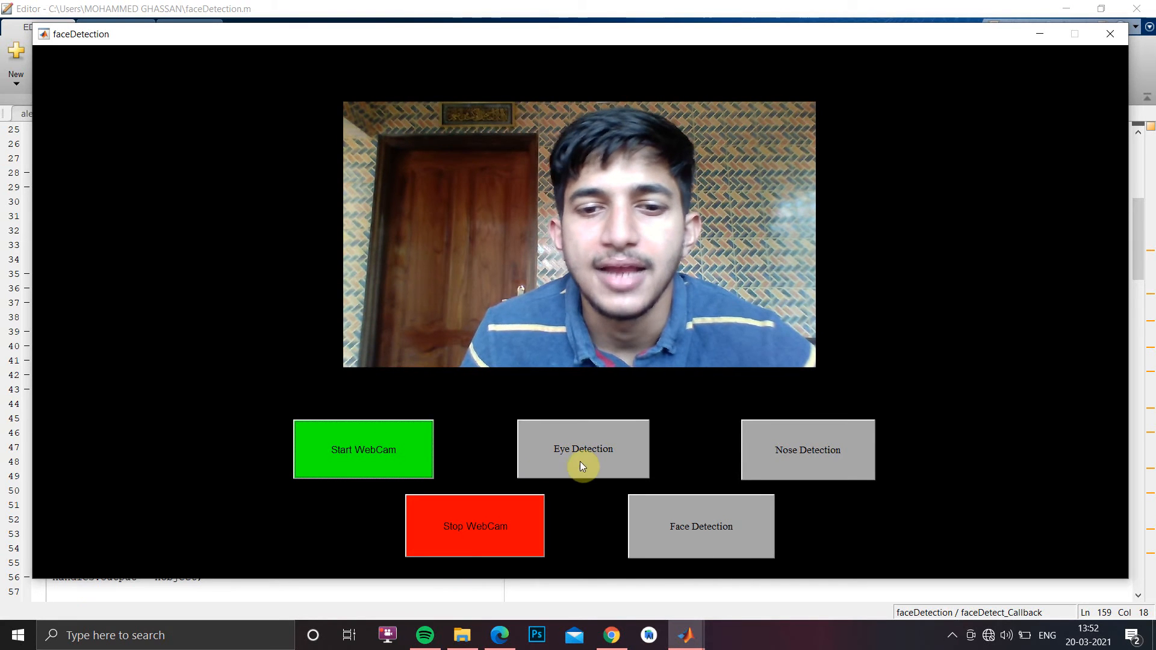
# - Run eye and nose detection on the feed, then stop the webcam to show the subscribe image
pyautogui.click(583, 449)
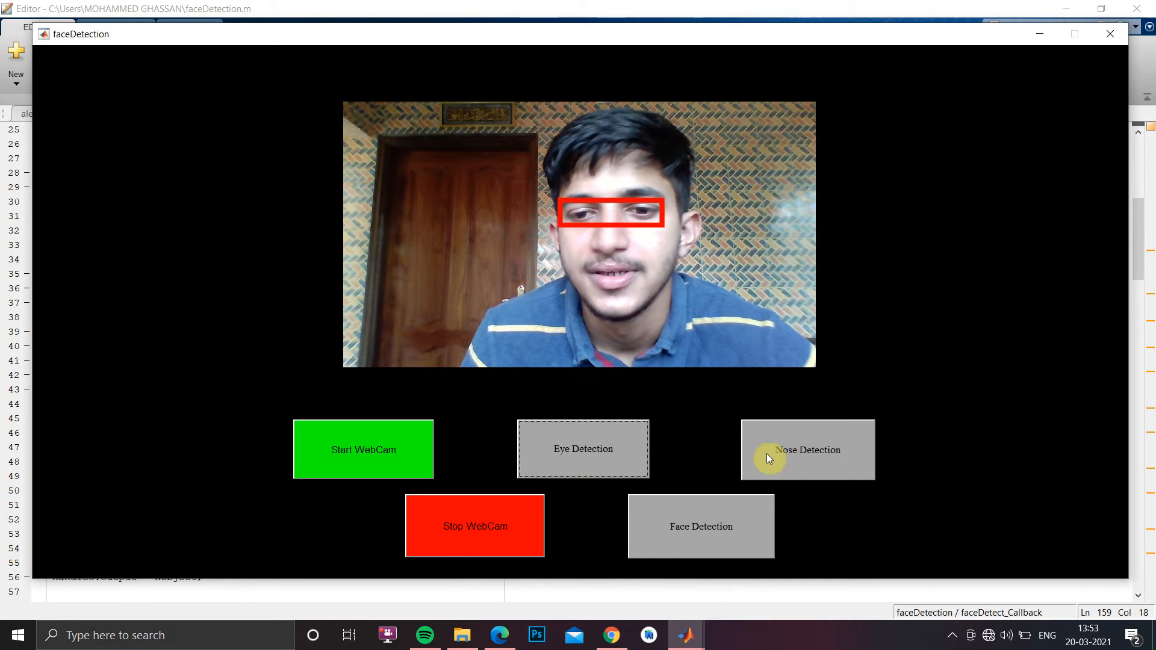
pyautogui.click(807, 450)
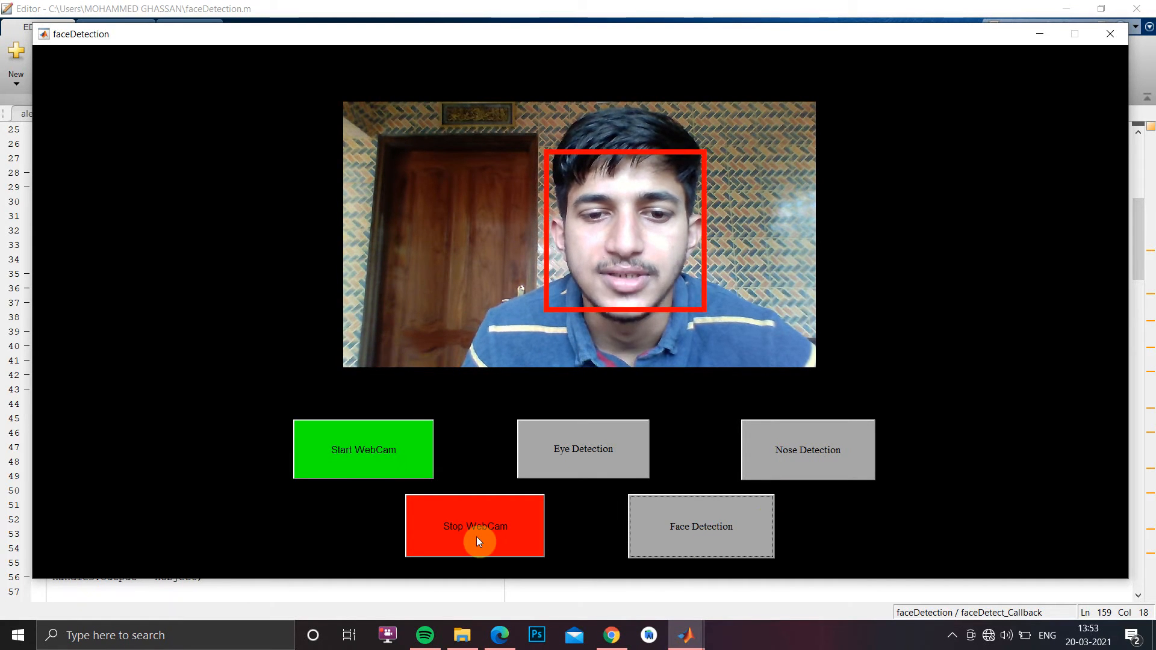
pyautogui.click(475, 526)
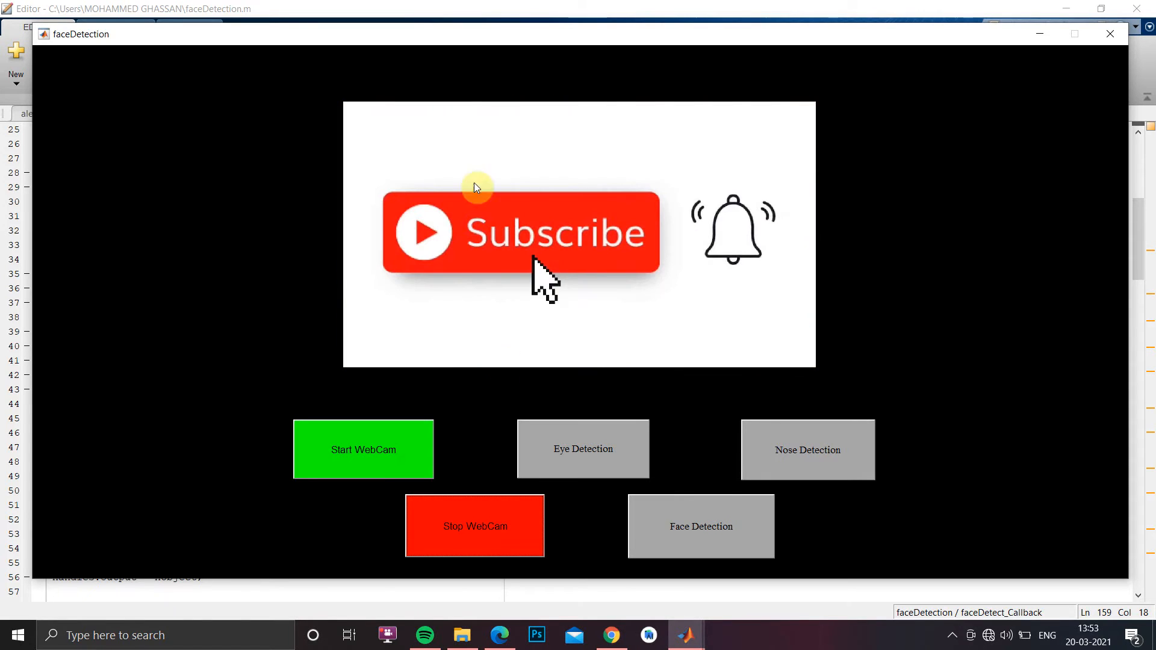
pyautogui.moveTo(508, 317)
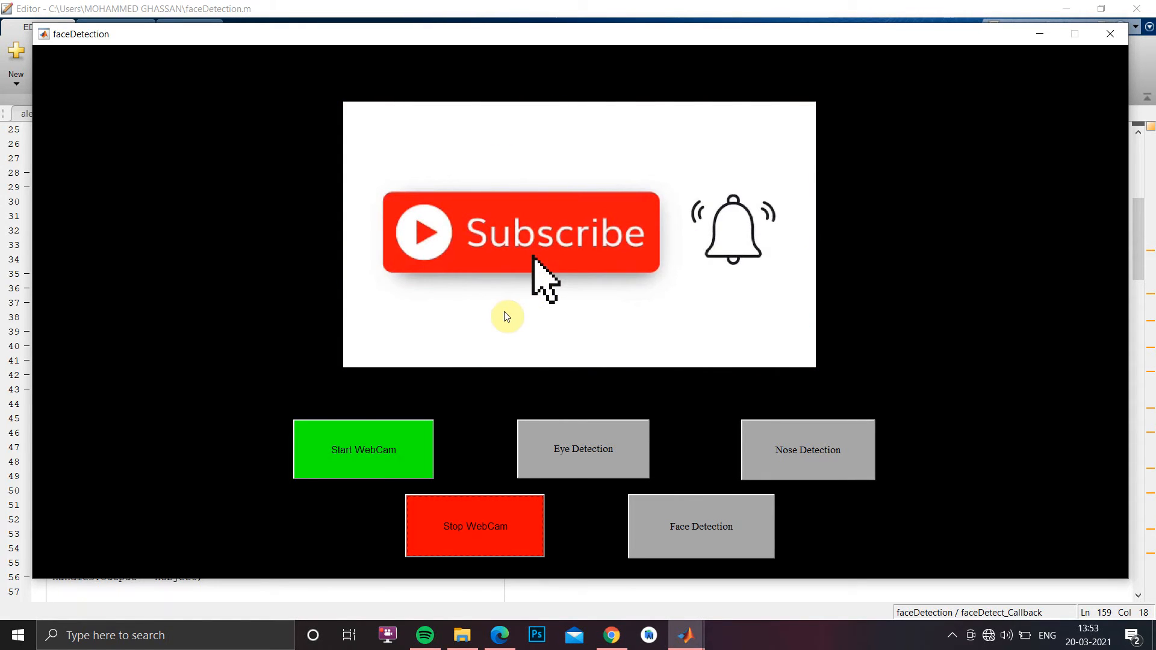
pyautogui.moveTo(744, 260)
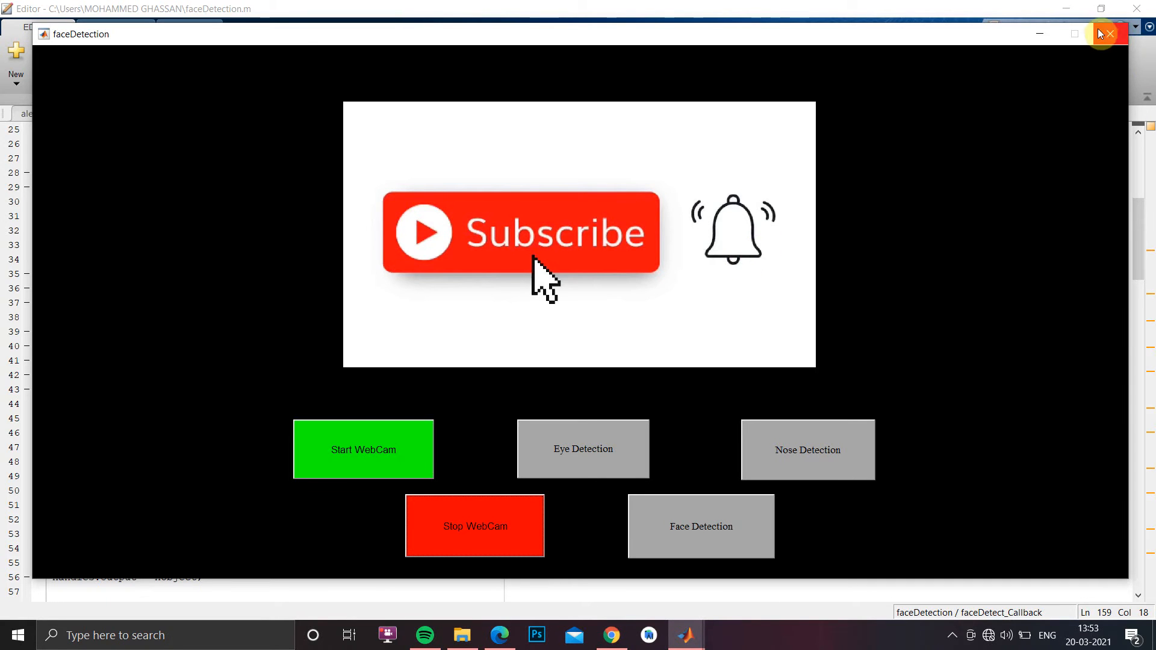
# - Close the faceDetection figure and scroll the PDF to the face detection definition slide
pyautogui.click(1109, 34)
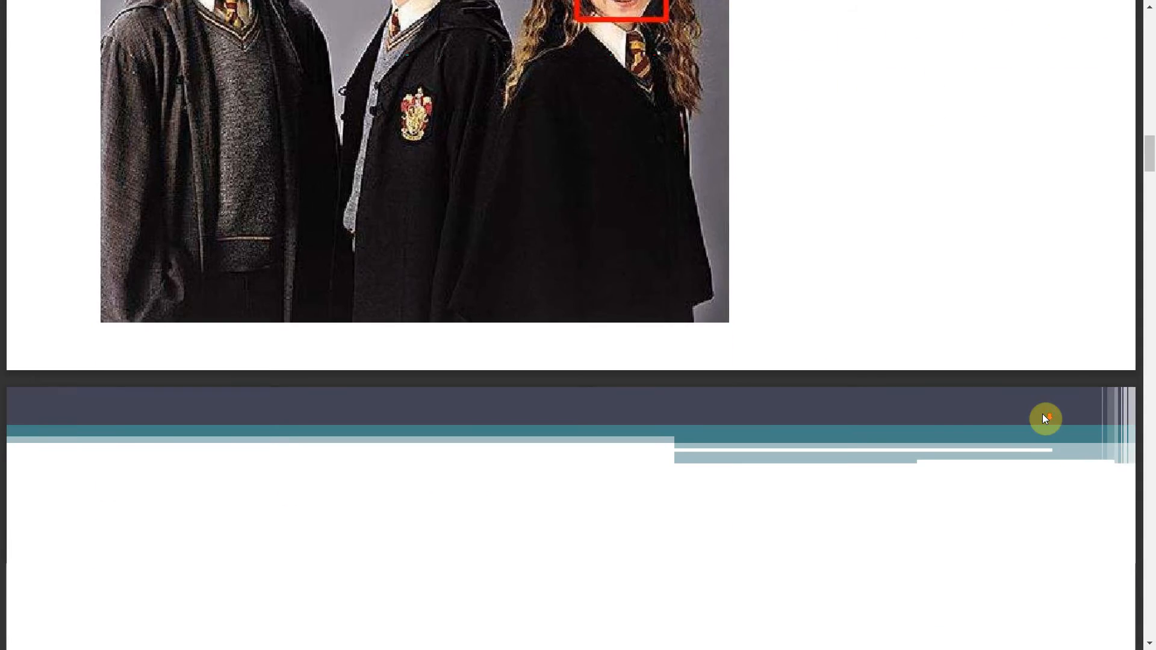
pyautogui.scroll(-3)
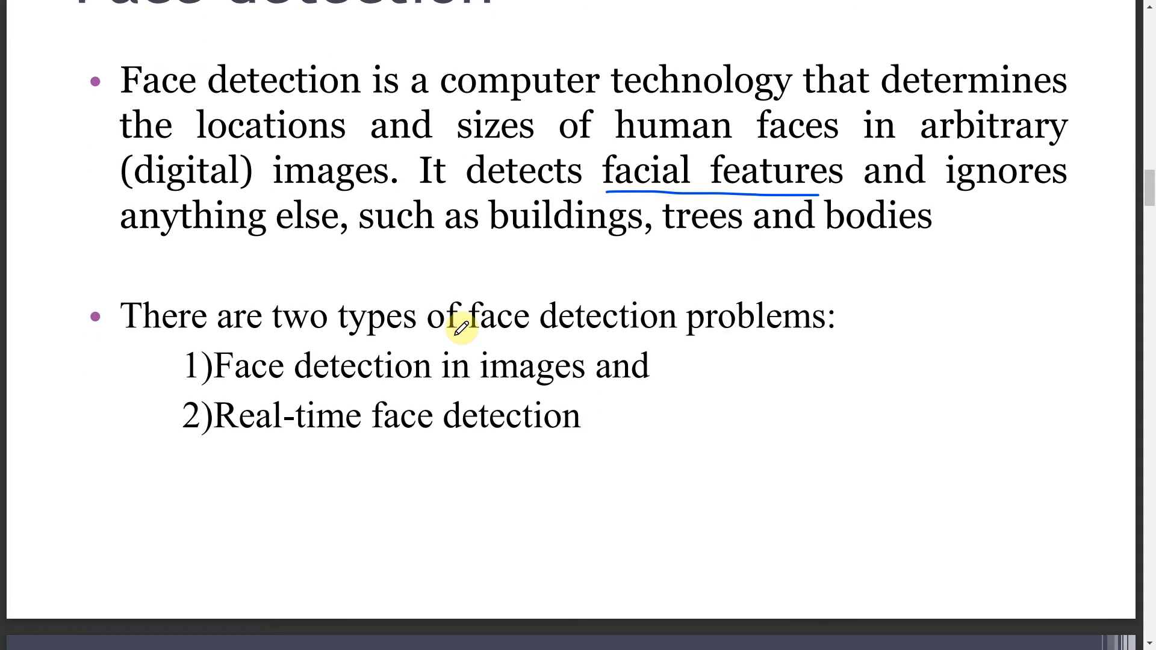
# - Underline 'Face detection in images' and 'Real-time face detection', ticking the real-time one
pyautogui.scroll(-3)
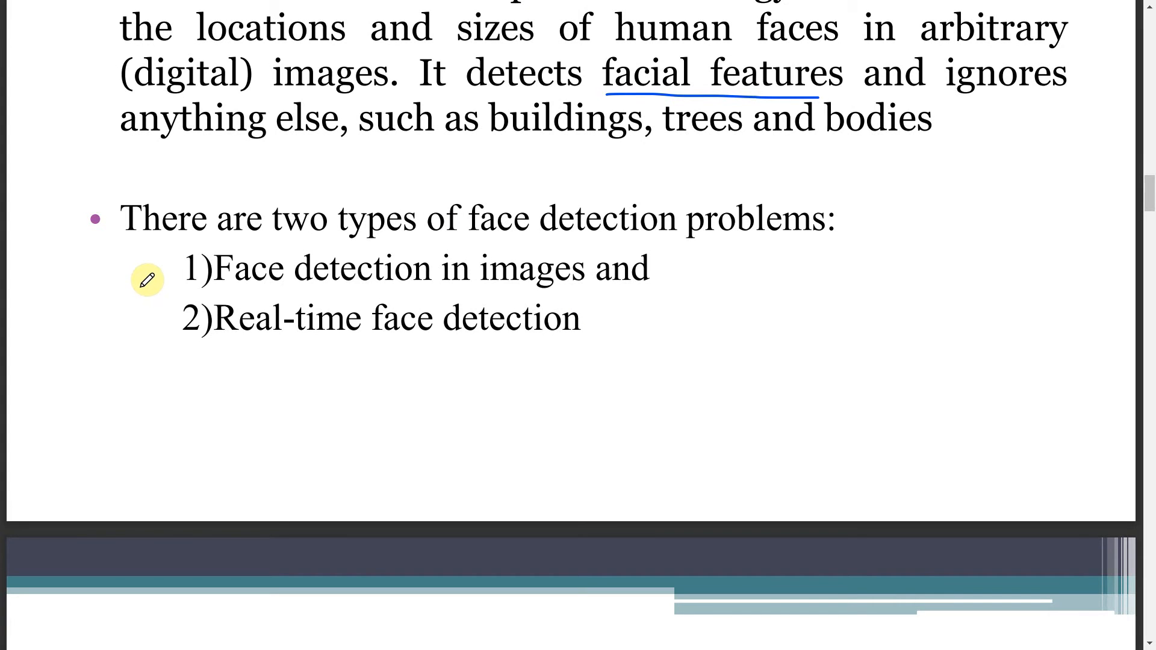
pyautogui.moveTo(225, 285); pyautogui.dragTo(472, 286)
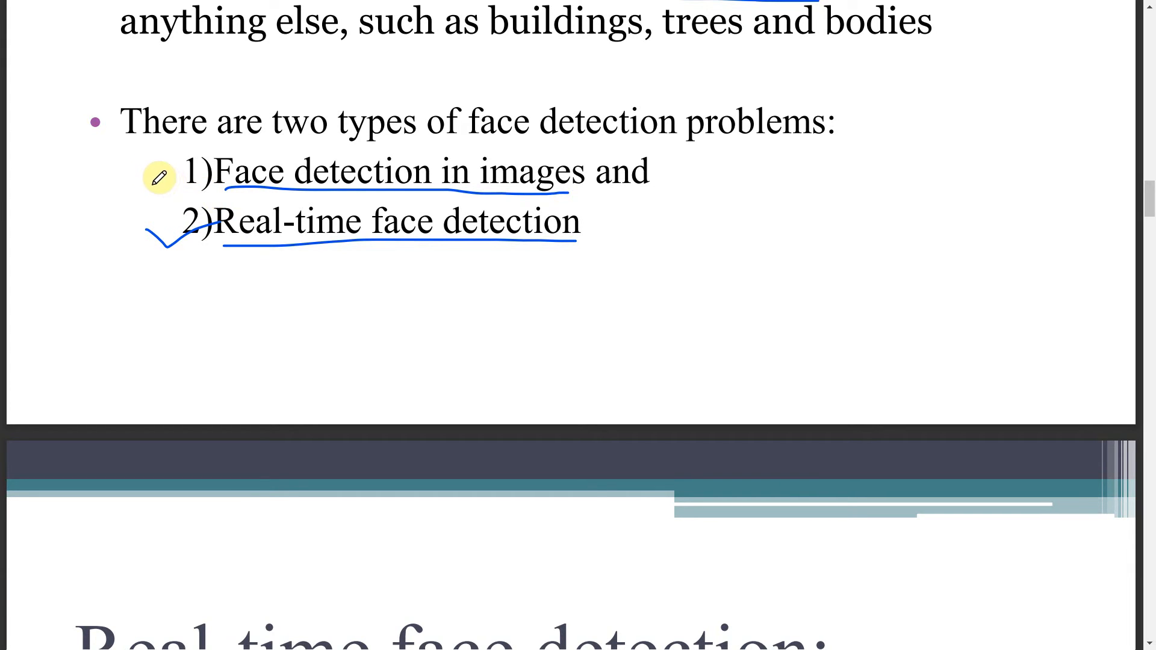
pyautogui.moveTo(156, 181); pyautogui.dragTo(225, 160)
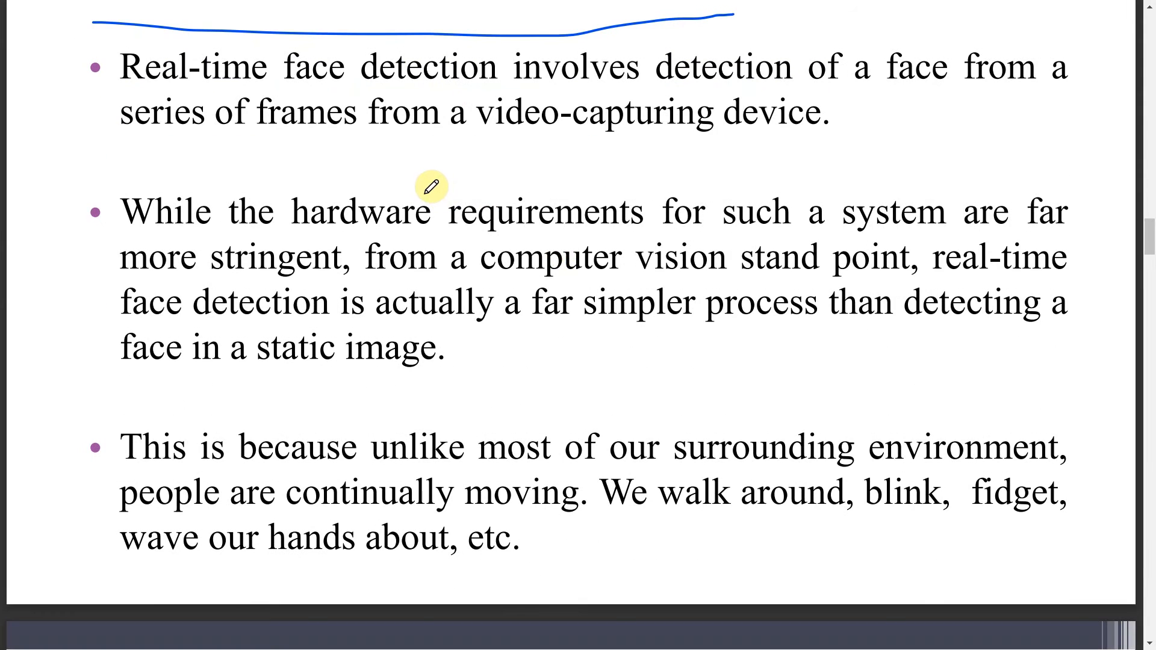
pyautogui.moveTo(606, 125)
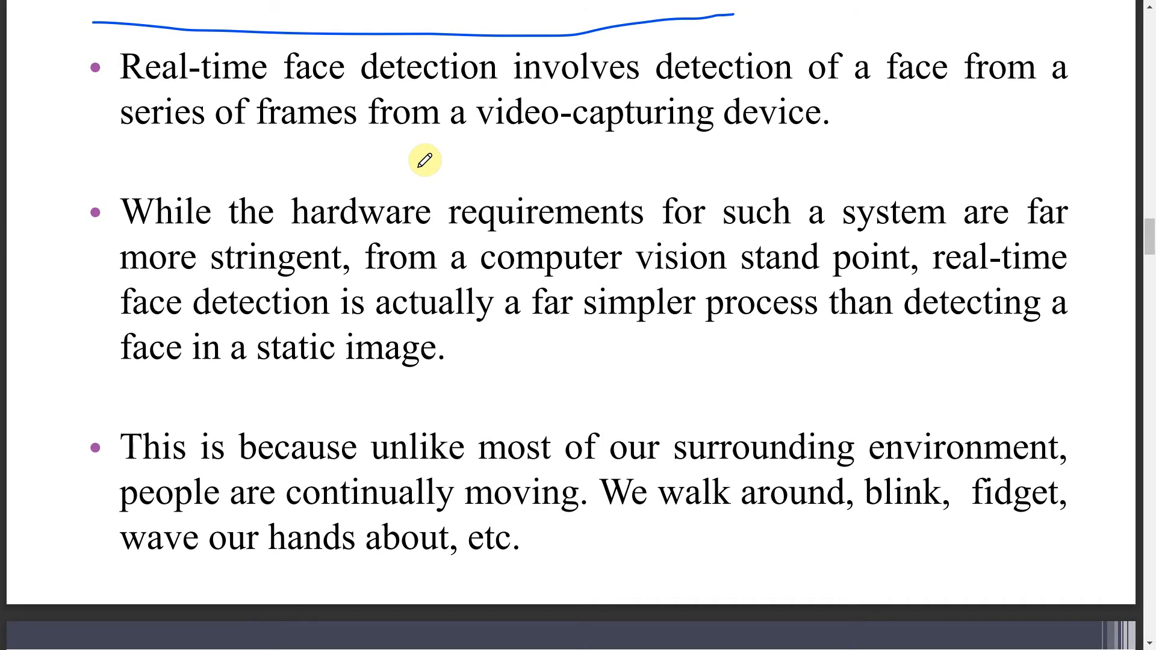
# - Scroll past the real-time face detection bullets to the 'Face detection in images' slide
pyautogui.scroll(-3)
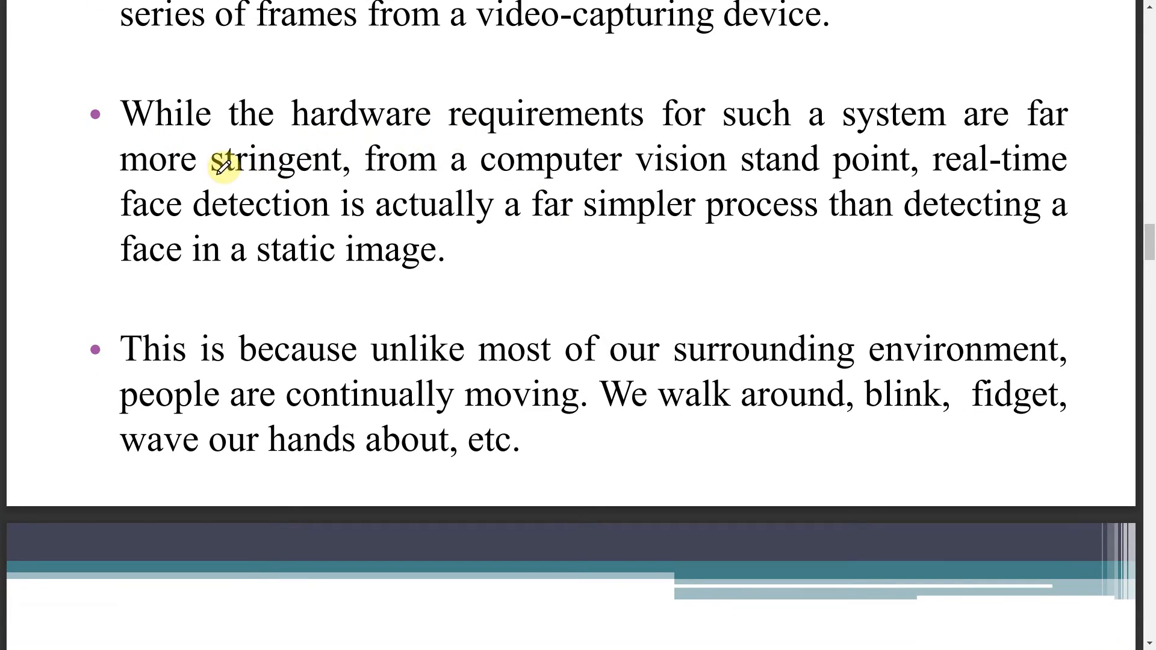
pyautogui.moveTo(693, 157)
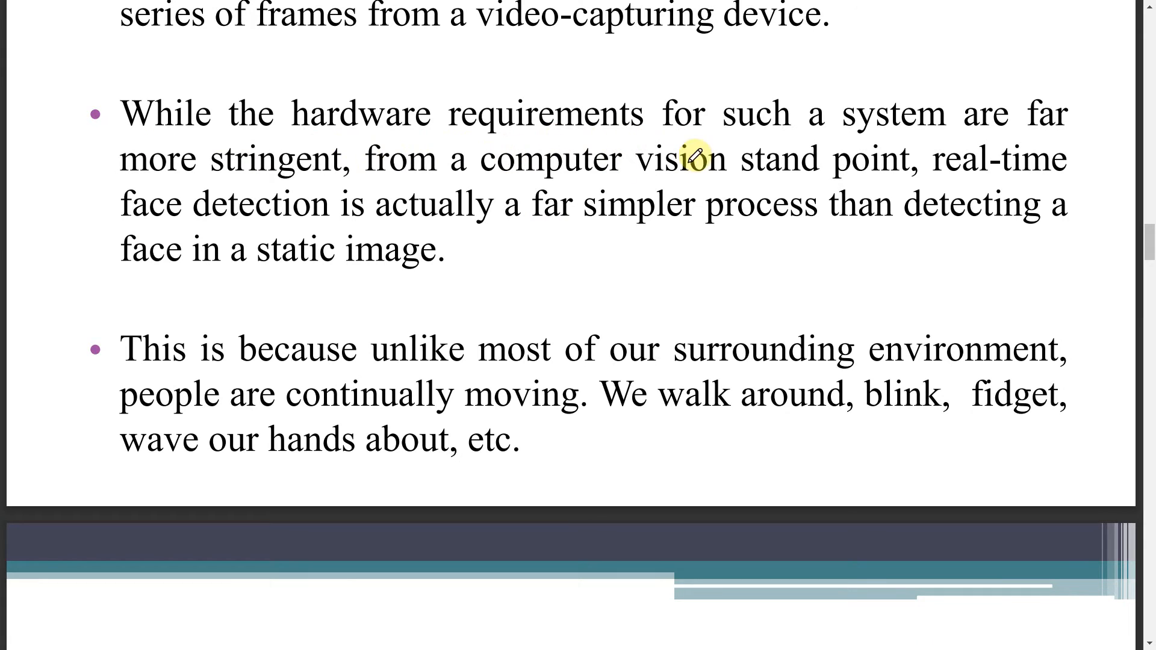
pyautogui.moveTo(340, 173)
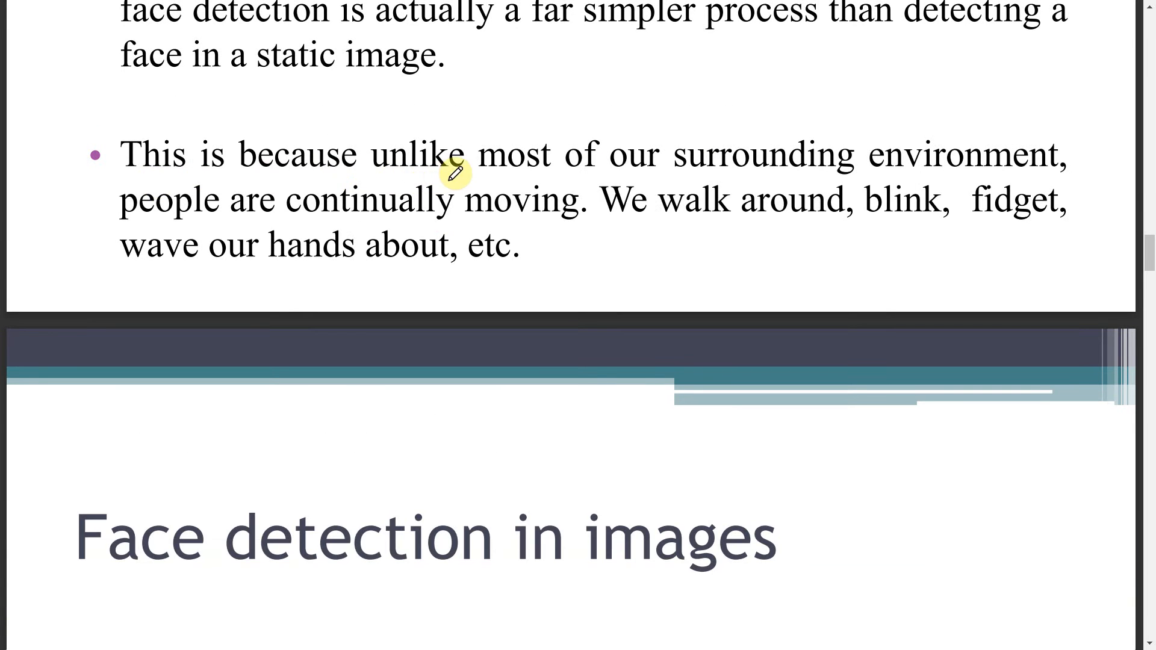
pyautogui.moveTo(501, 166)
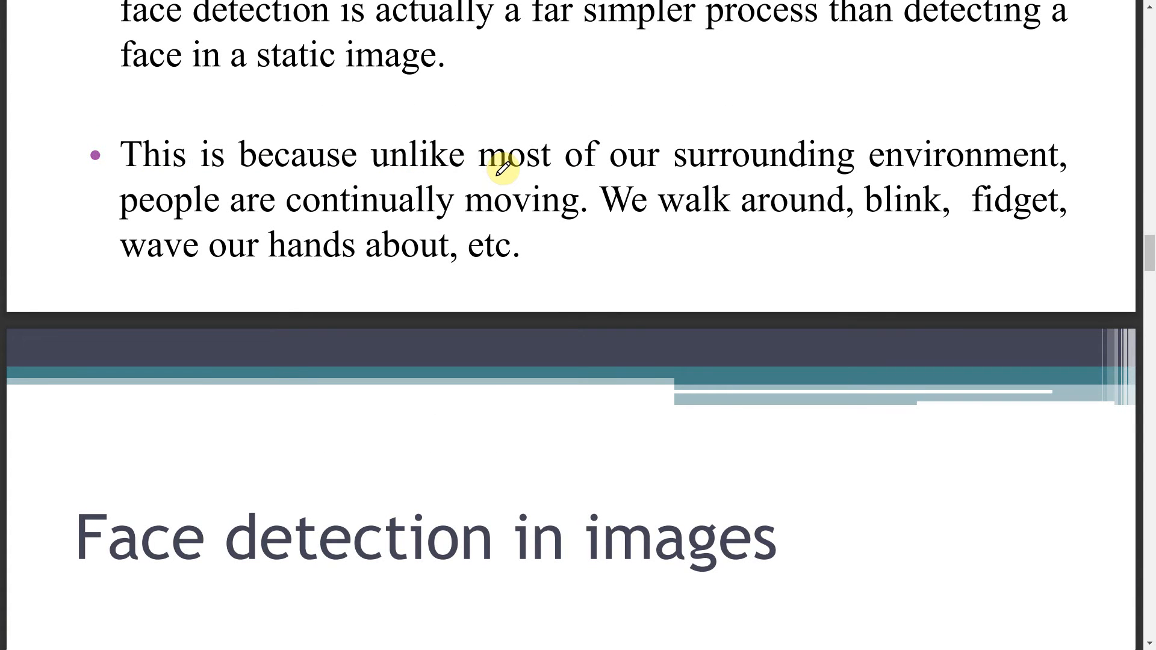
pyautogui.moveTo(503, 209)
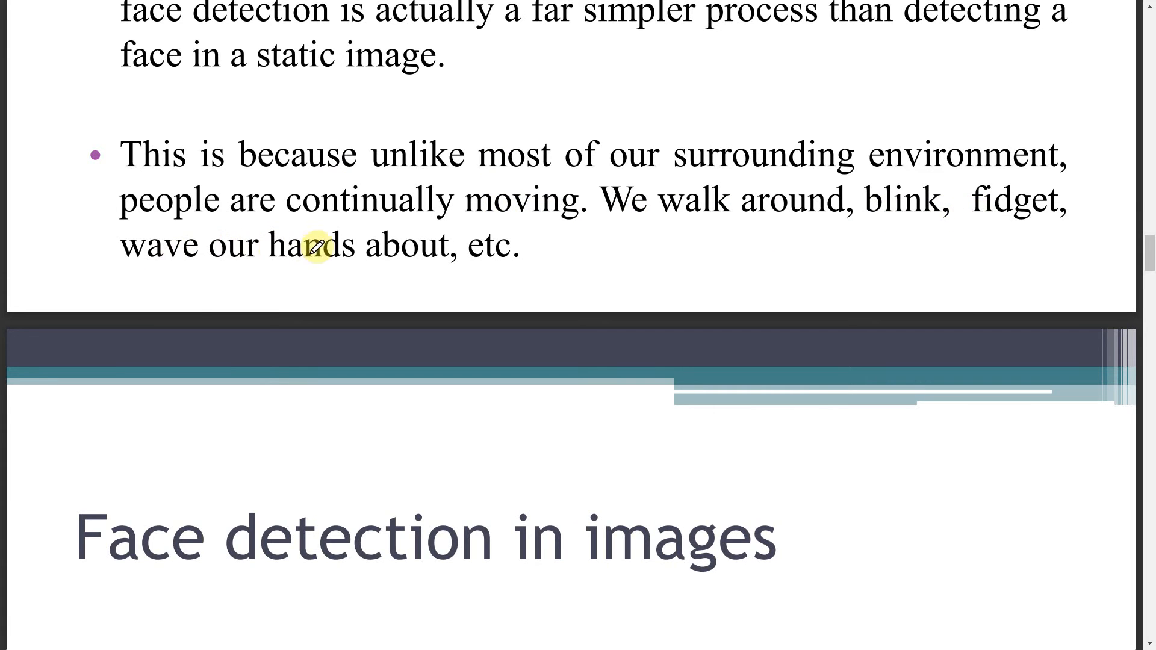
pyautogui.moveTo(125, 254); pyautogui.dragTo(254, 269)
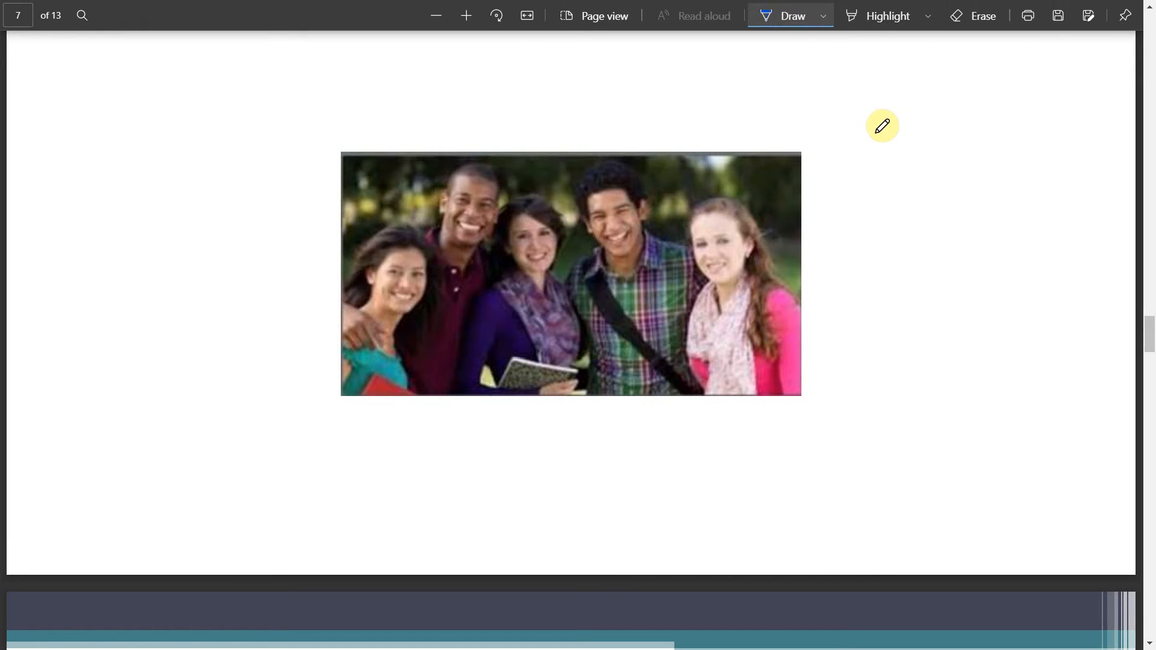
pyautogui.moveTo(913, 104)
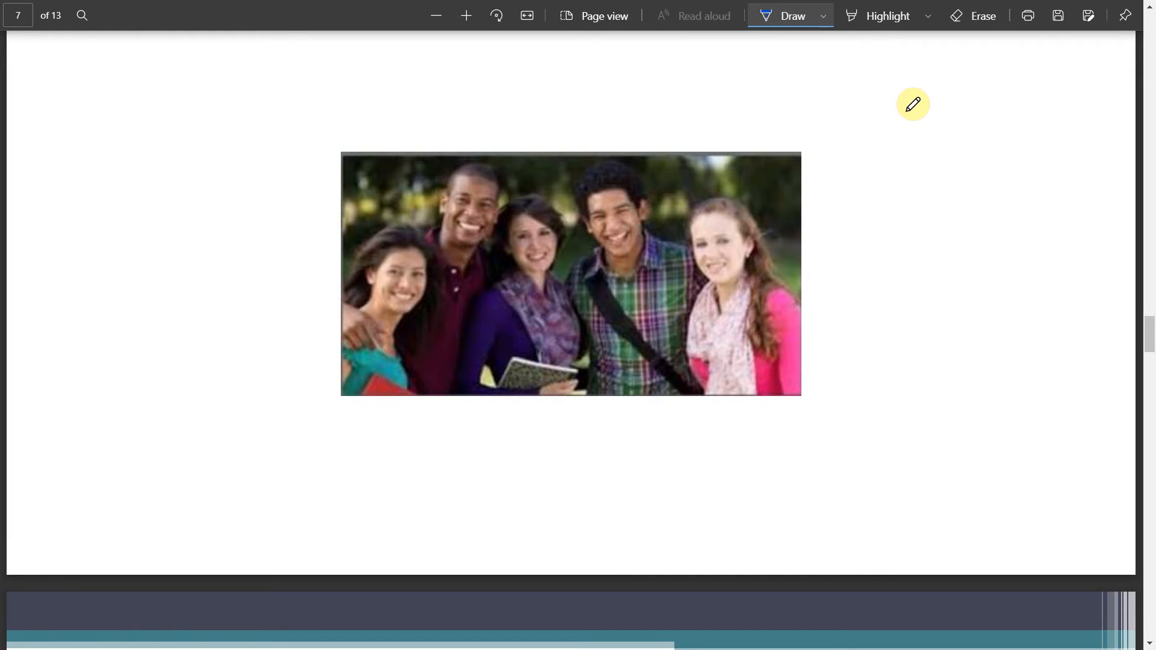
pyautogui.moveTo(672, 639)
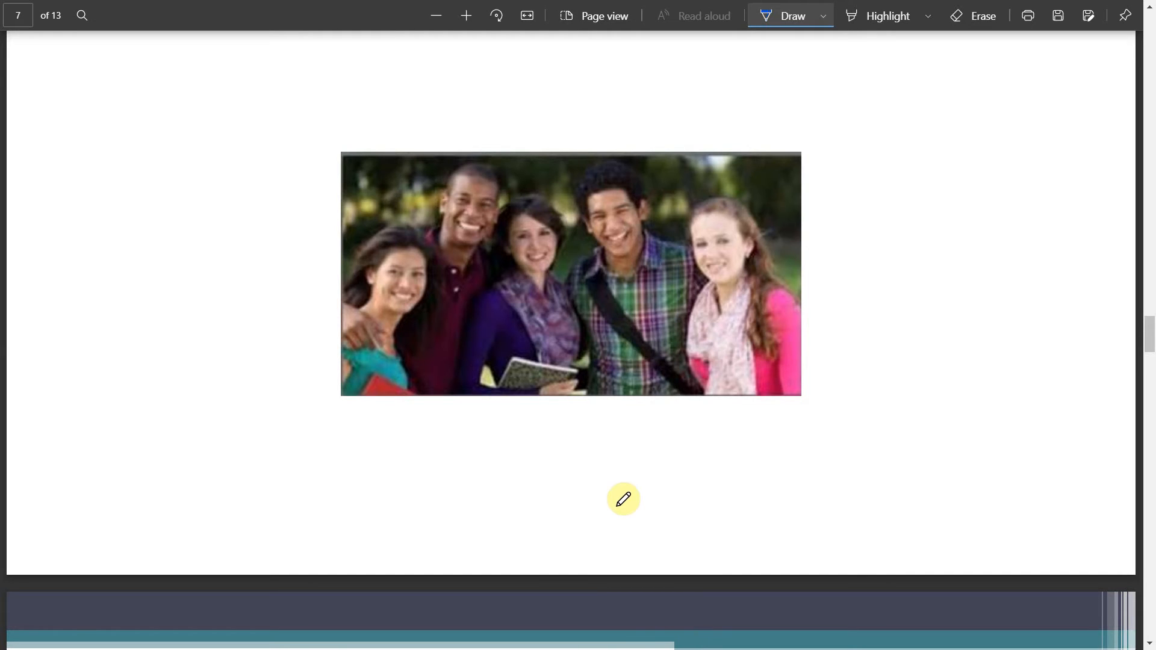
pyautogui.moveTo(967, 54)
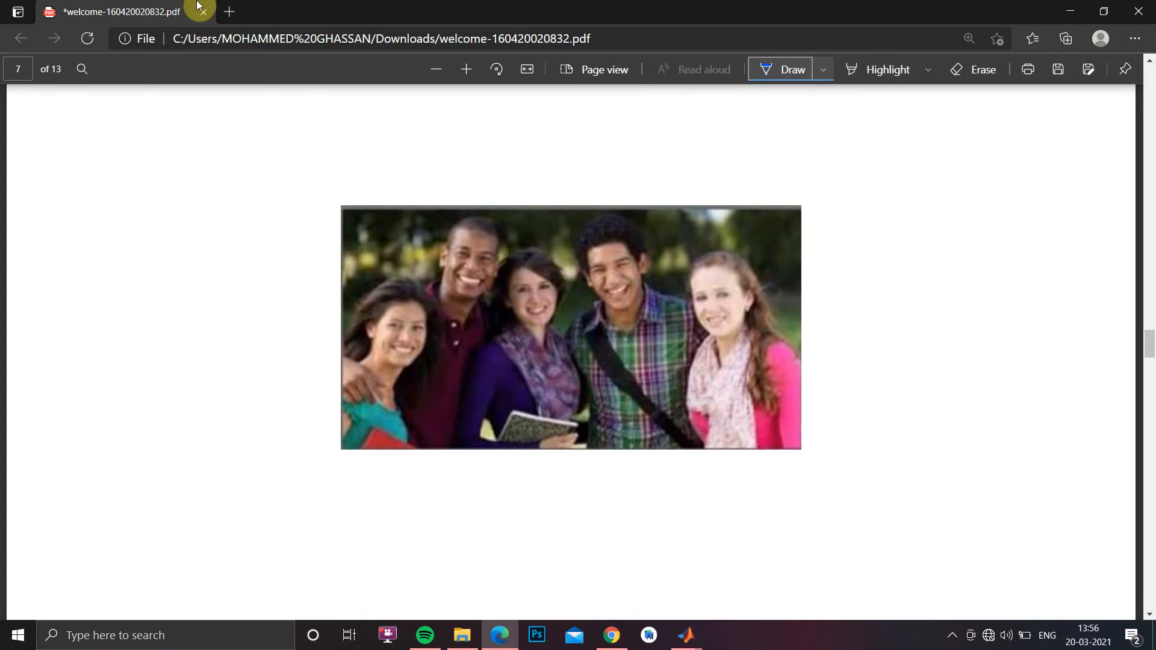
# - Switch to MATLAB and run the guide command to bring up the GUIDE Quick Start
pyautogui.click(685, 635)
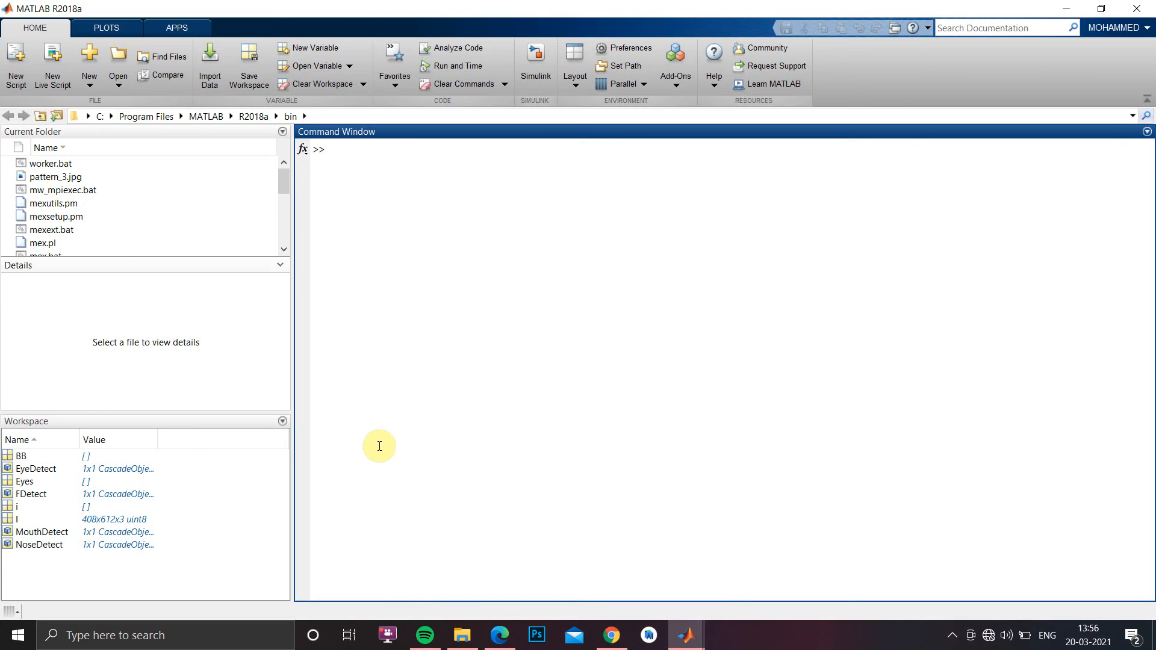
pyautogui.write('g')
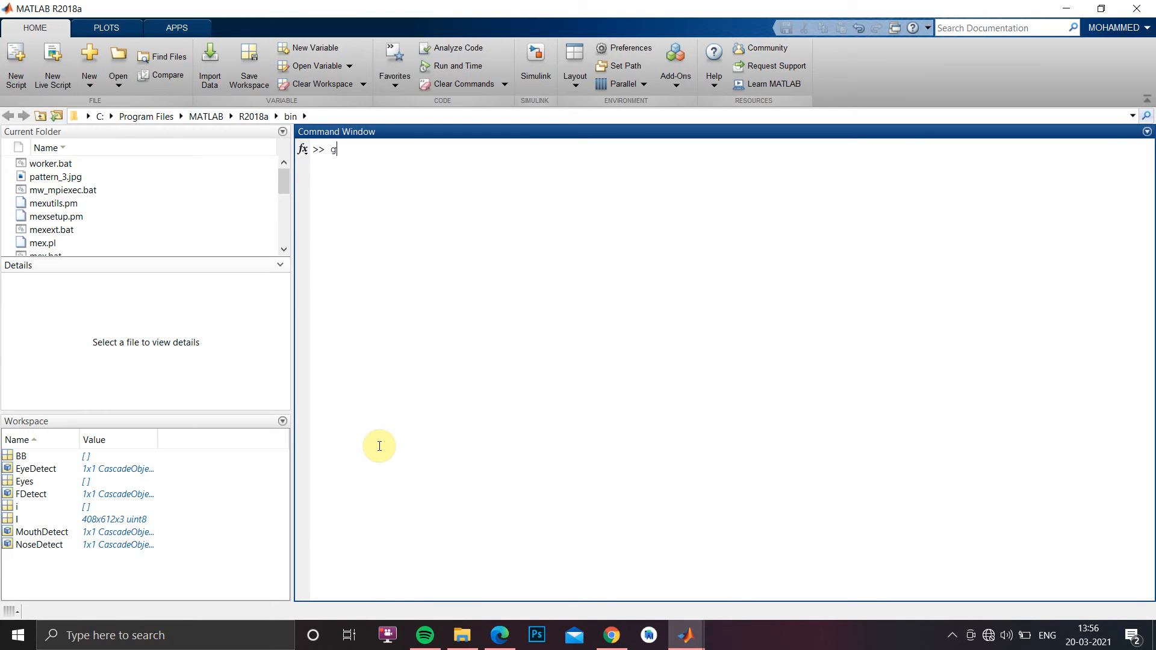
pyautogui.write('uide')
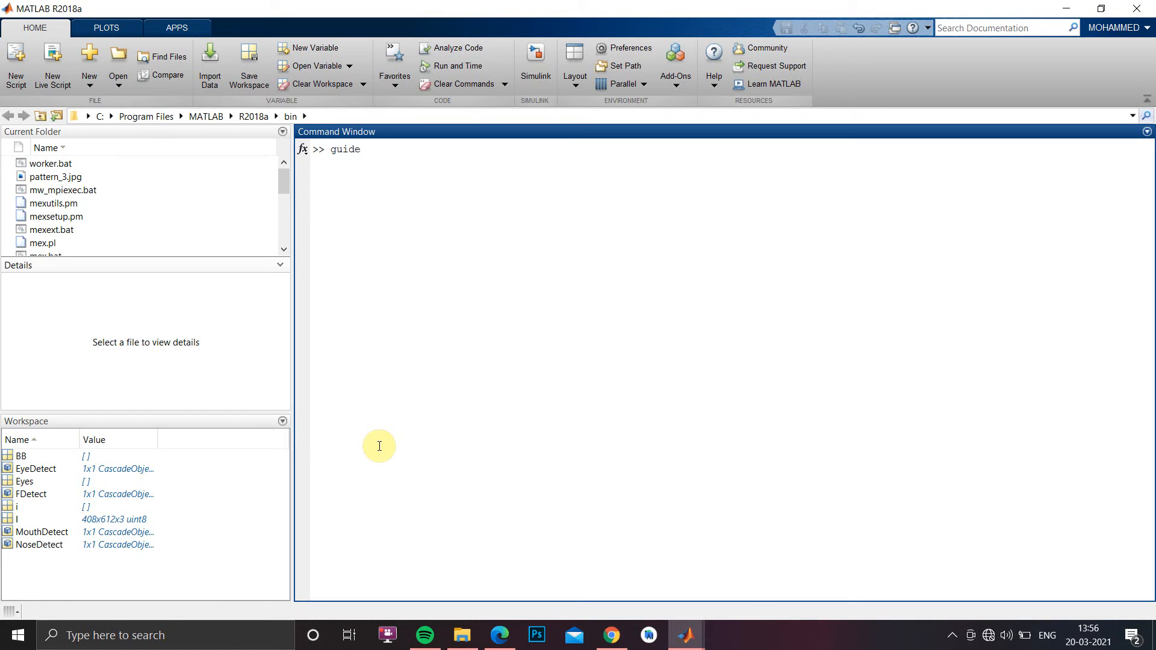
pyautogui.press('enter')
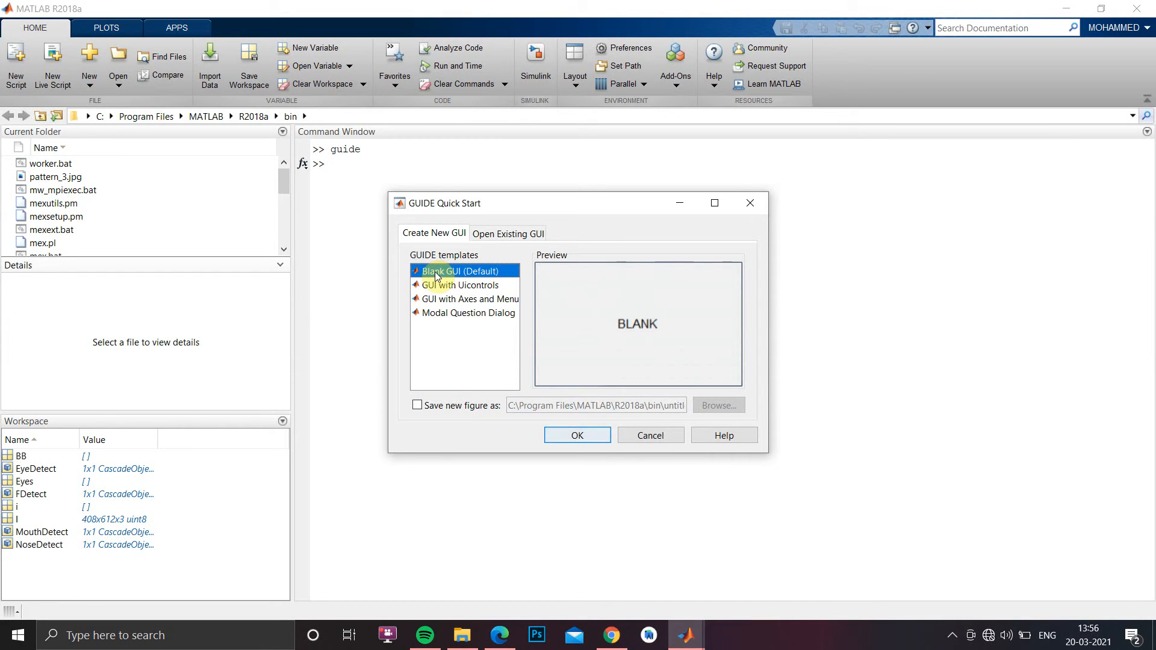
# - Create a blank GUI with an axes above three push buttons and enlarge the rightmost button
pyautogui.click(648, 435)
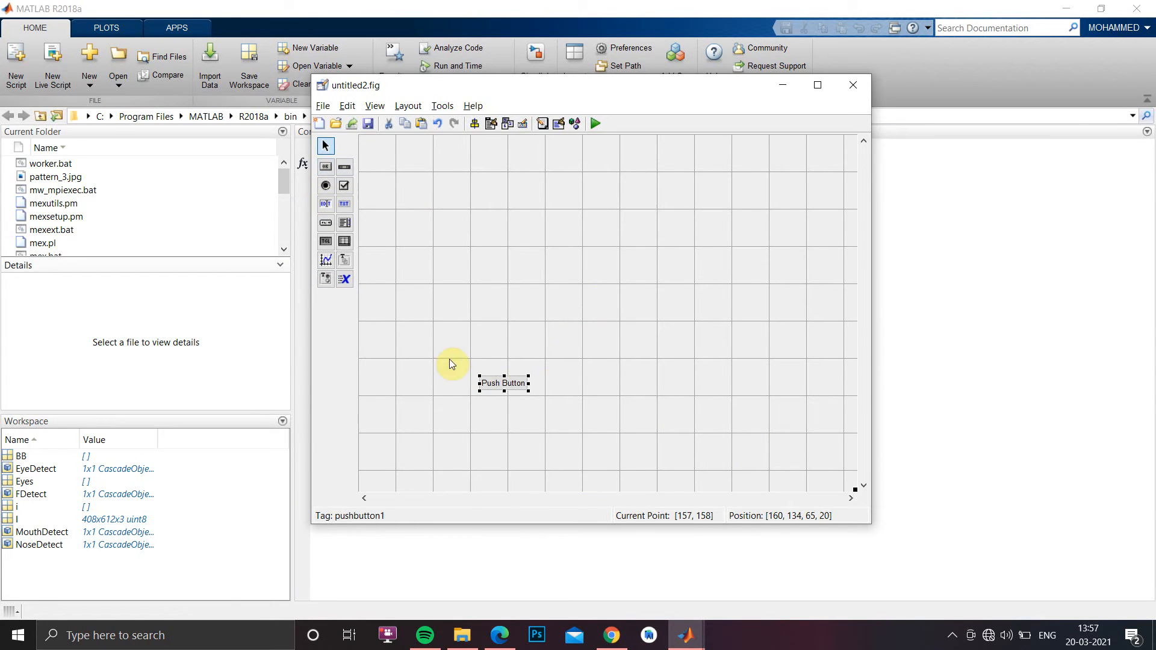
pyautogui.click(326, 166)
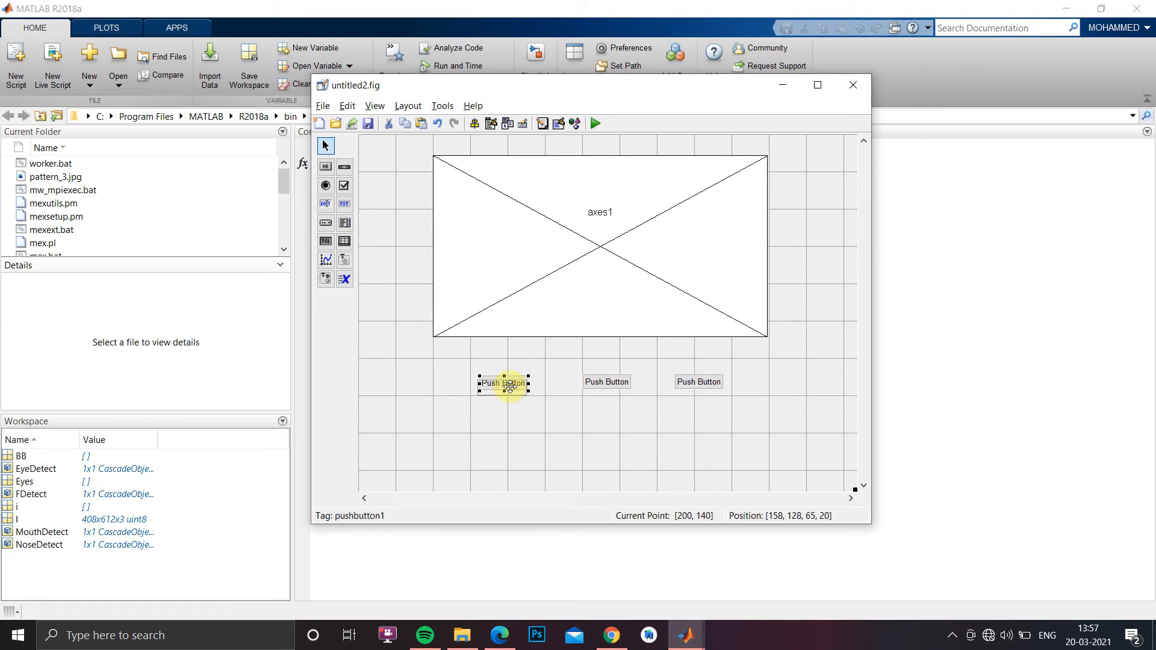
pyautogui.click(699, 382)
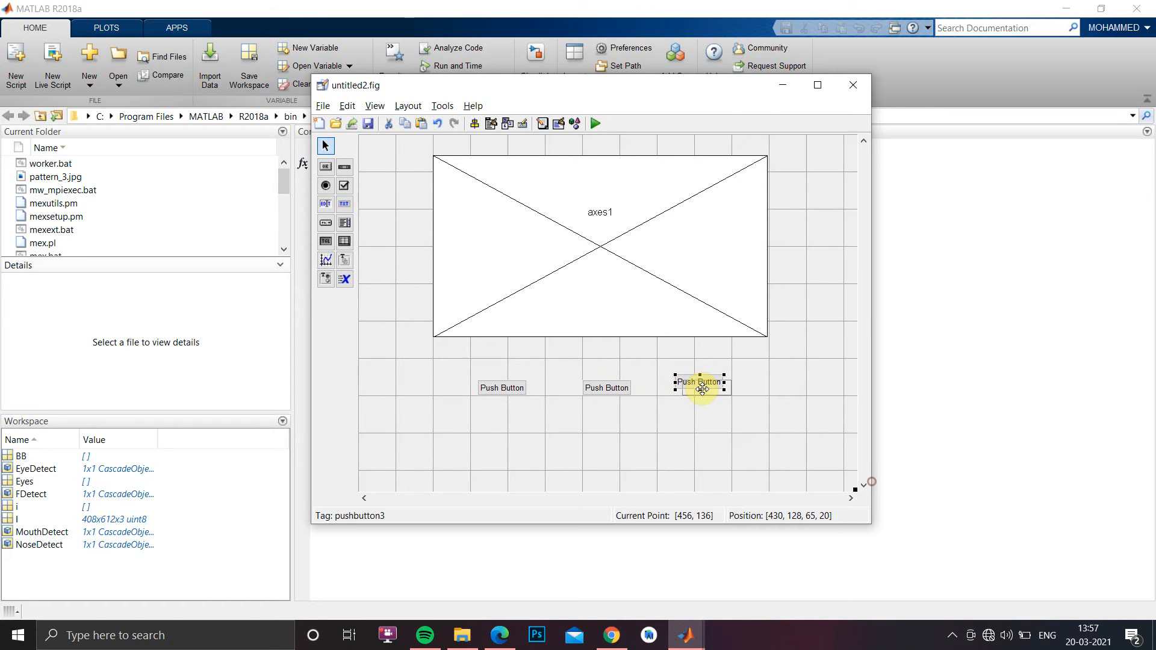
pyautogui.moveTo(701, 382); pyautogui.dragTo(698, 388)
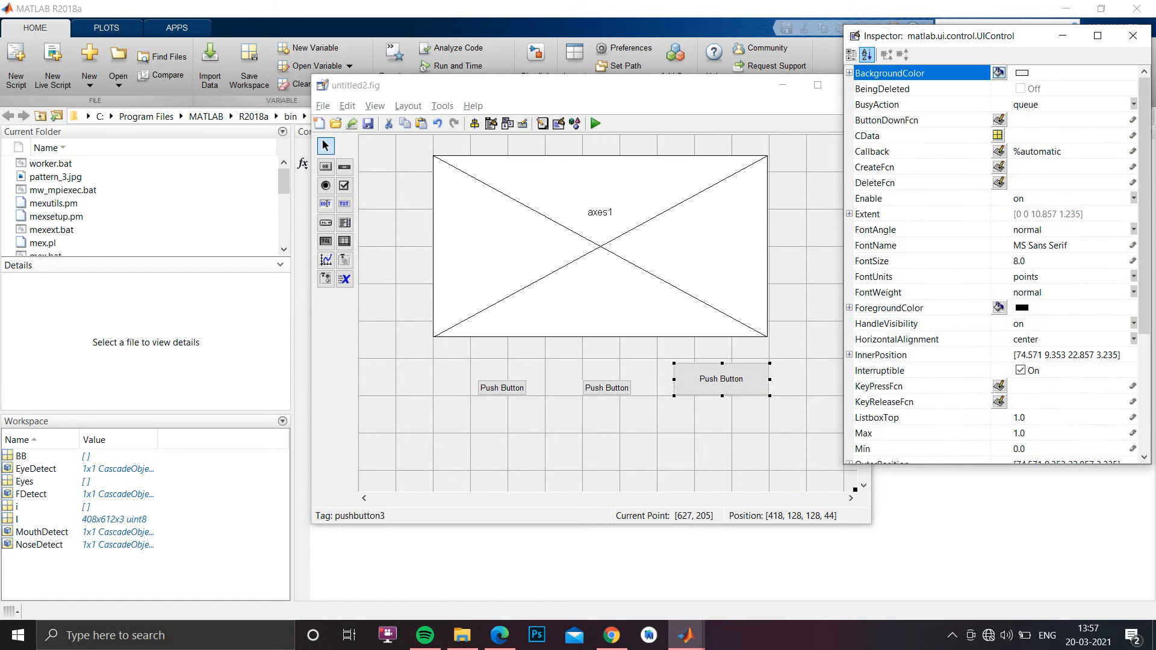
# - Give the rightmost push button a green background colour
pyautogui.click(998, 72)
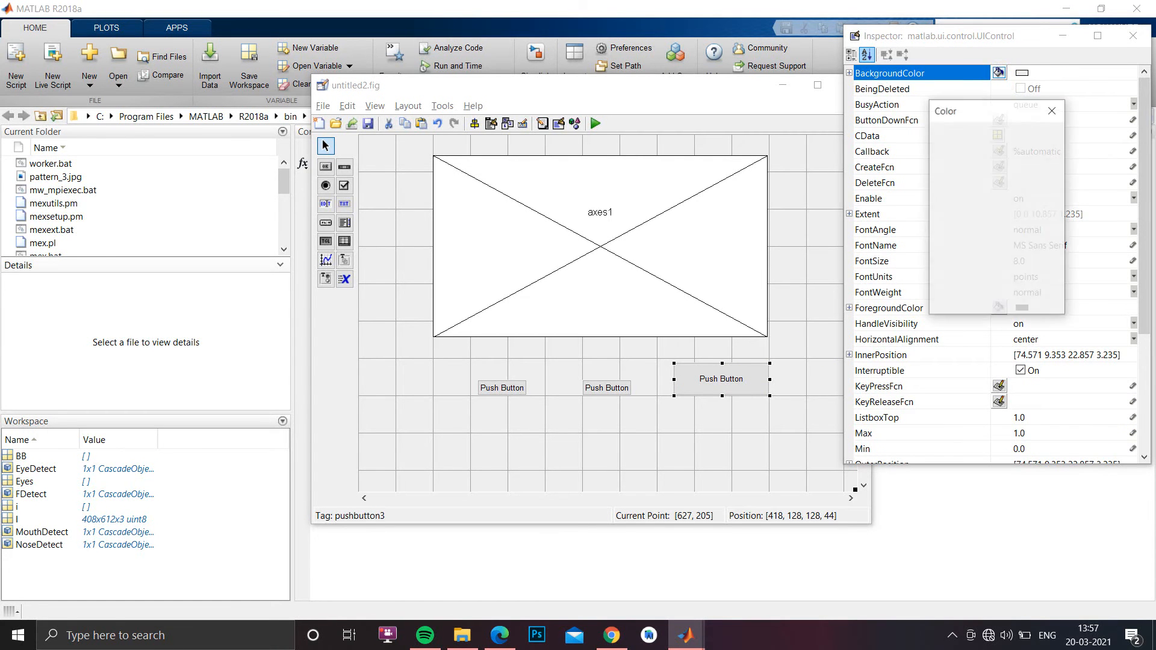
pyautogui.click(996, 177)
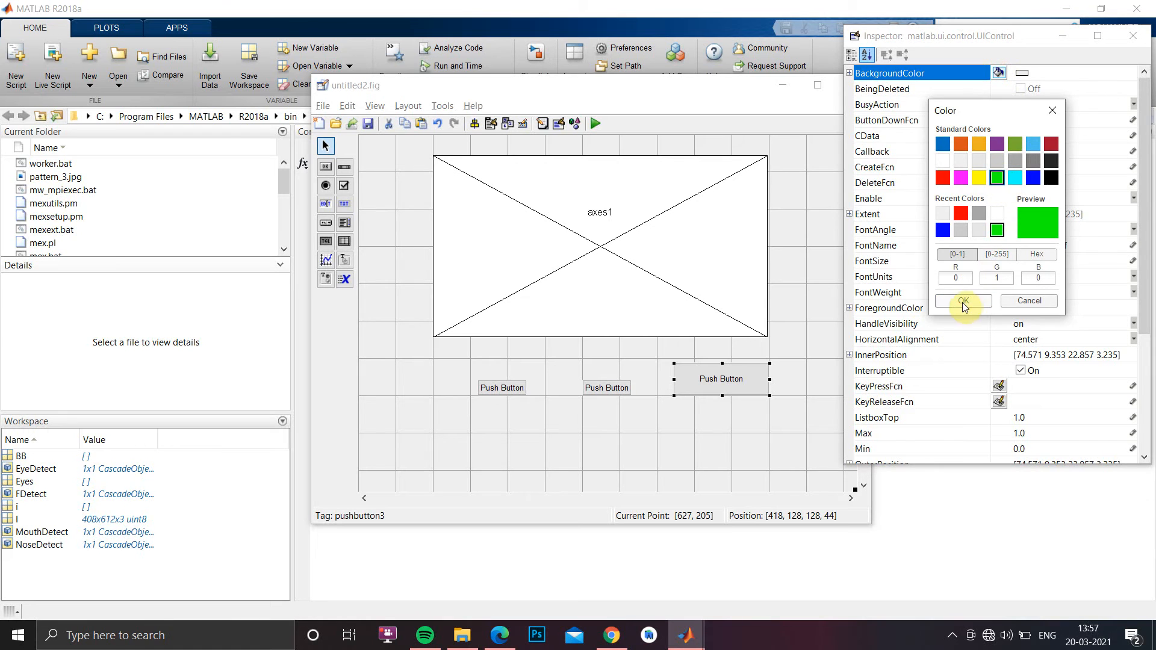
pyautogui.click(963, 301)
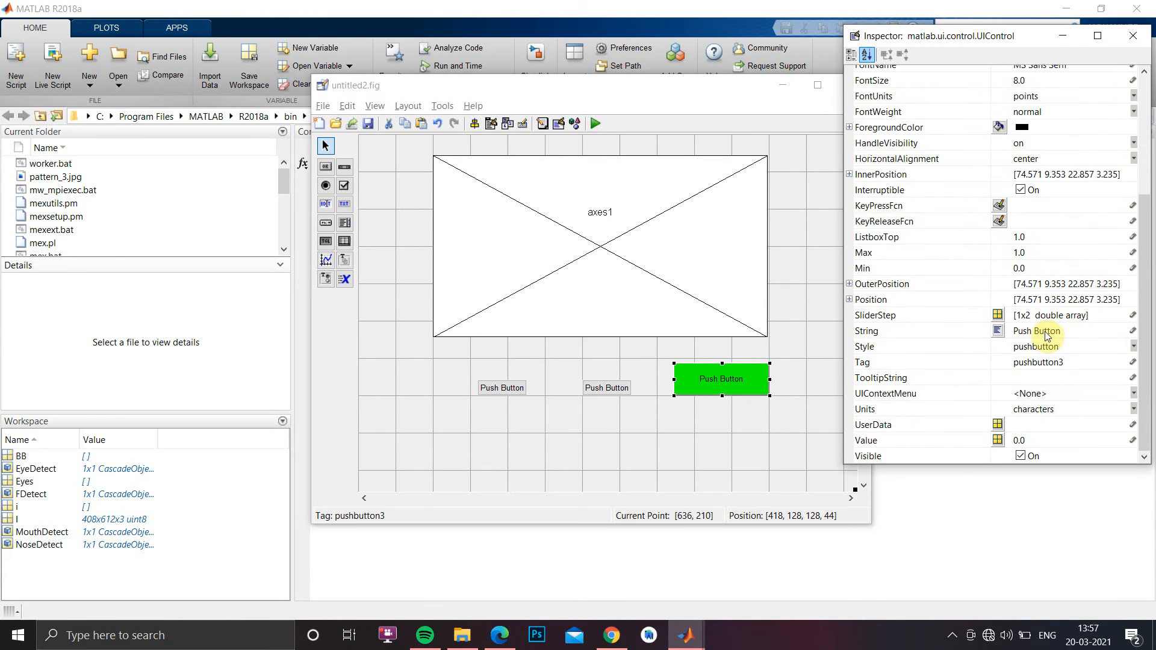
# - Label the button 'start webcam', tag it startWebcam, and move to the figure's properties
pyautogui.click(1039, 330)
pyautogui.write('start webcam')
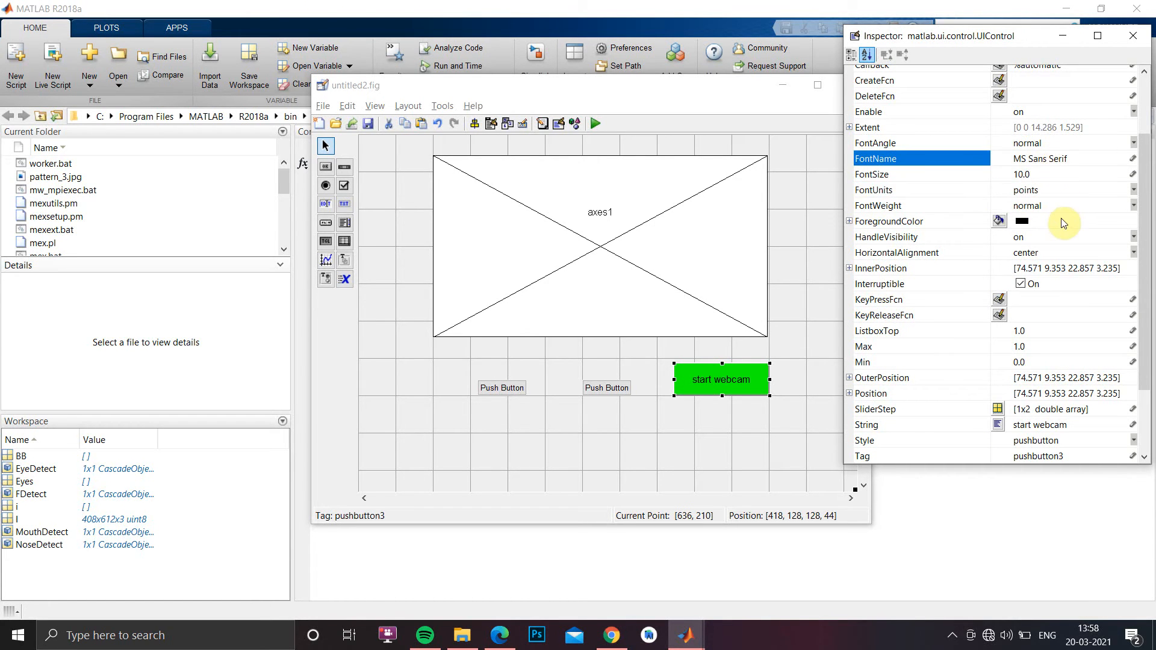
pyautogui.scroll(-3)
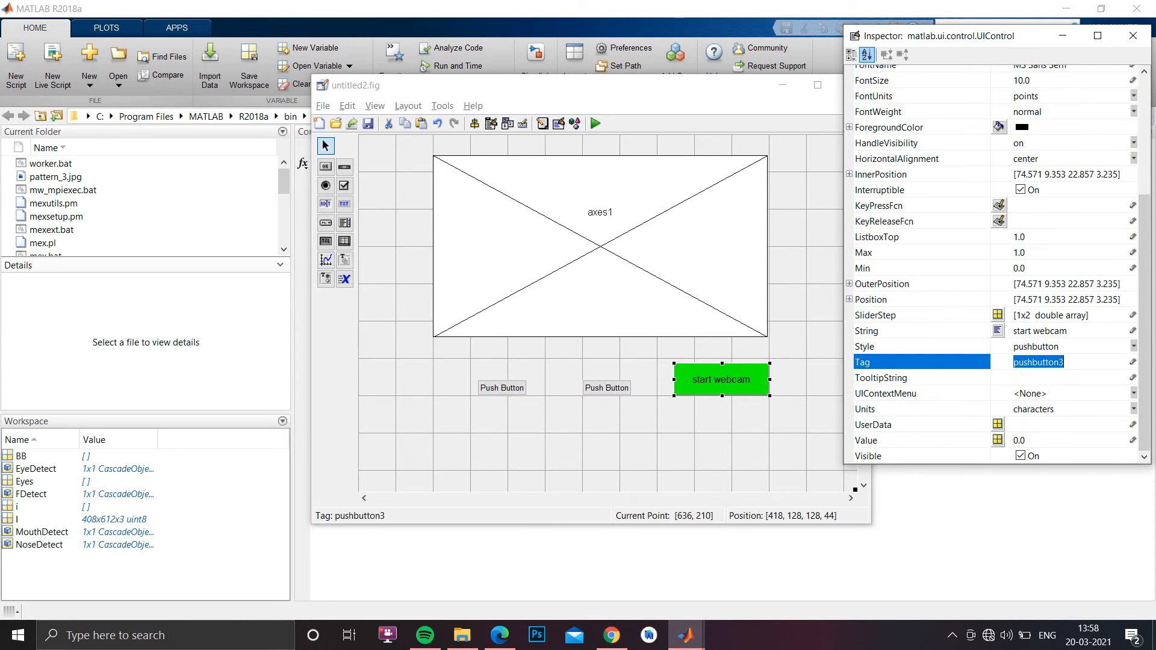
pyautogui.write('s')
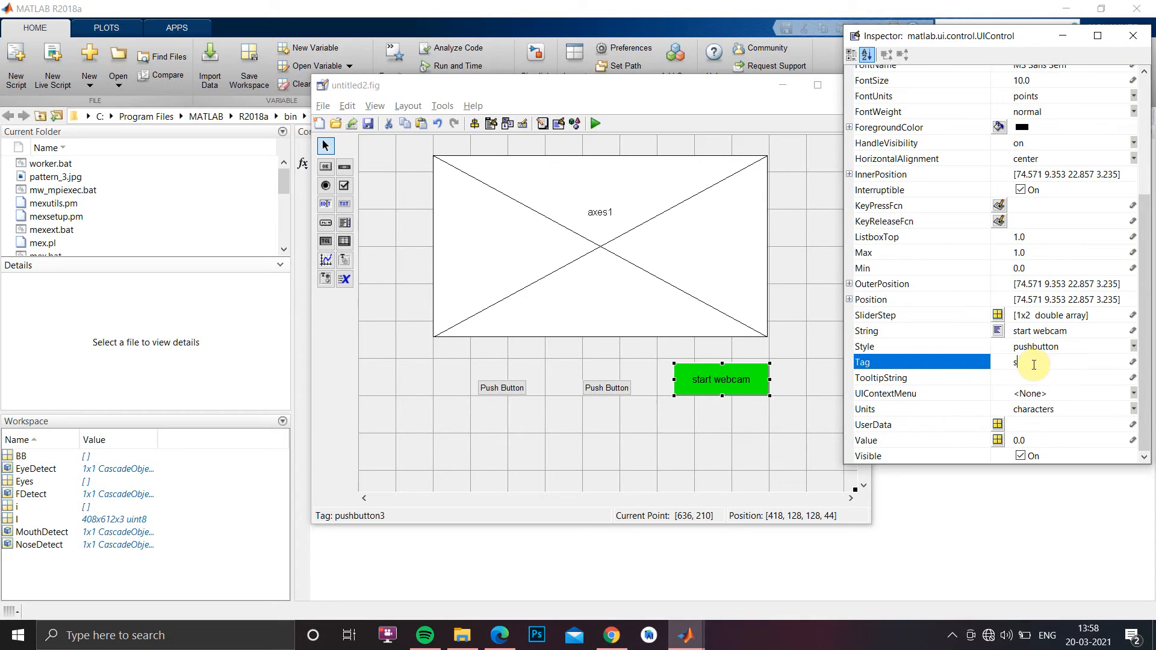
pyautogui.write('tartWebcam')
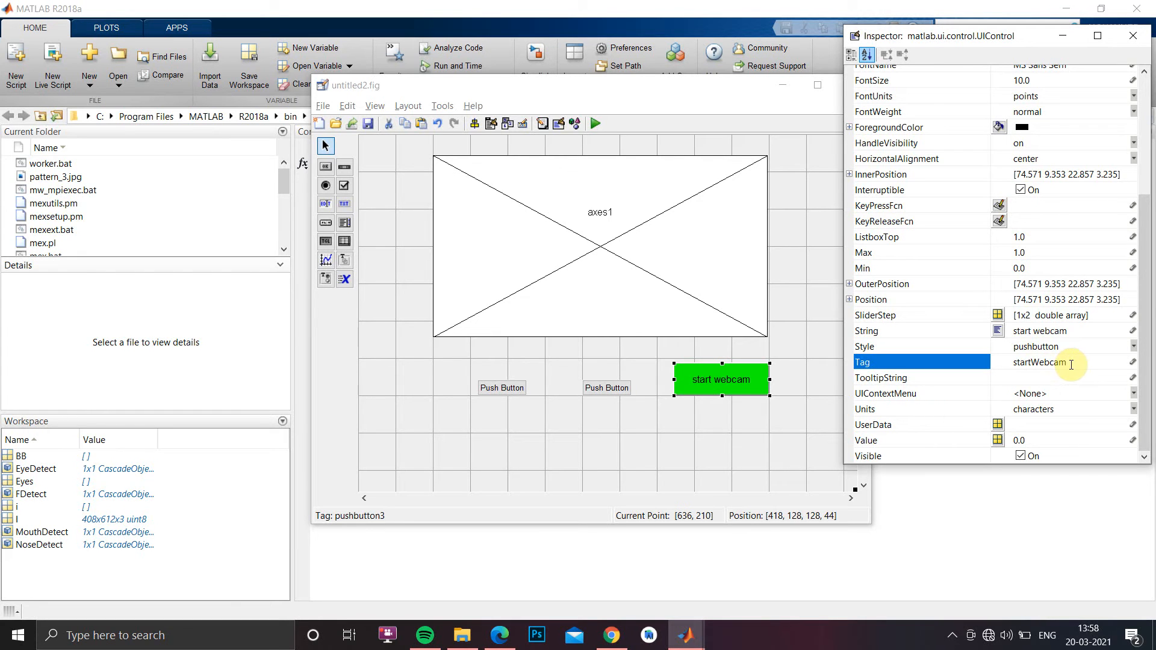
pyautogui.doubleClick(1041, 363)
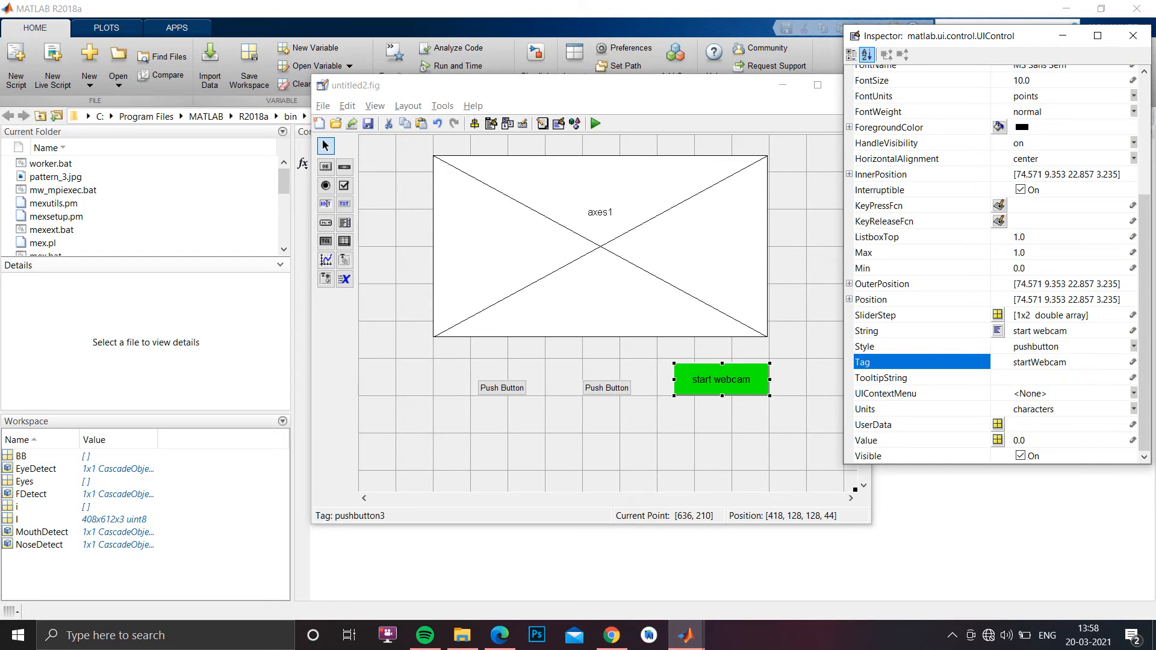
pyautogui.click(1062, 362)
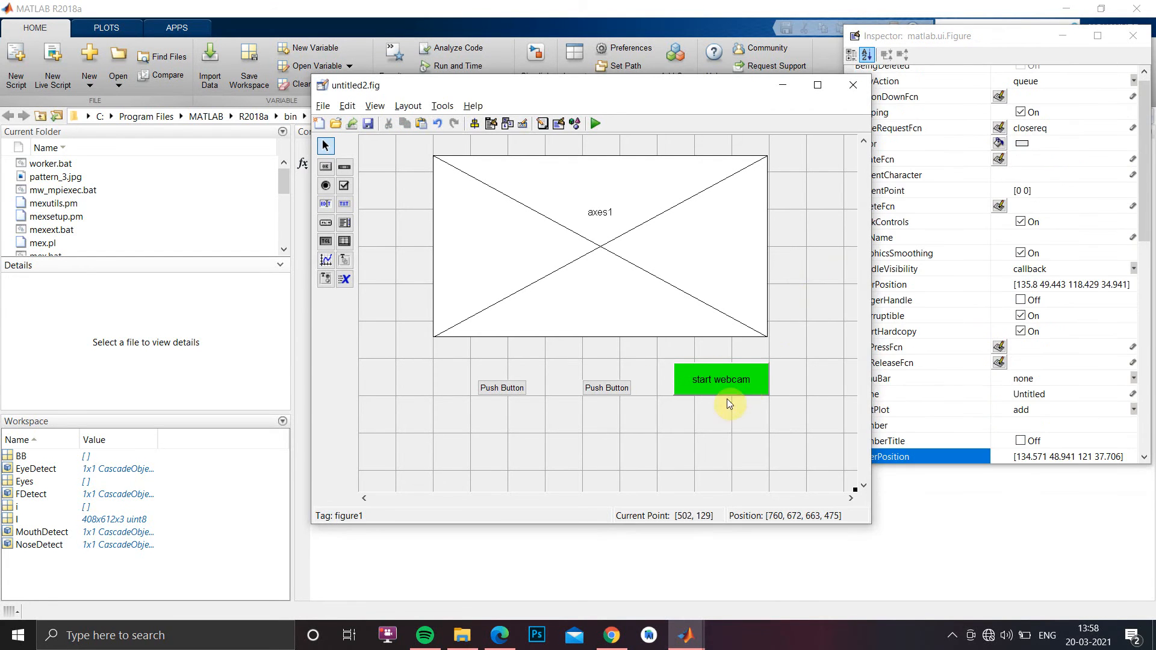
pyautogui.moveTo(817, 205)
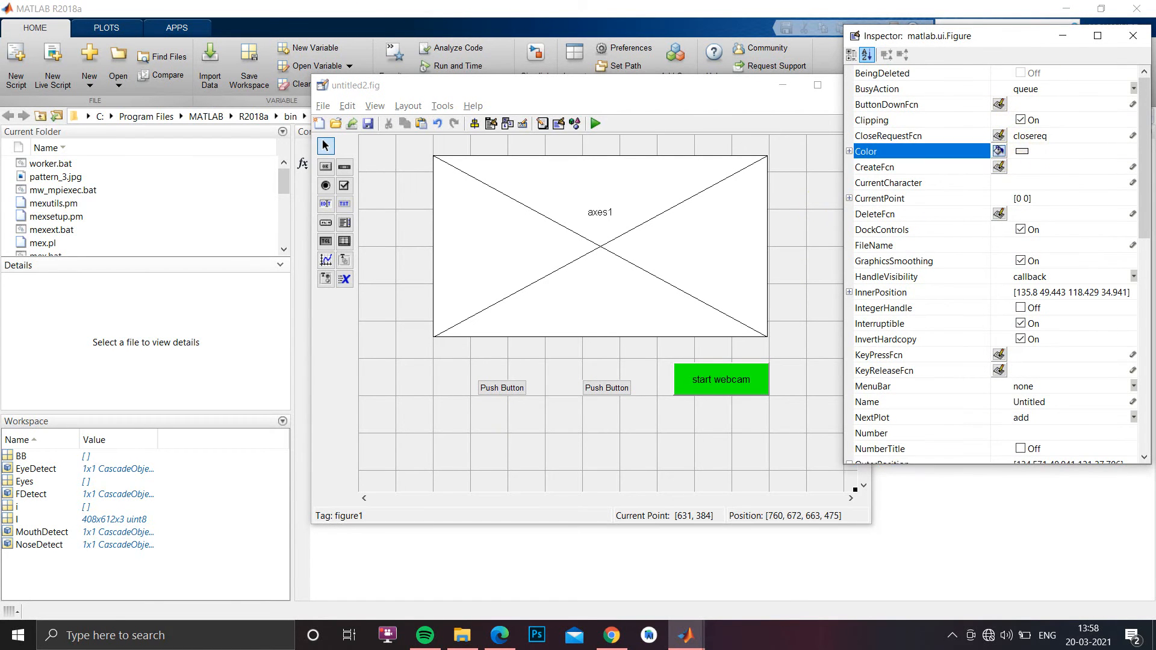
# - Set the GUI figure's background colour to black
pyautogui.click(1000, 150)
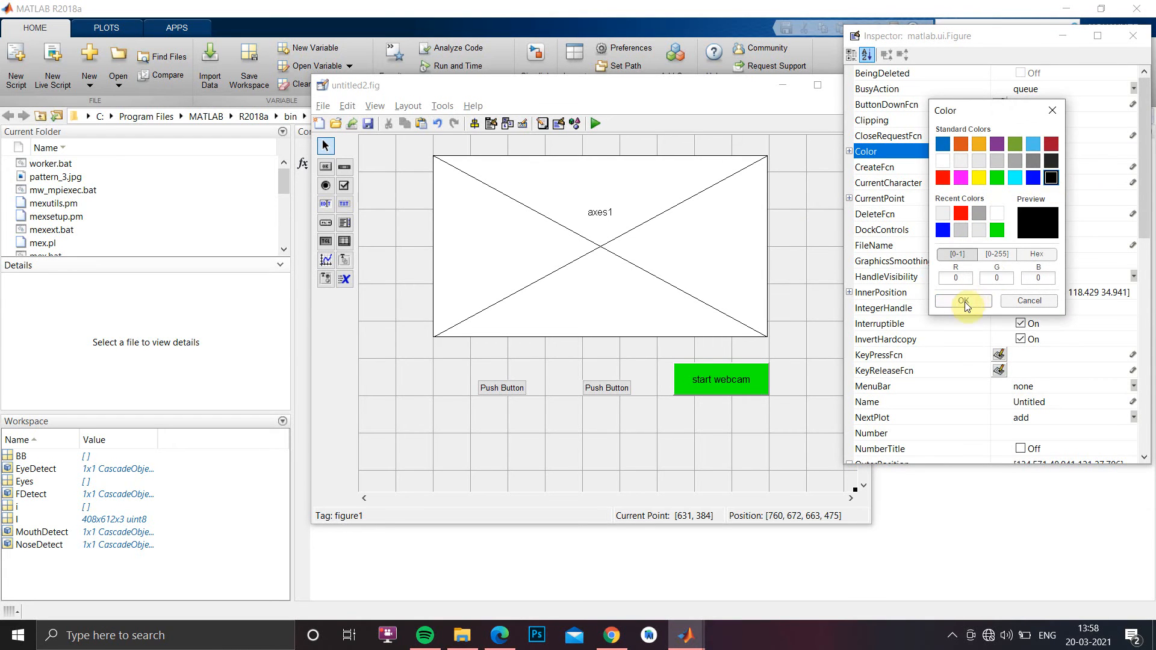
pyautogui.click(961, 301)
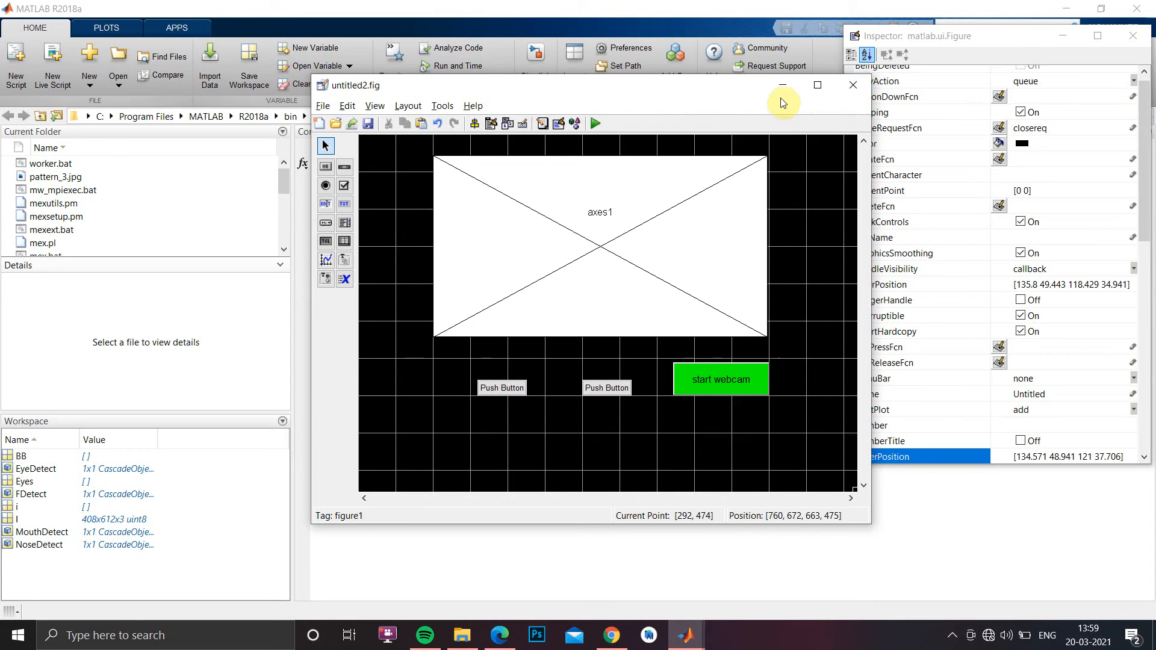
pyautogui.moveTo(782, 86)
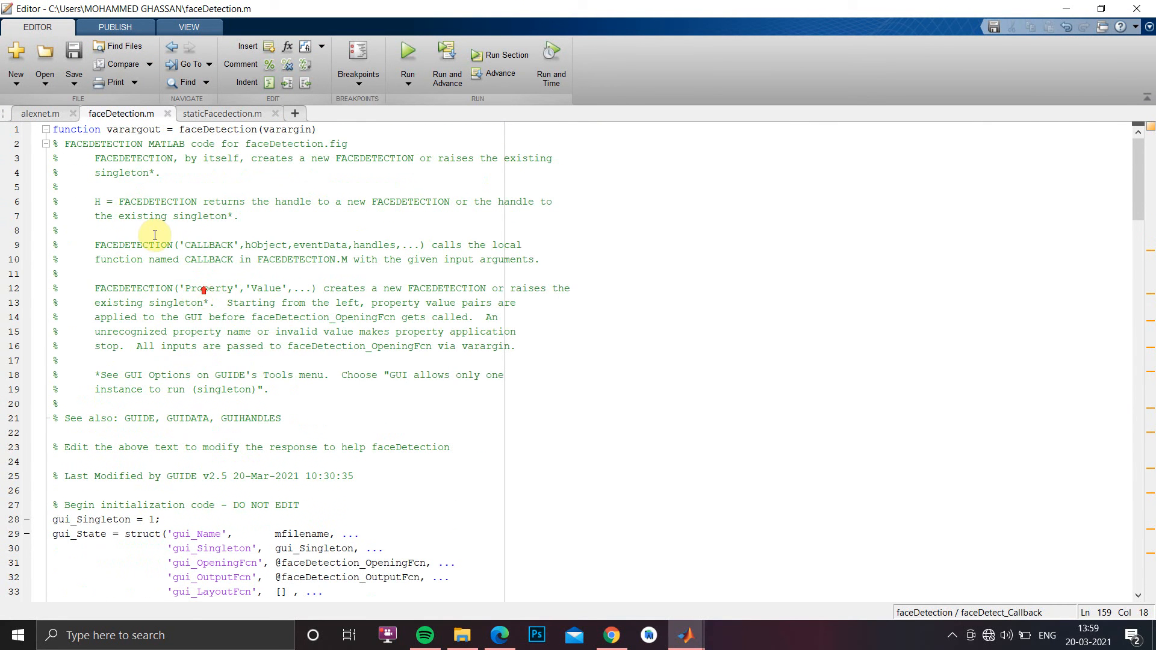
# - Scroll faceDetection.m to startWebCAm_Callback and its webcam snapshot loop
pyautogui.scroll(-3)
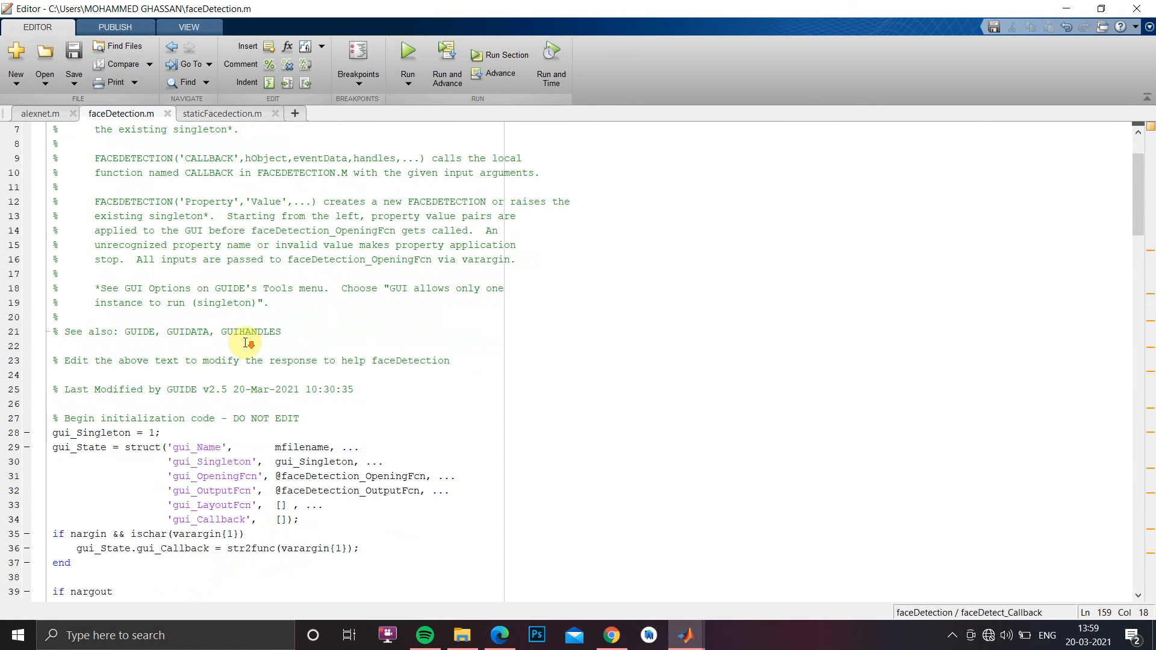
pyautogui.scroll(-3)
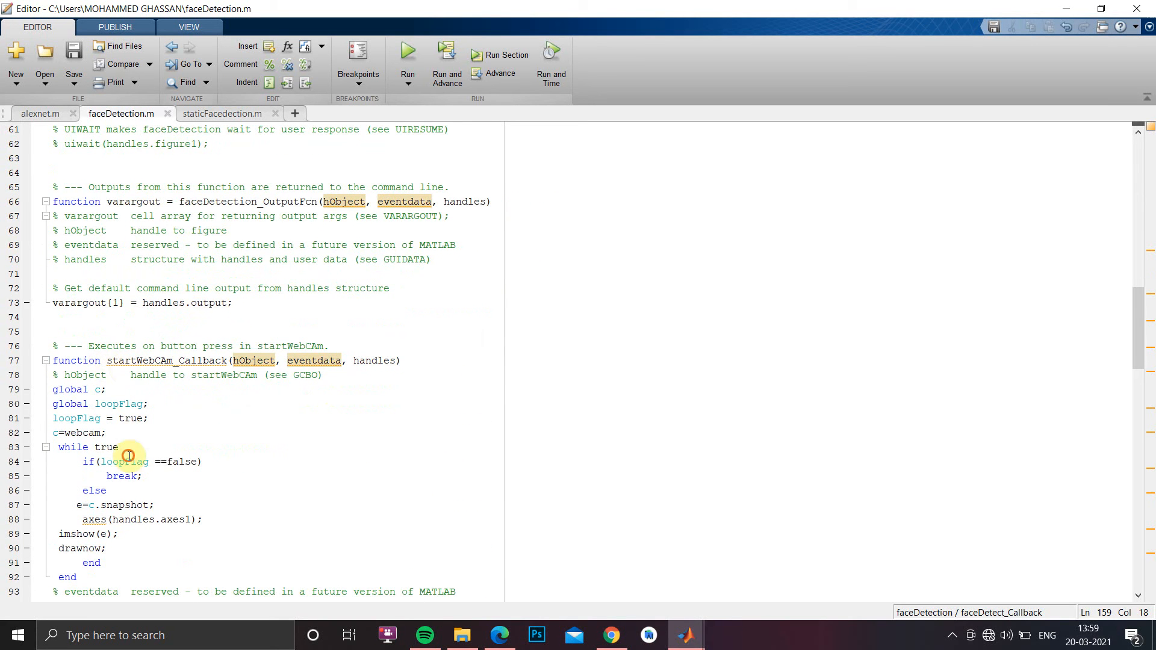
pyautogui.doubleClick(166, 360)
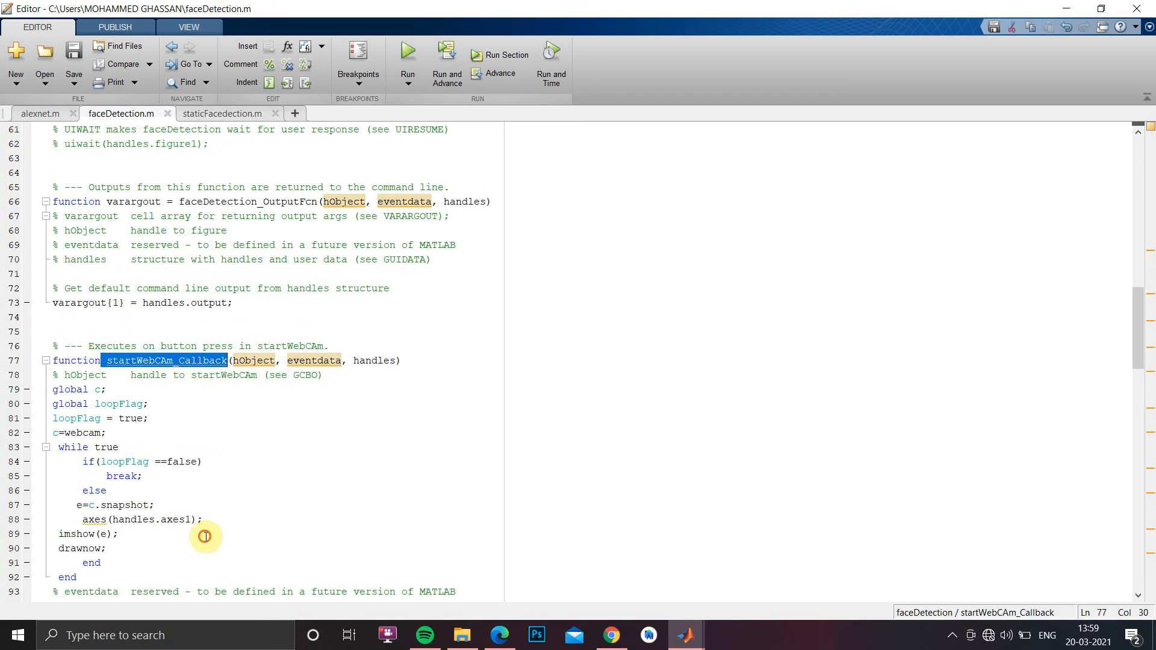
pyautogui.scroll(-3)
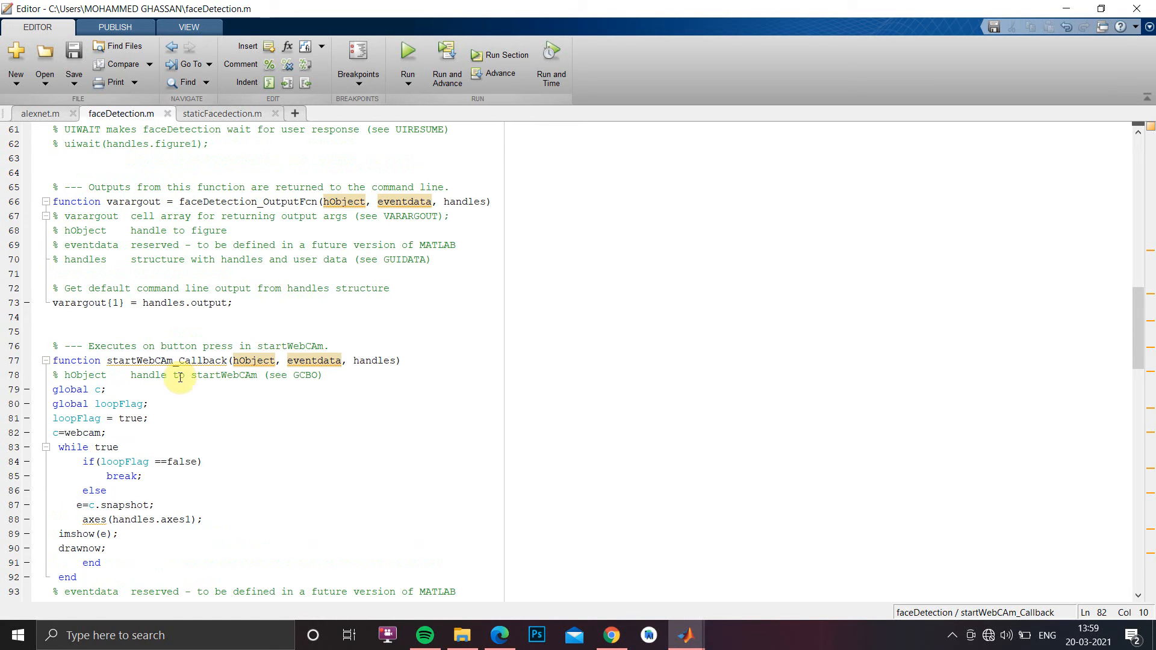
pyautogui.scroll(-3)
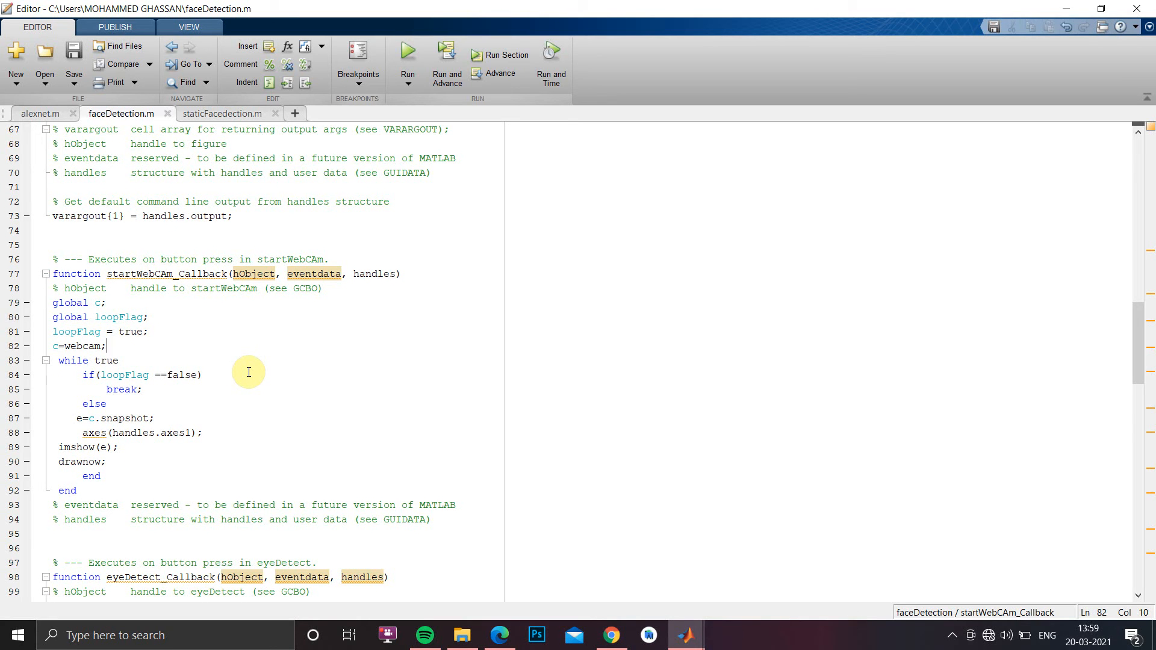
pyautogui.moveTo(210, 306)
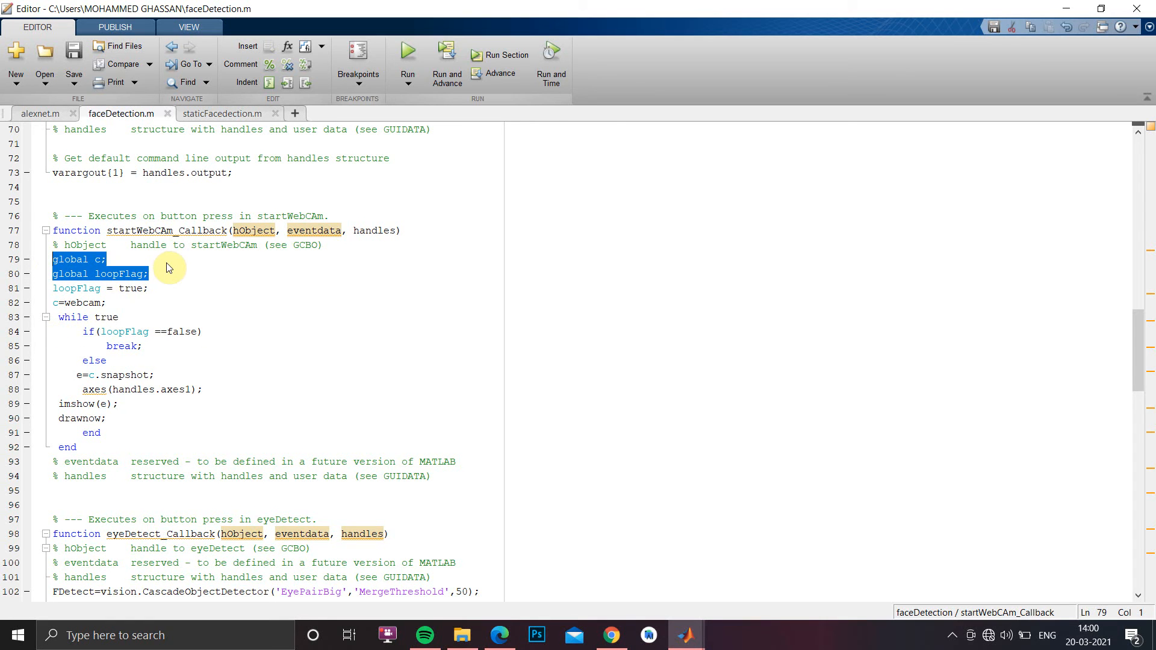
pyautogui.scroll(-3)
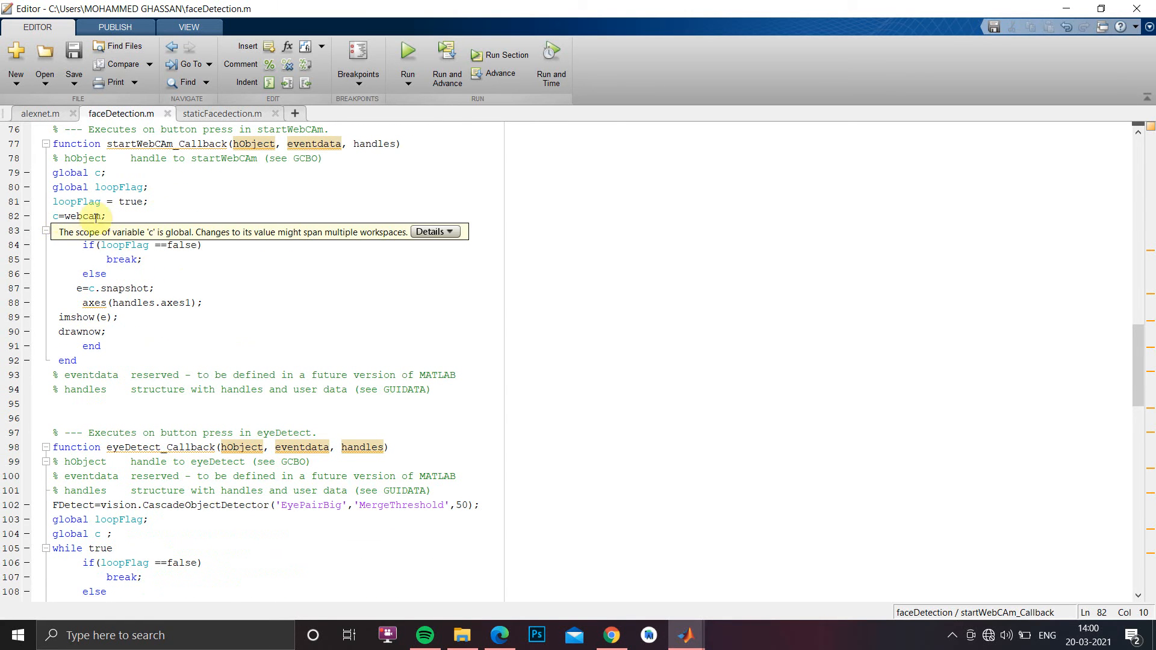
pyautogui.moveTo(132, 208)
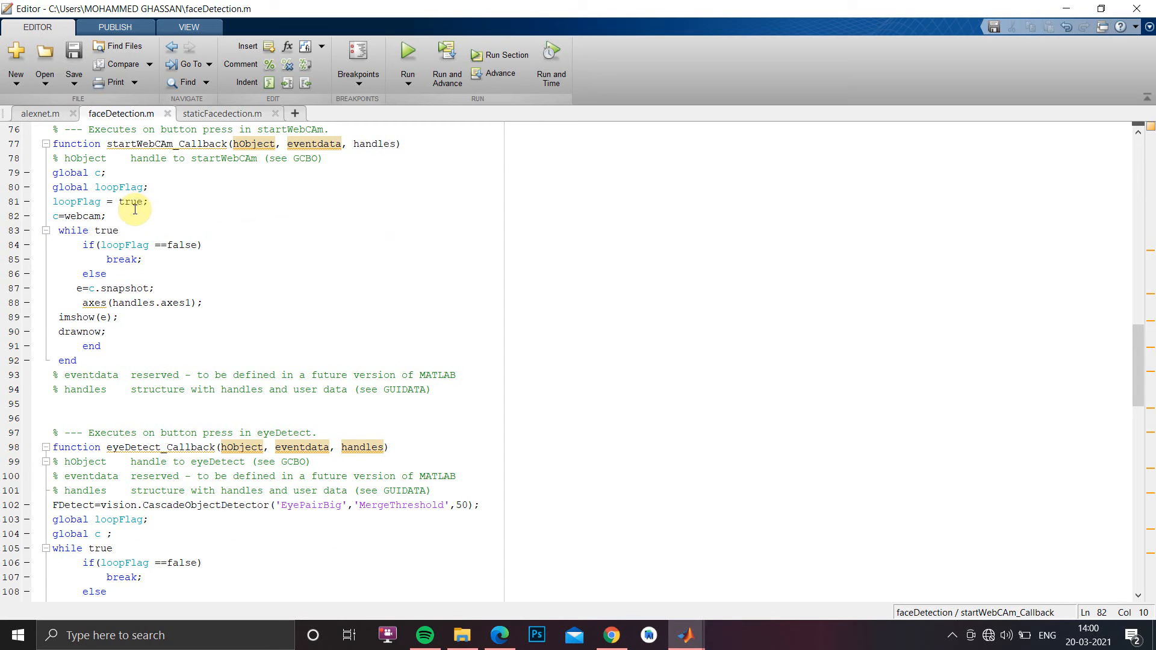
pyautogui.moveTo(126, 218)
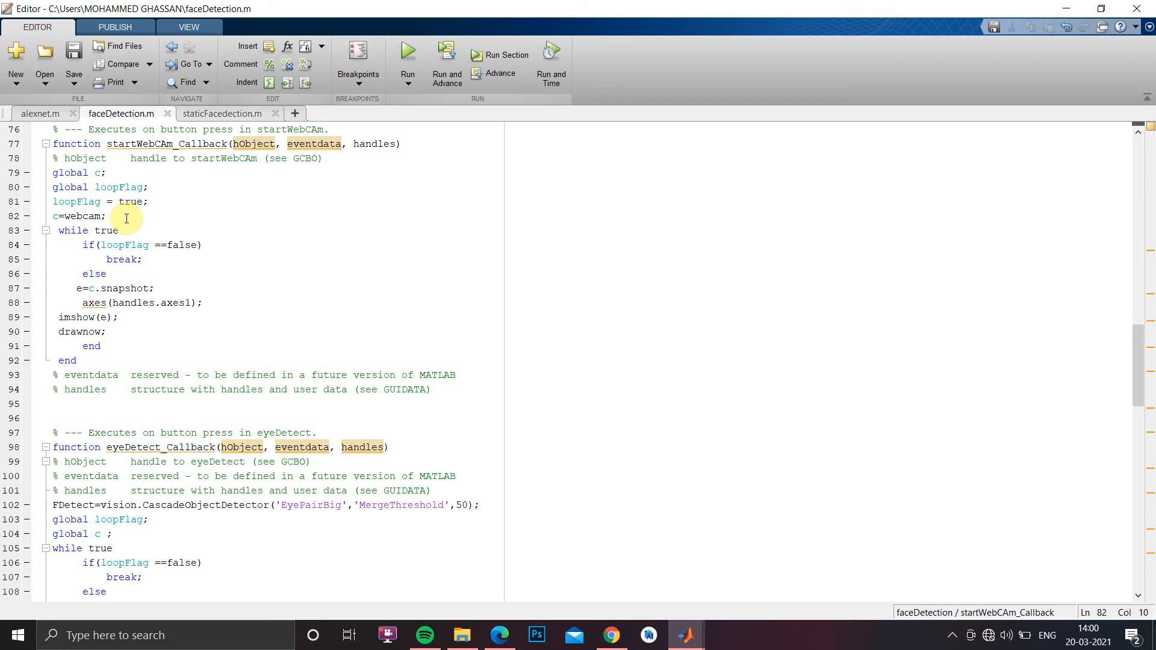
pyautogui.click(107, 216)
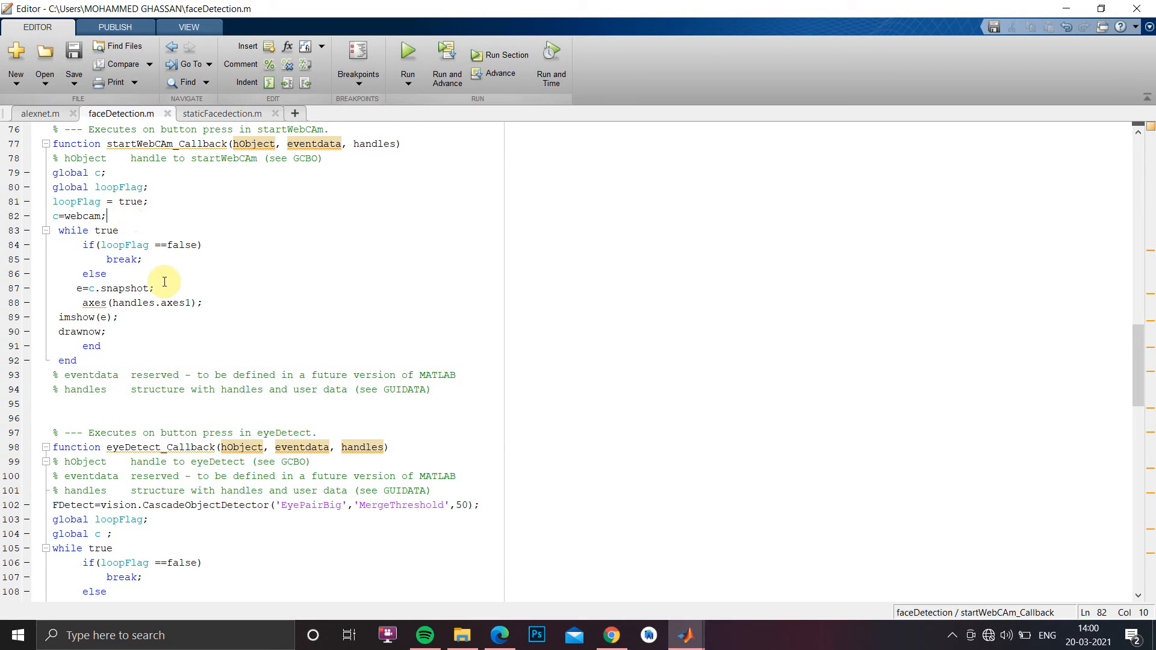
pyautogui.moveTo(116, 268)
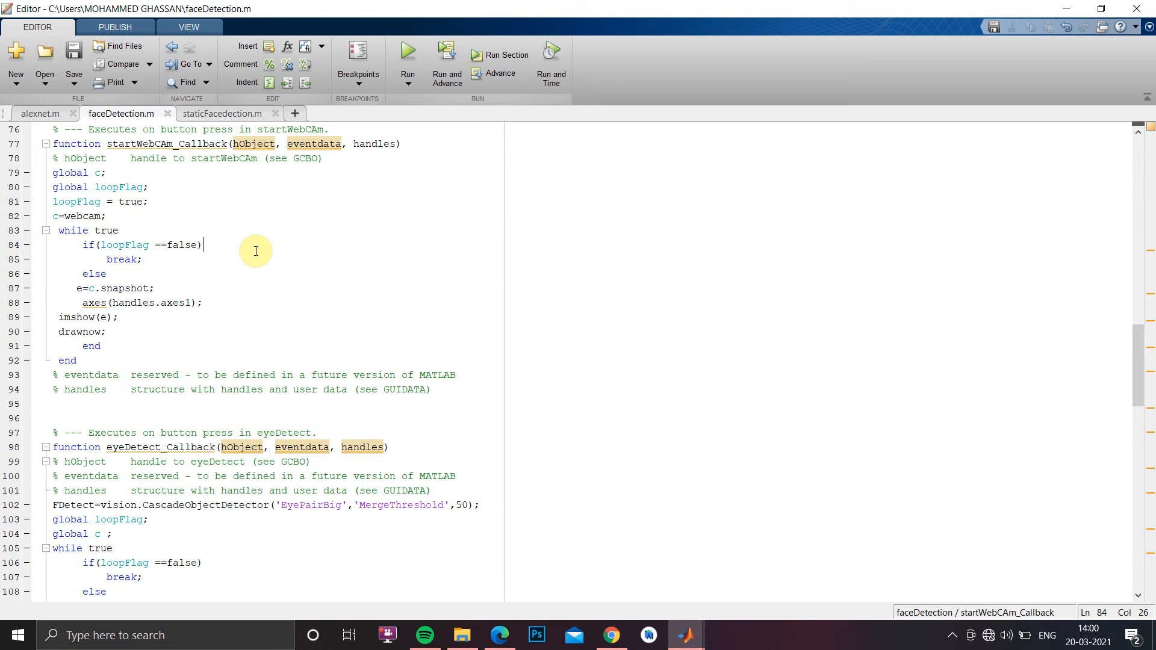
pyautogui.scroll(-3)
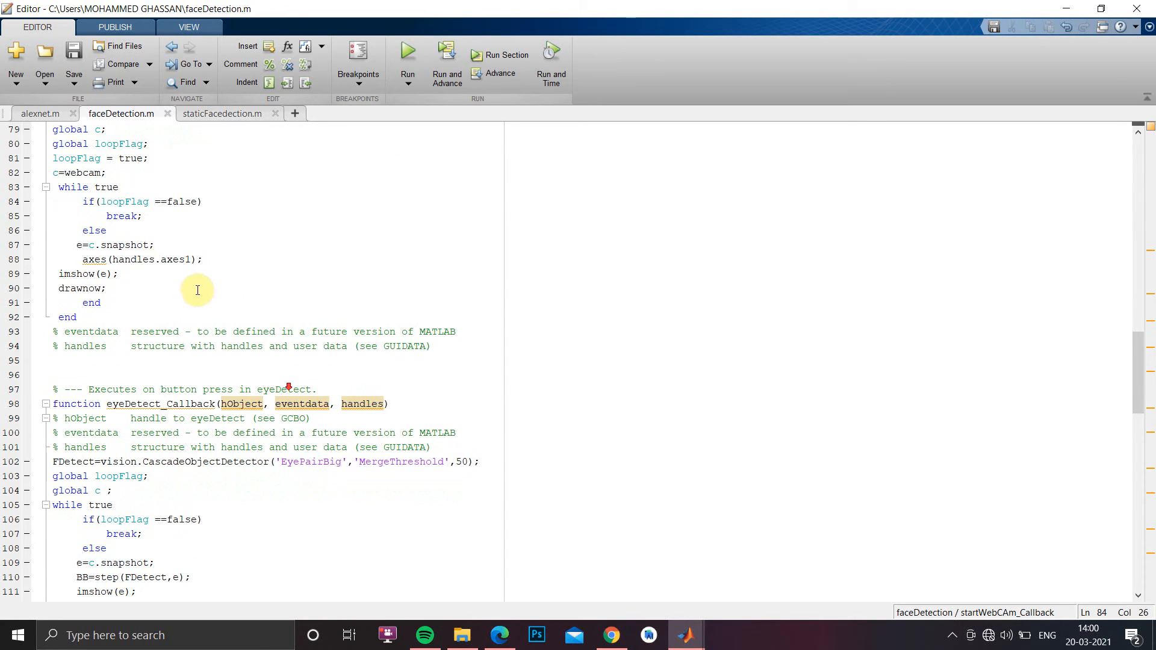
pyautogui.click(154, 244)
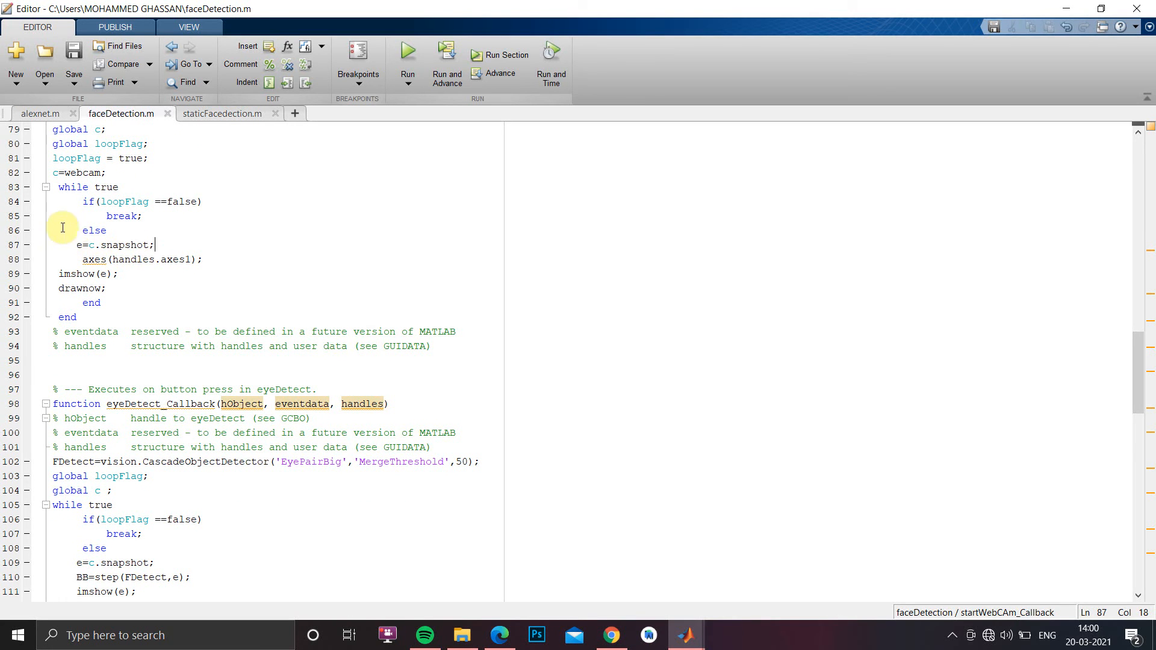
pyautogui.moveTo(61, 186); pyautogui.dragTo(133, 288)
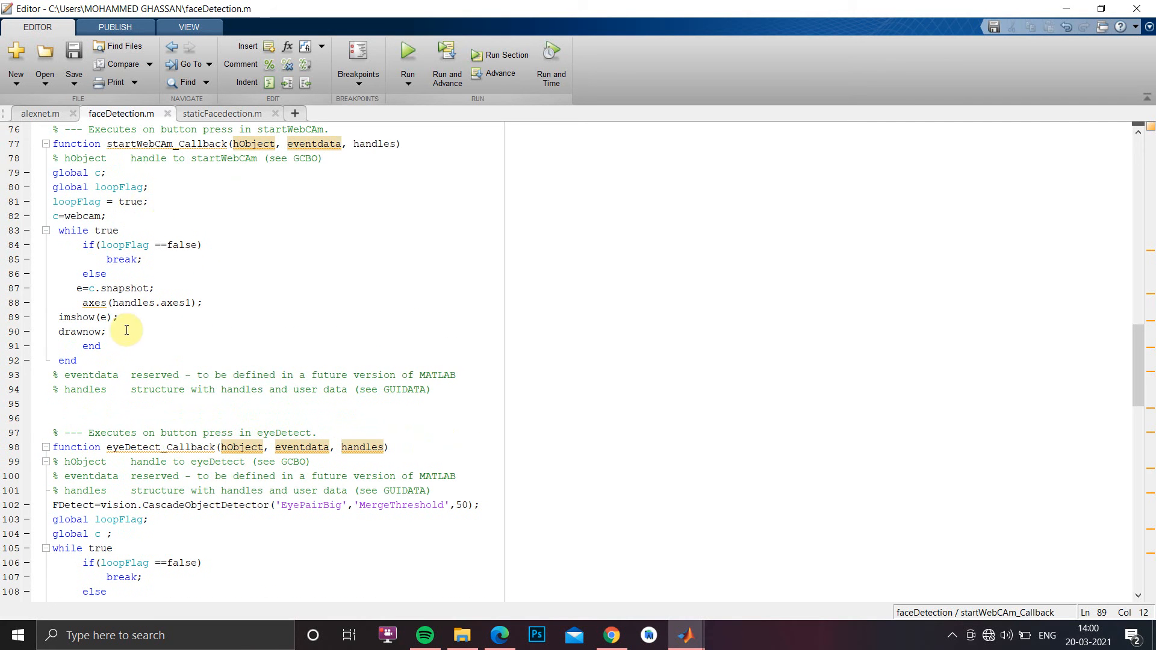
pyautogui.scroll(-3)
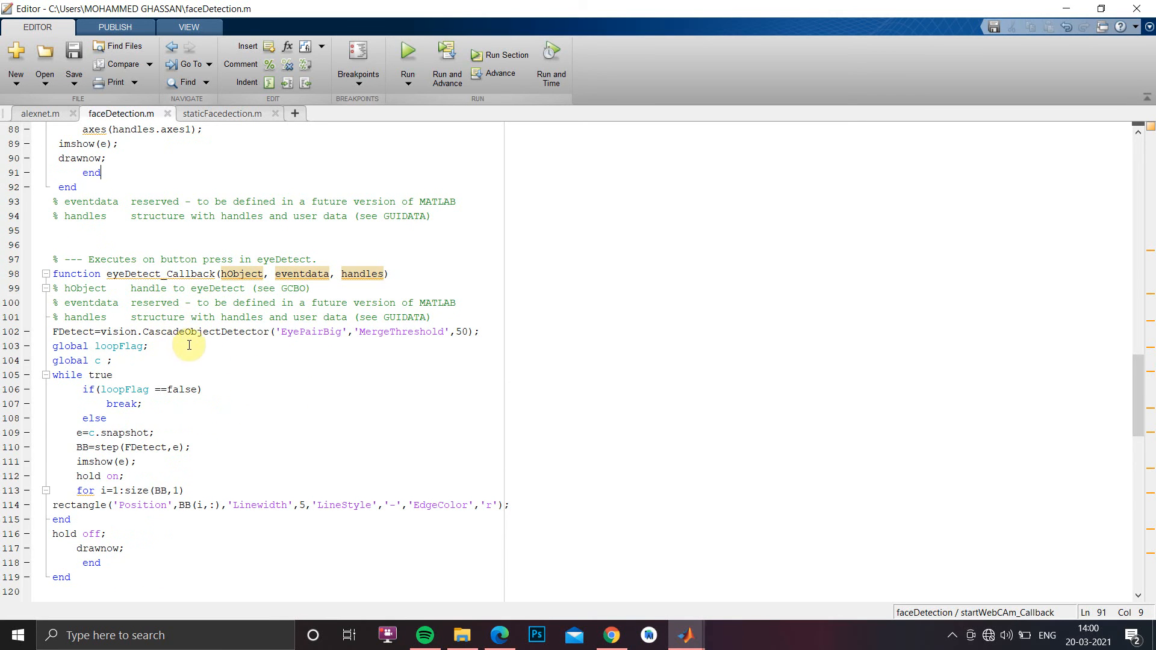
pyautogui.click(74, 332)
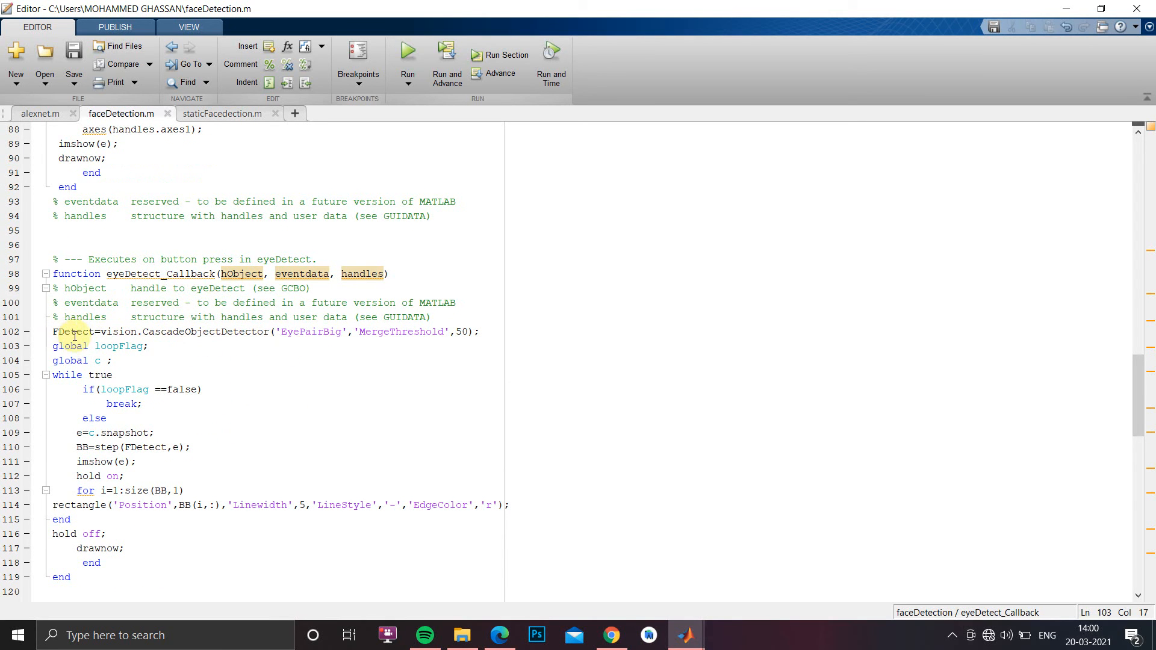
pyautogui.doubleClick(72, 332)
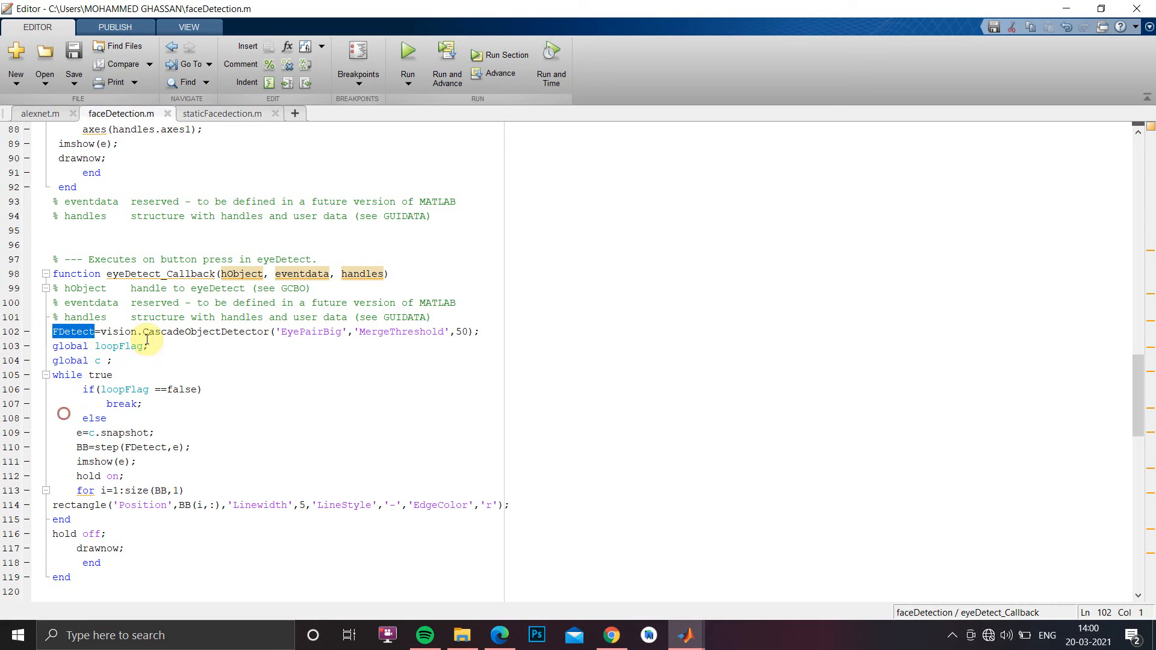
pyautogui.click(243, 332)
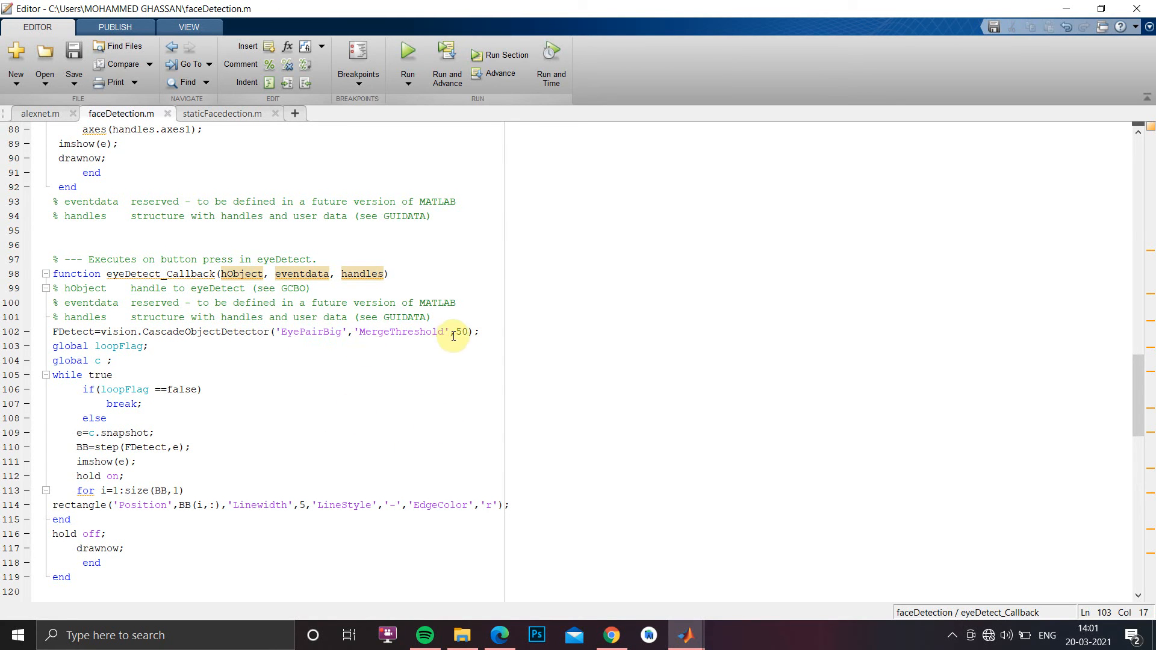
pyautogui.doubleClick(400, 332)
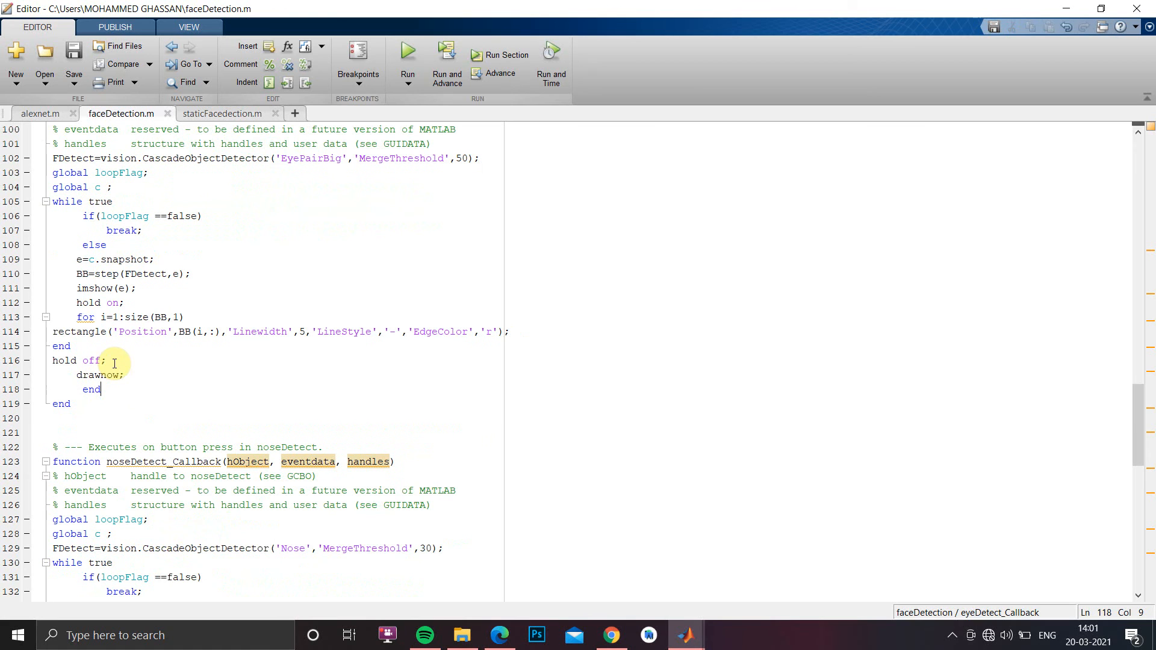
pyautogui.doubleClick(100, 302)
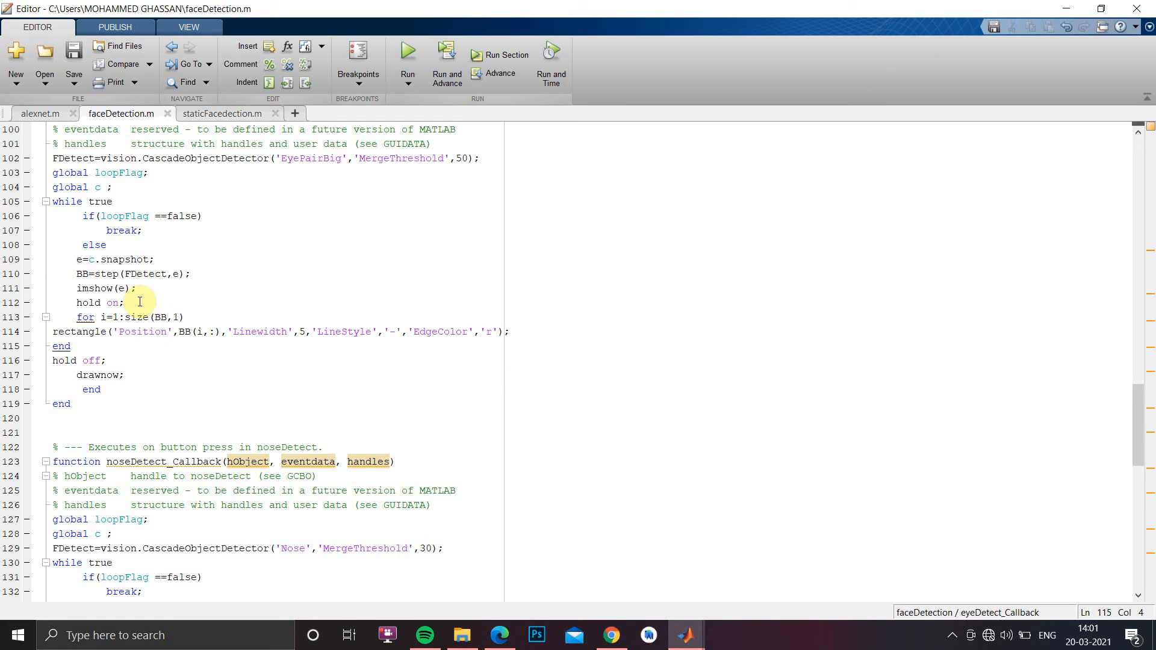
# - In noseDetect_Callback, change the rectangle EdgeColor from 'r' to 'b'
pyautogui.scroll(-3)
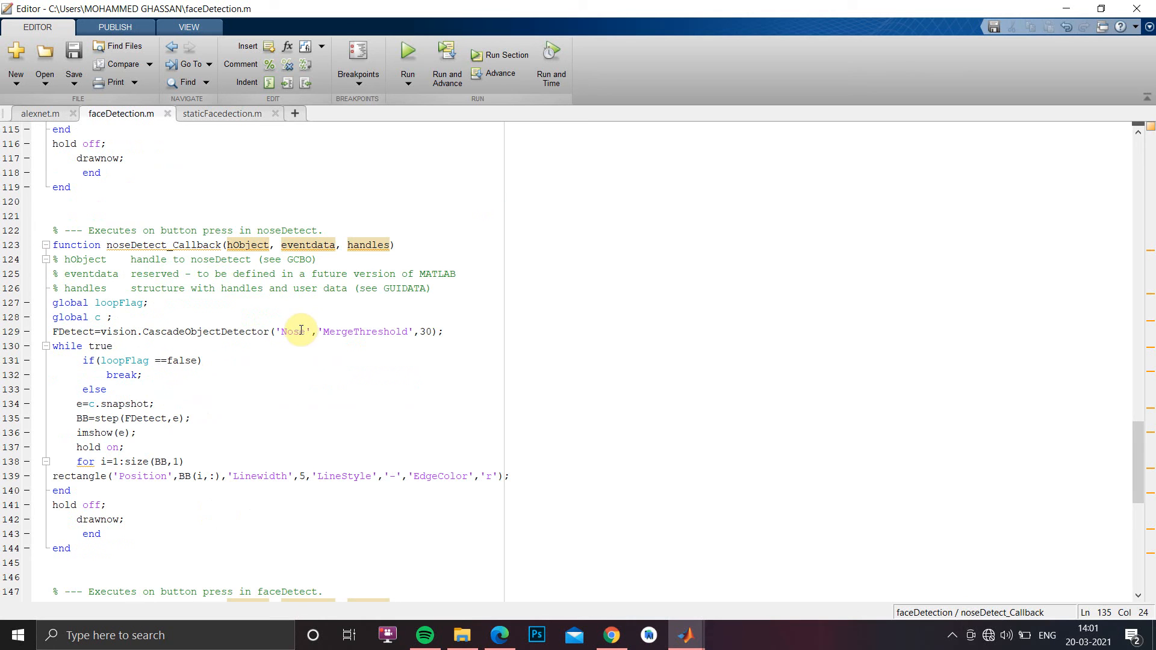
pyautogui.doubleClick(292, 333)
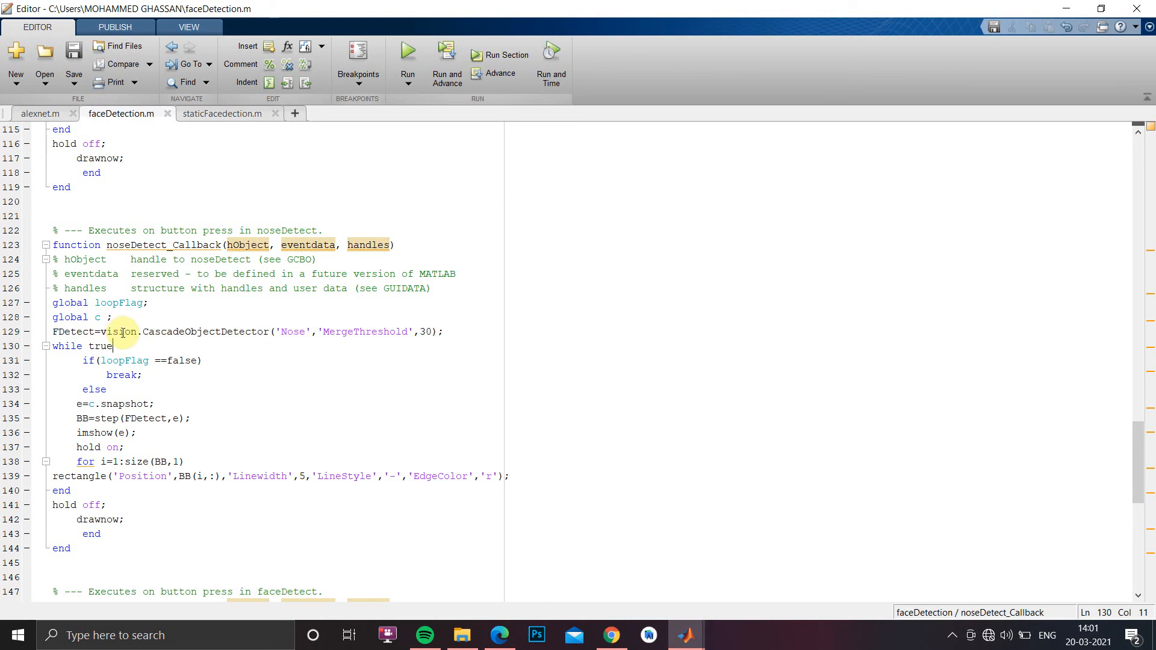
pyautogui.moveTo(100, 331); pyautogui.dragTo(265, 332)
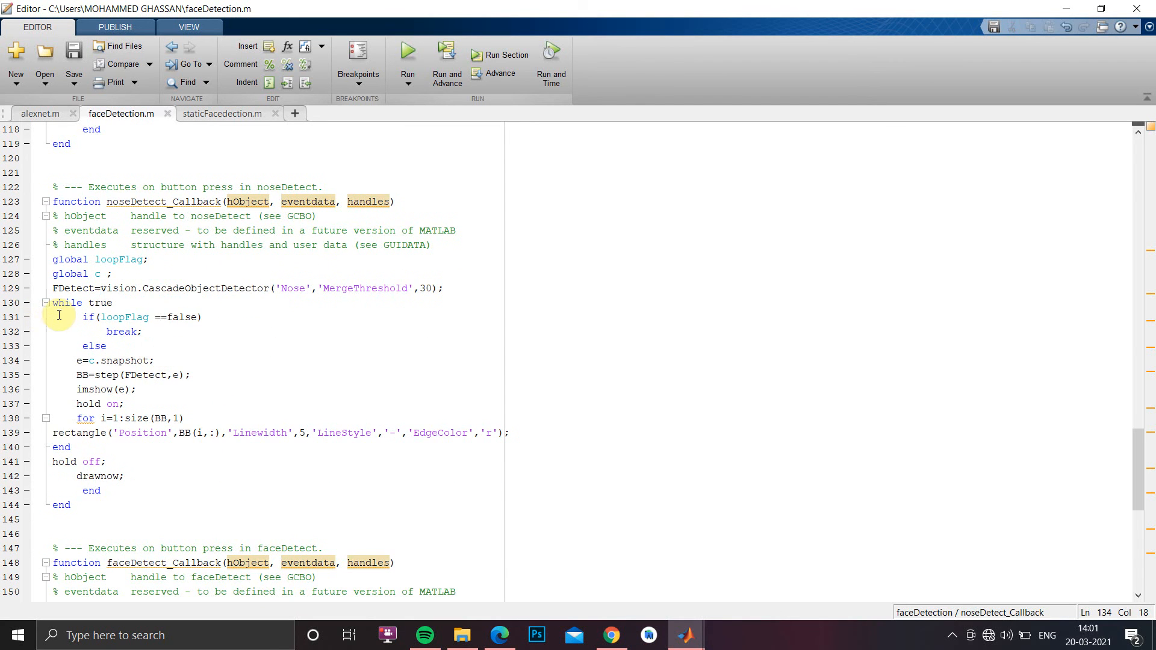
pyautogui.moveTo(83, 317); pyautogui.dragTo(182, 418)
pyautogui.write('b')
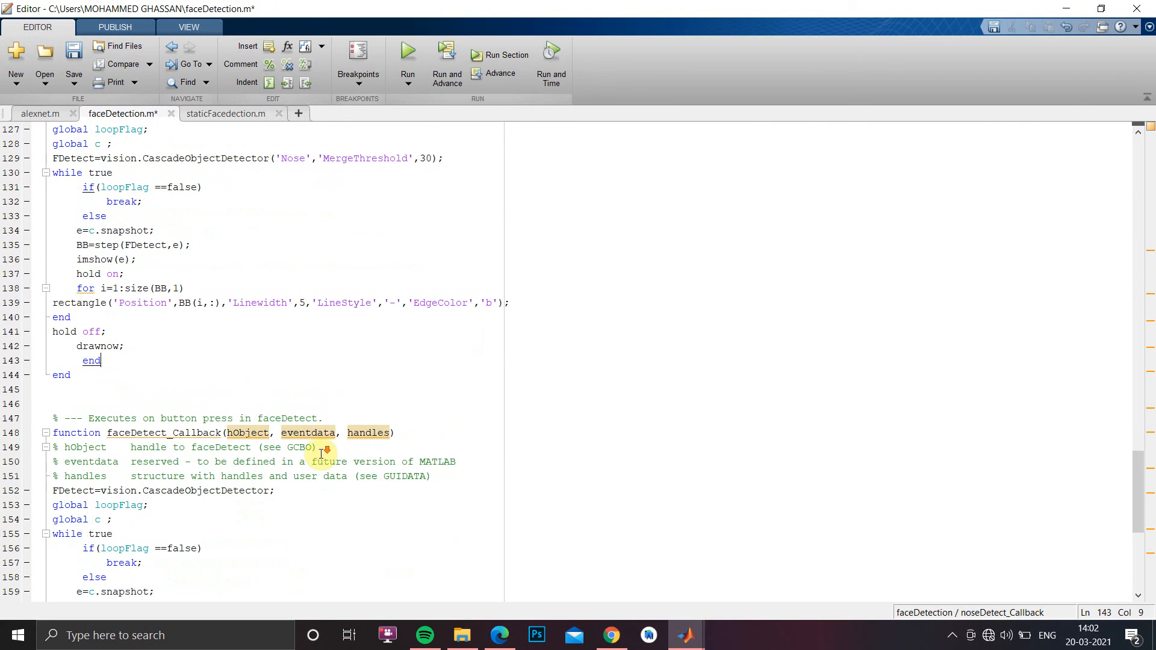
pyautogui.scroll(-3)
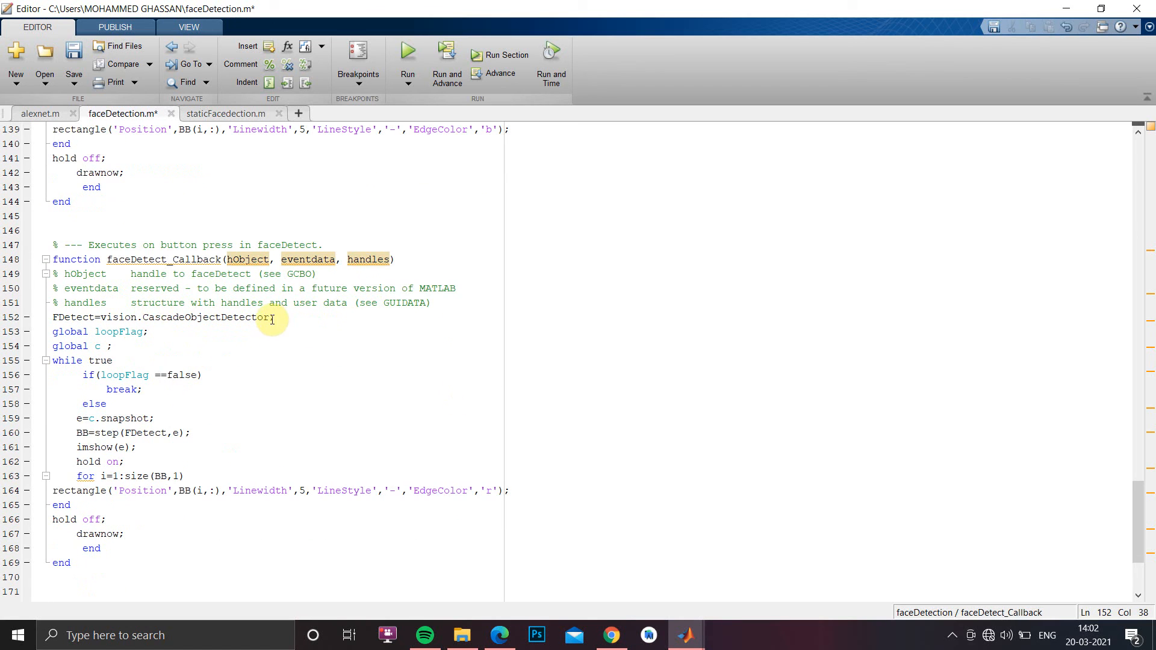
pyautogui.doubleClick(229, 316)
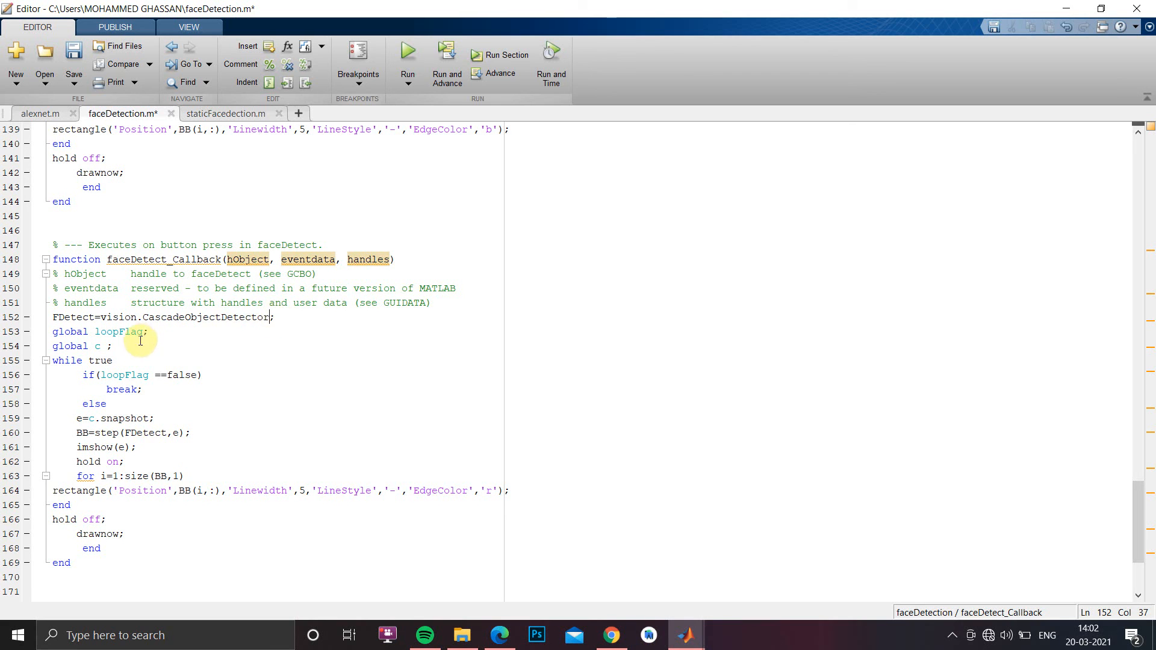
pyautogui.moveTo(52, 331); pyautogui.dragTo(112, 346)
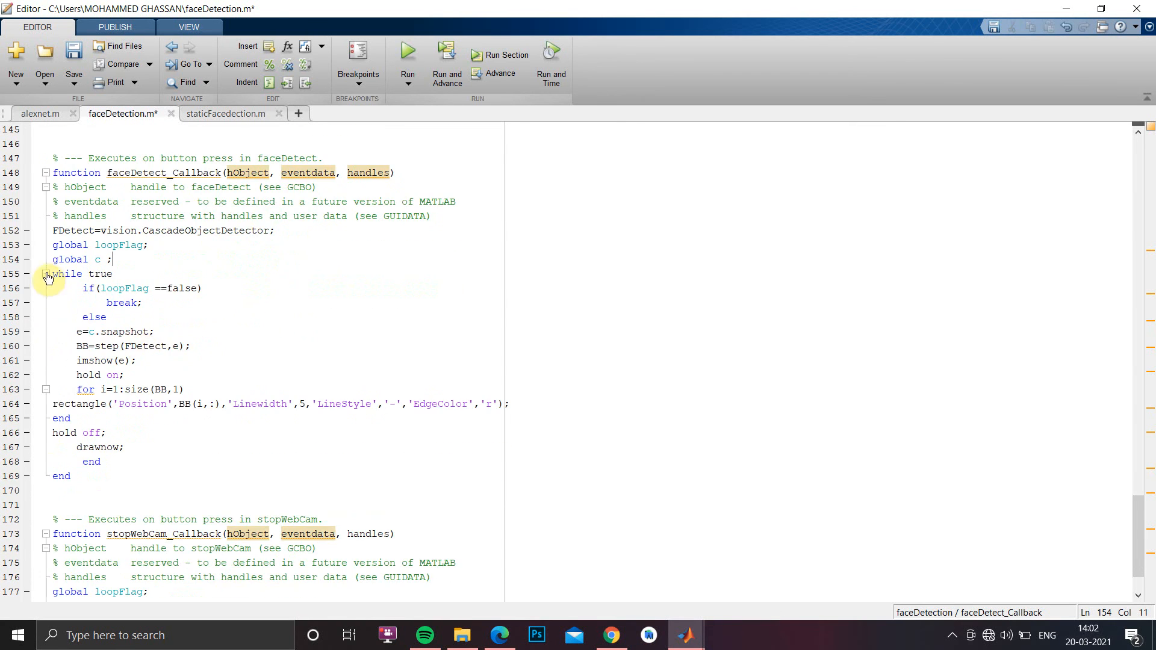
pyautogui.scroll(-3)
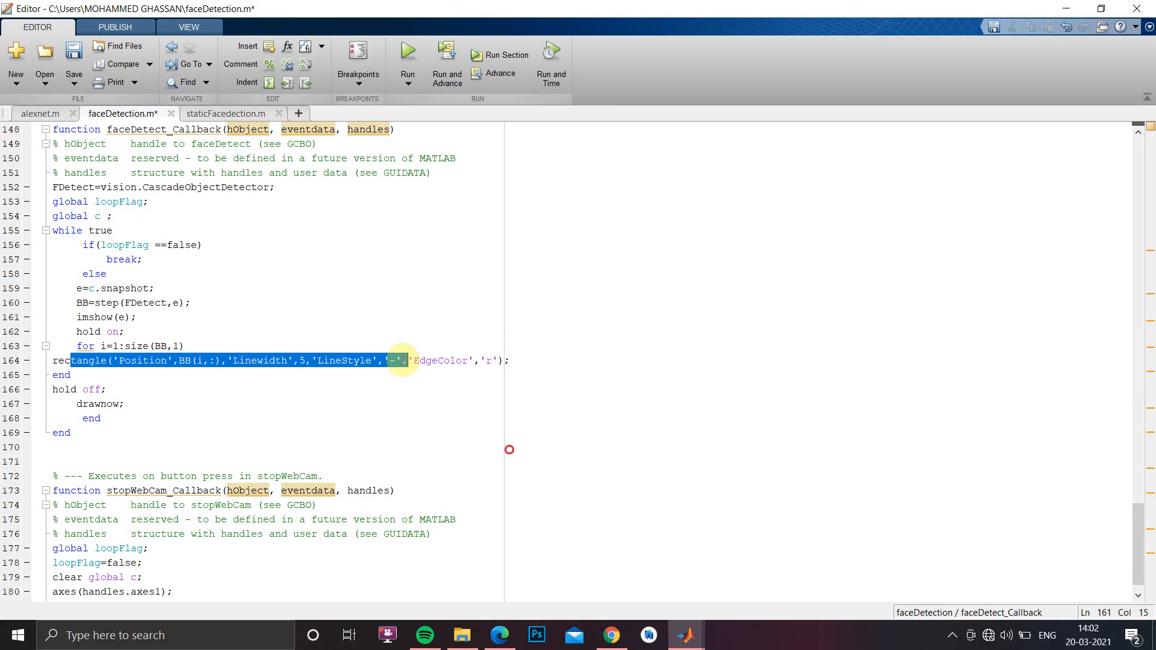
pyautogui.click(239, 448)
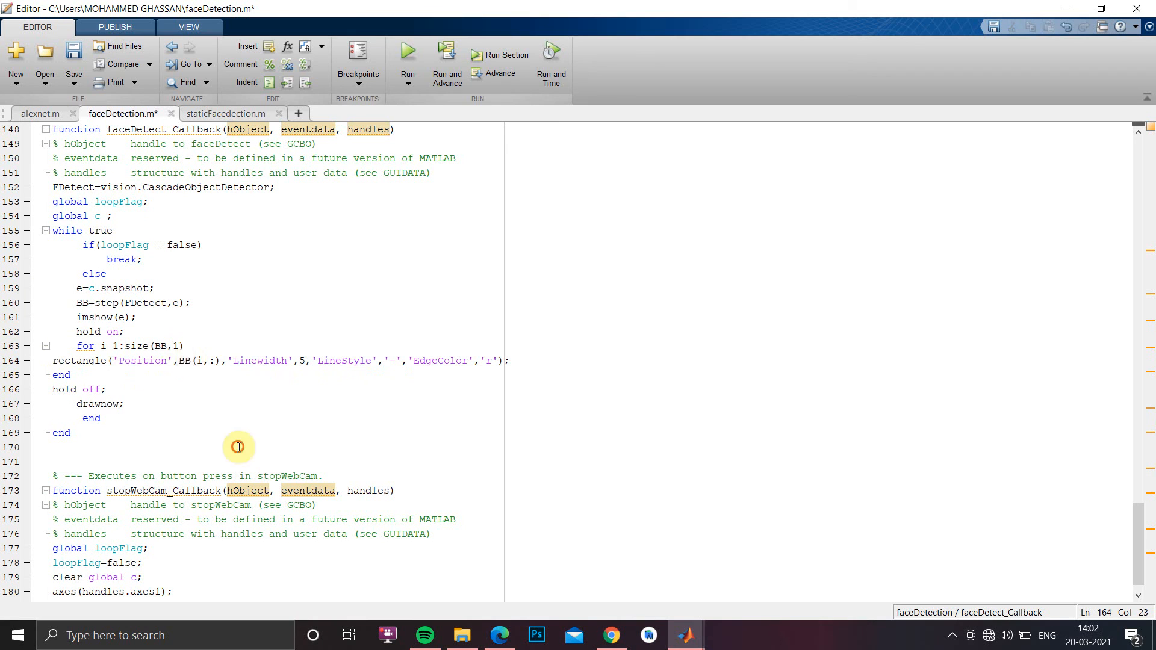
pyautogui.doubleClick(183, 360)
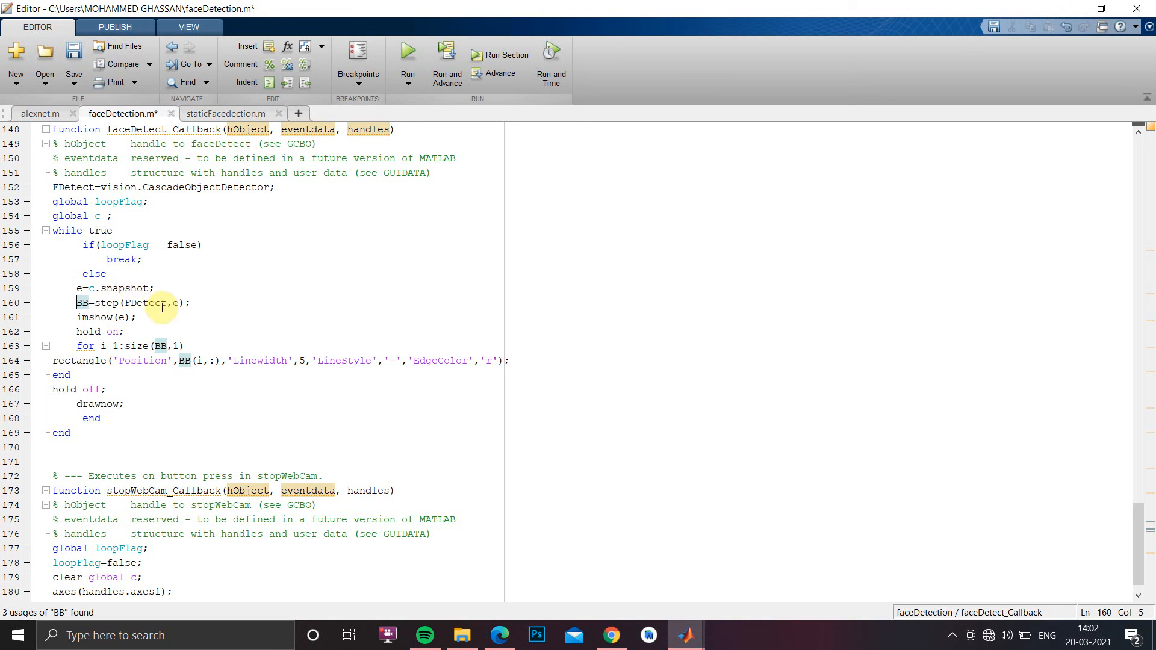
pyautogui.doubleClick(145, 302)
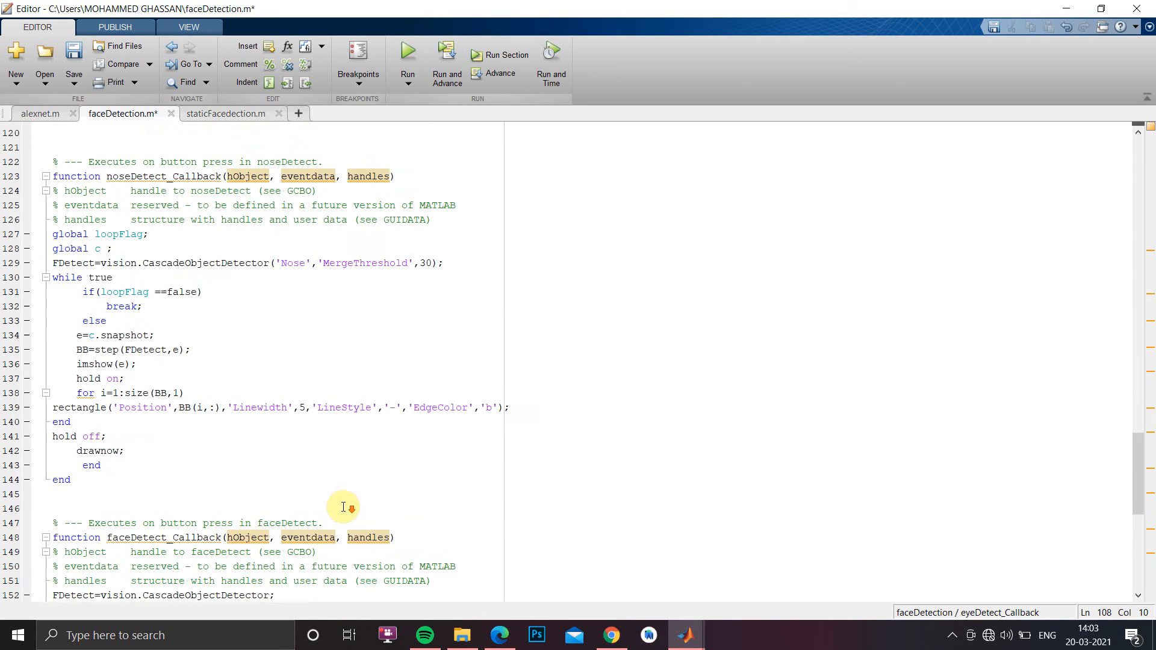
# - Run faceDetection.m from the Editor, saving it and launching the GUI
pyautogui.scroll(-3)
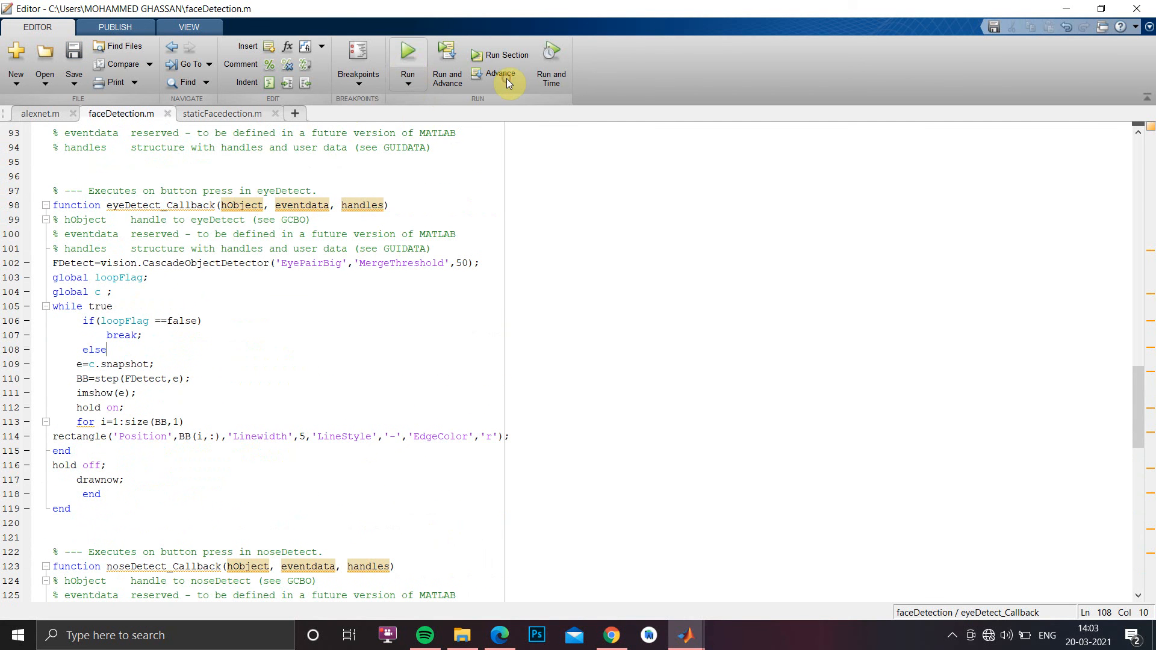
pyautogui.click(407, 54)
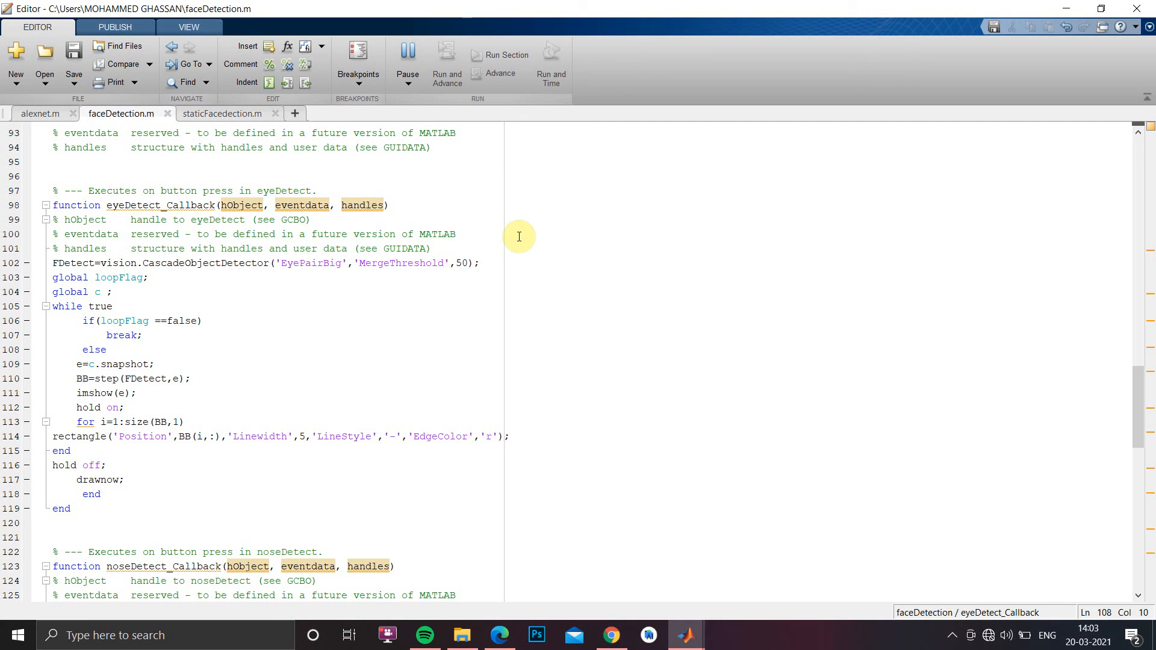
pyautogui.moveTo(504, 239)
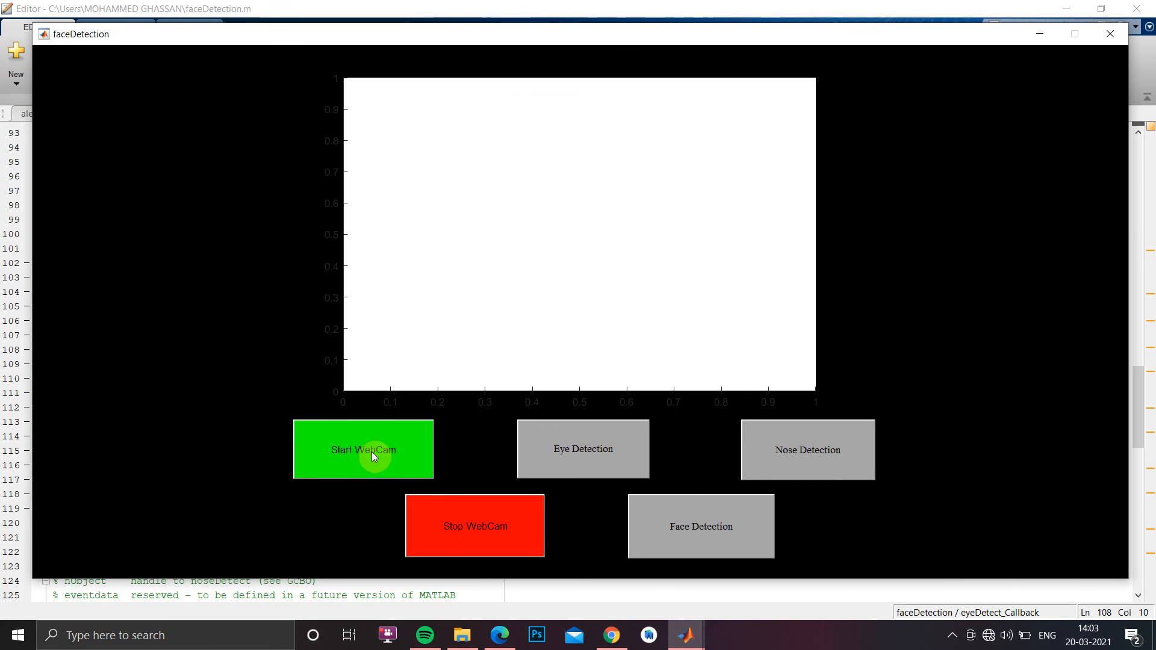
# - Start the webcam feed, then show eye, nose and face detection boxes on it
pyautogui.click(363, 450)
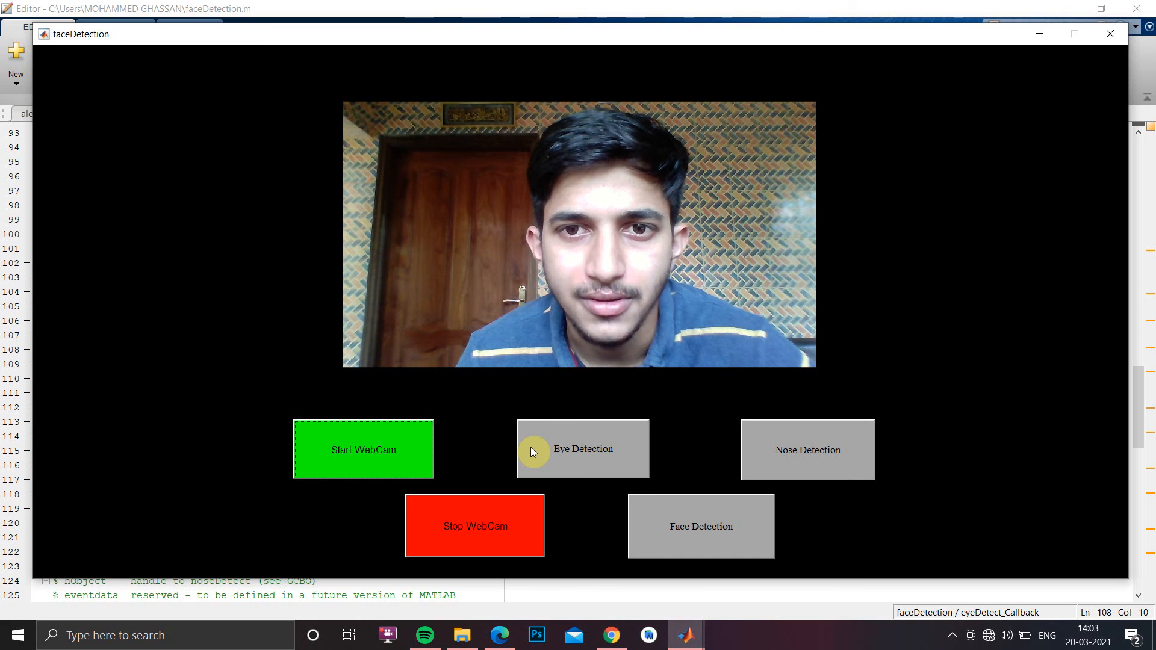
pyautogui.click(583, 449)
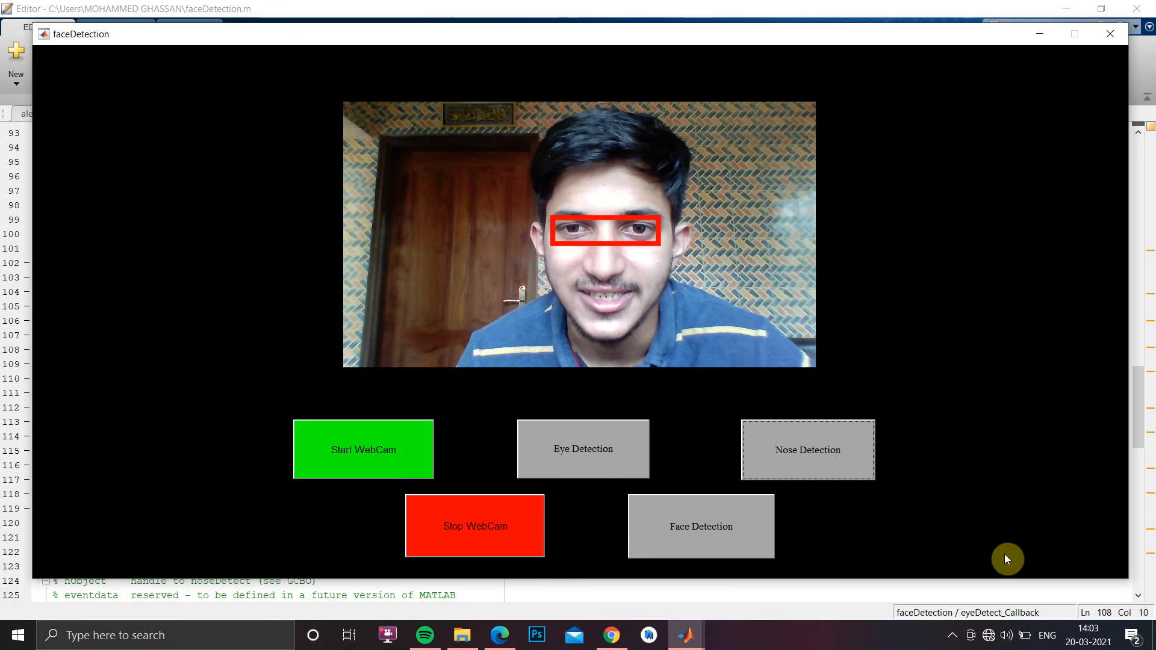
pyautogui.click(807, 449)
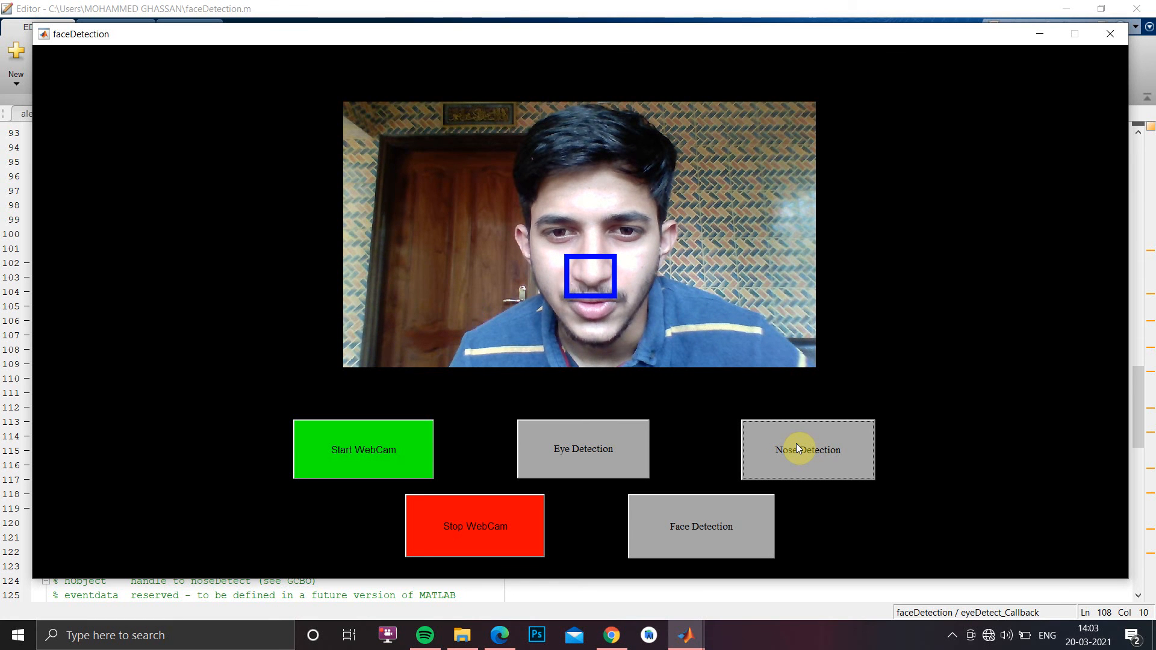
pyautogui.click(807, 449)
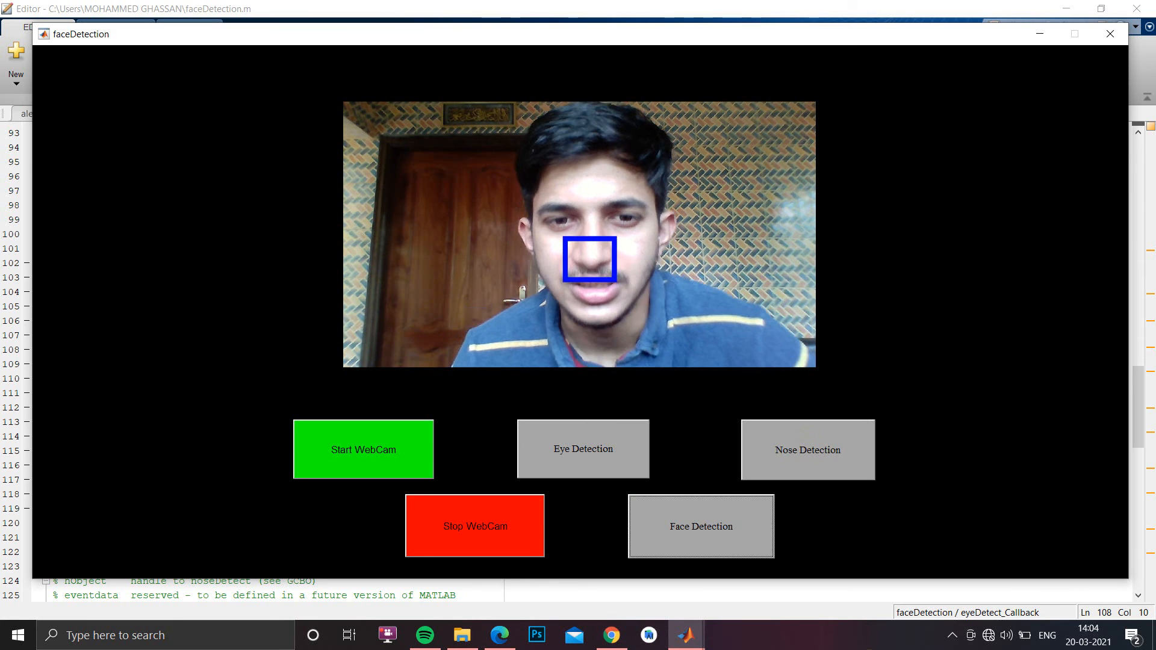
pyautogui.click(699, 526)
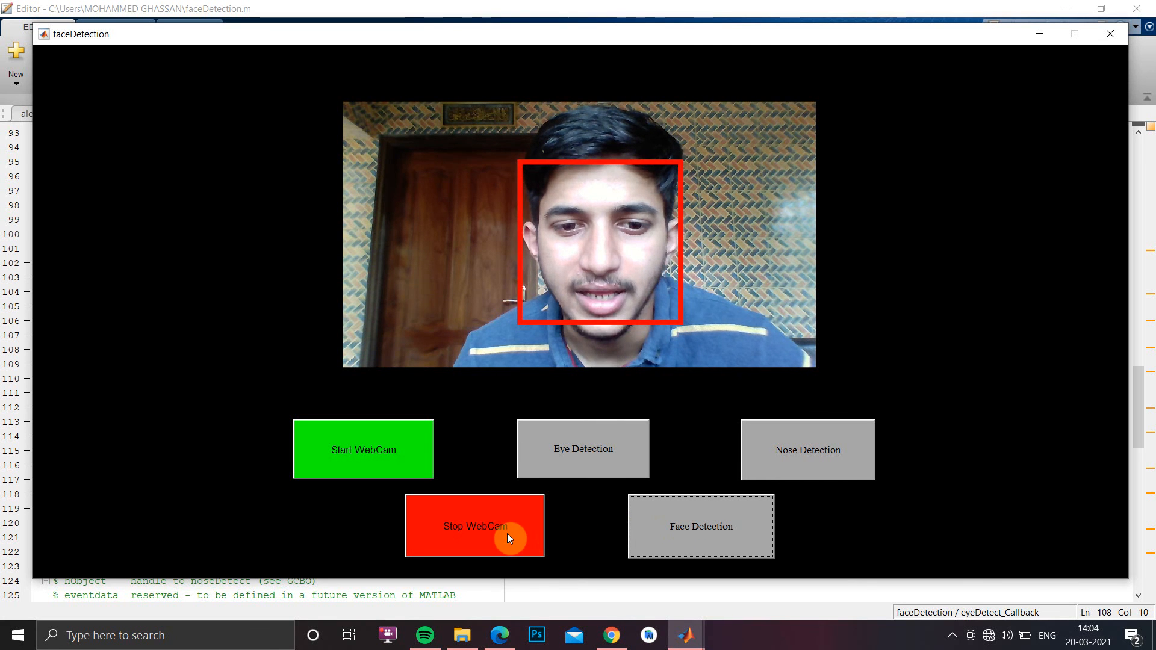
# - Stop the webcam to show the subscribe image, close the GUI, and switch to staticFacedection.m
pyautogui.click(475, 527)
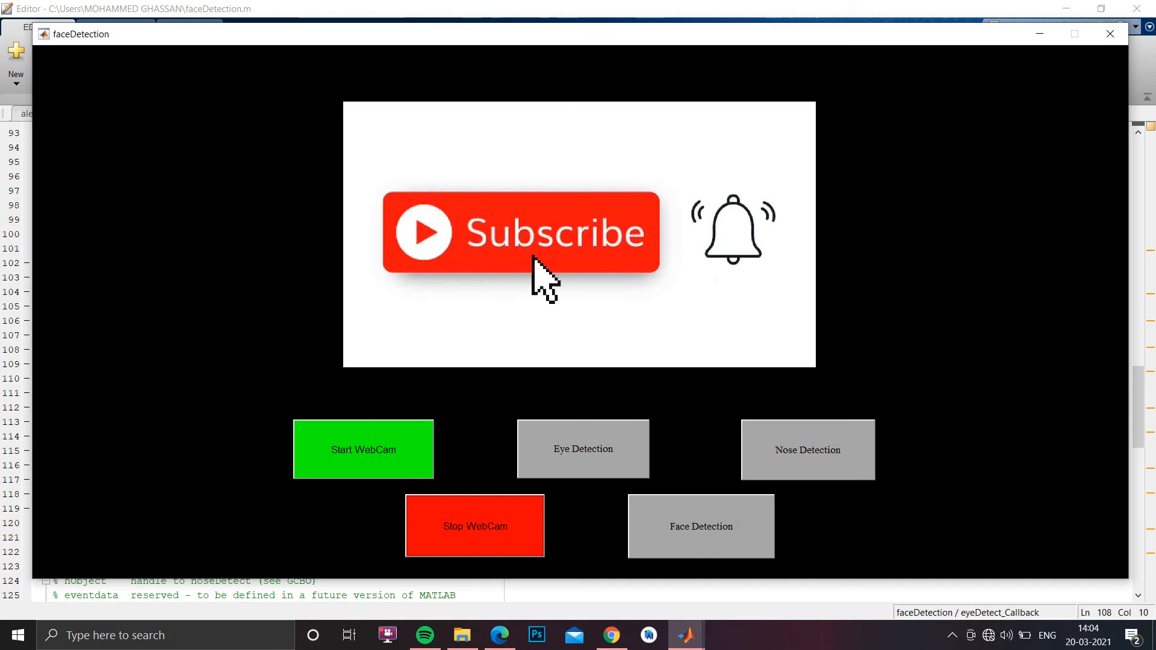
pyautogui.click(496, 514)
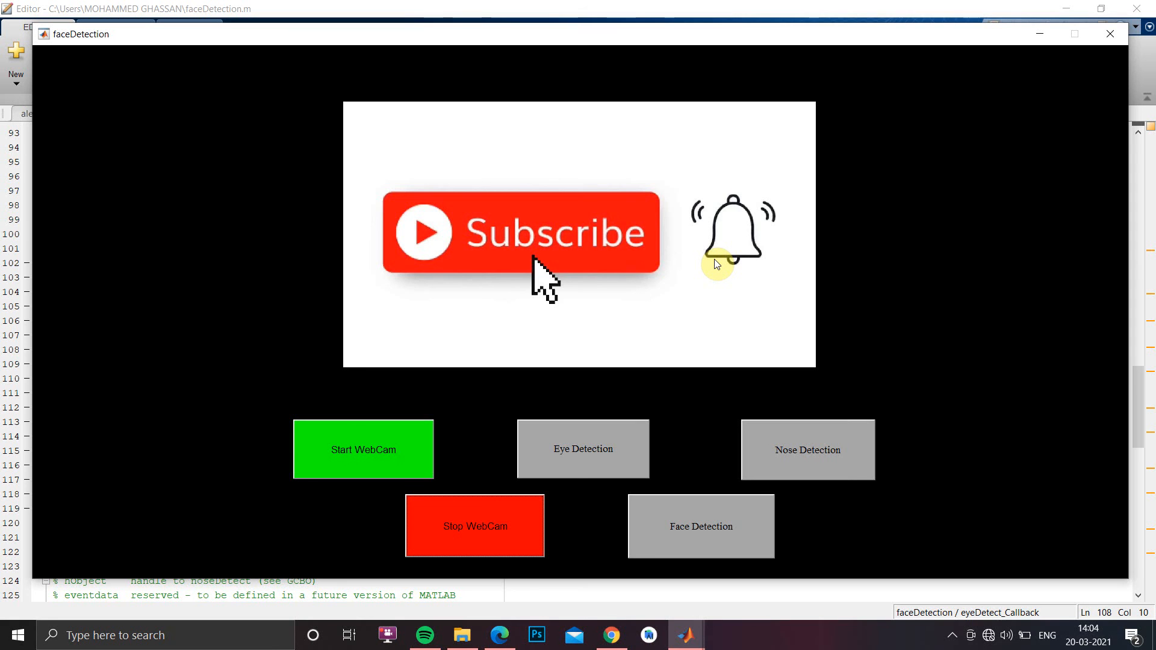
pyautogui.moveTo(774, 292)
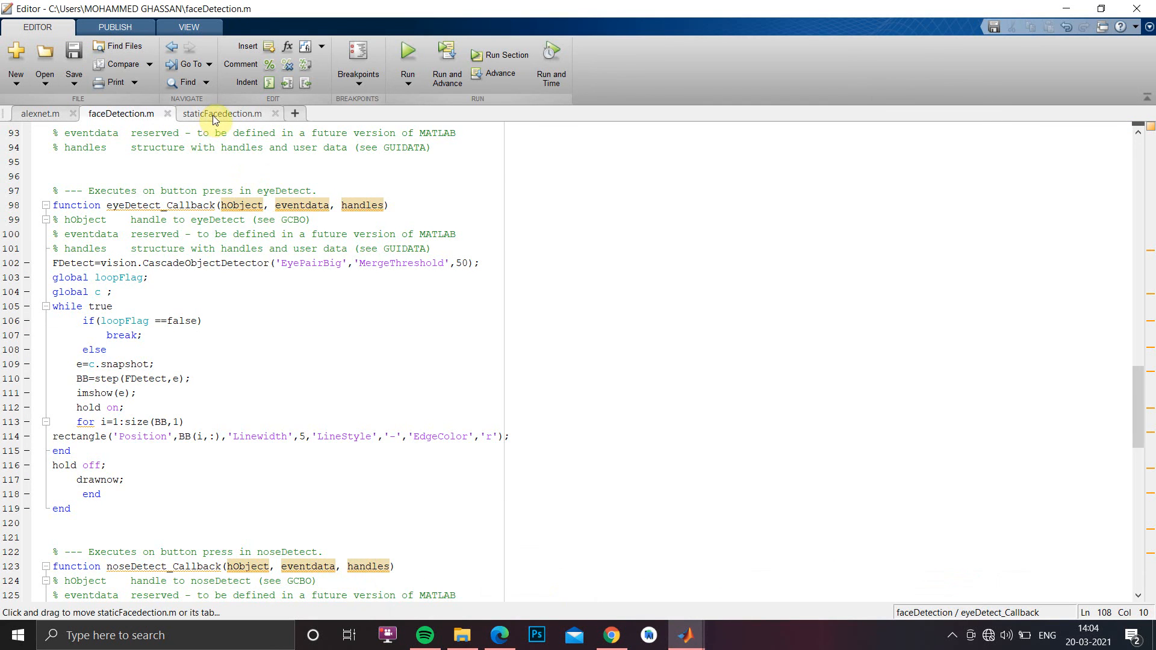
pyautogui.click(221, 113)
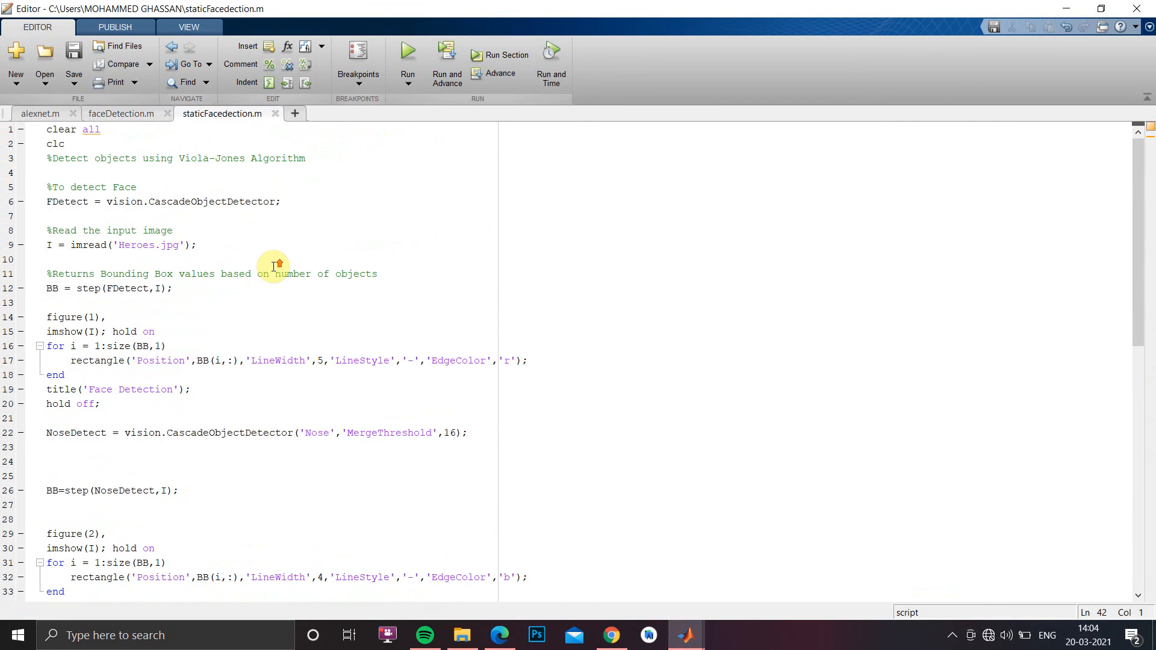
pyautogui.moveTo(228, 218)
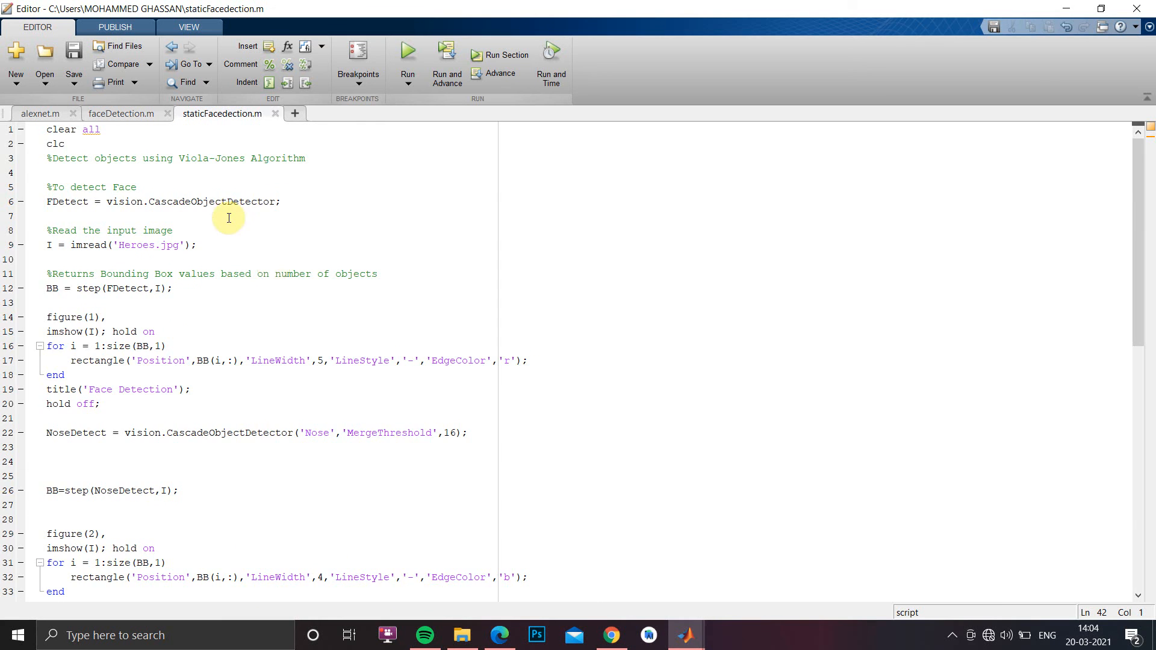